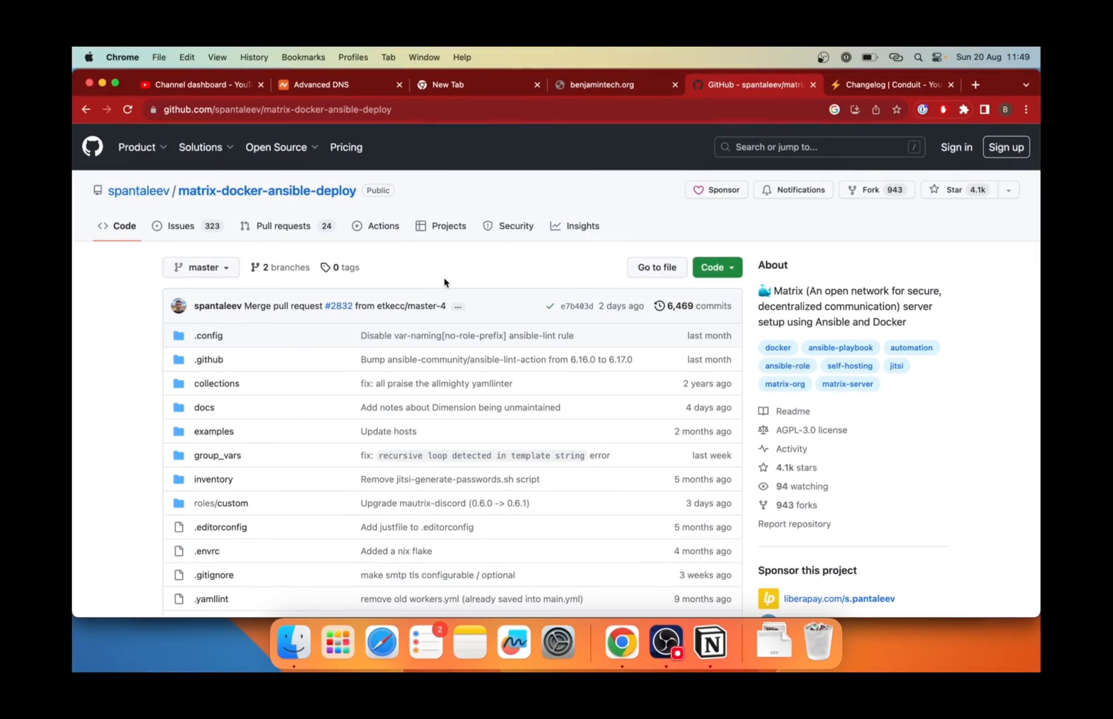
Step: Review the matrix-docker-ansible-deploy README and bring up its HTTPS clone URL
{"action": "scroll", "scroll_direction": "down", "scroll_amount": 3}
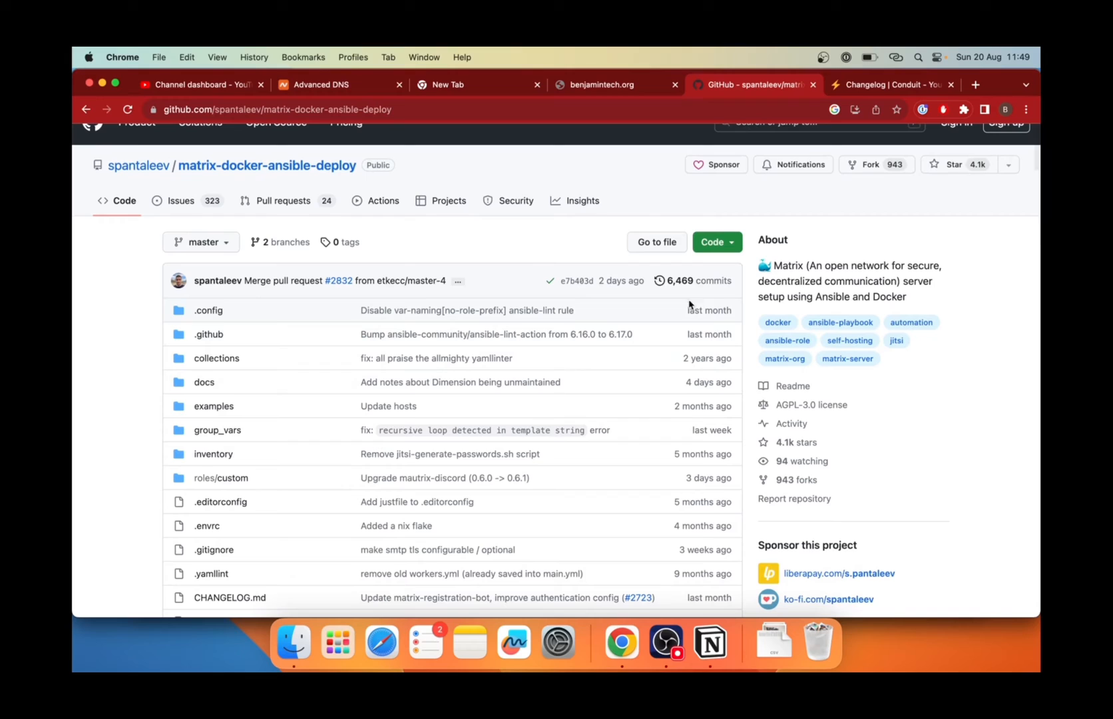
{"action": "mouse_move", "coordinate": [841, 322]}
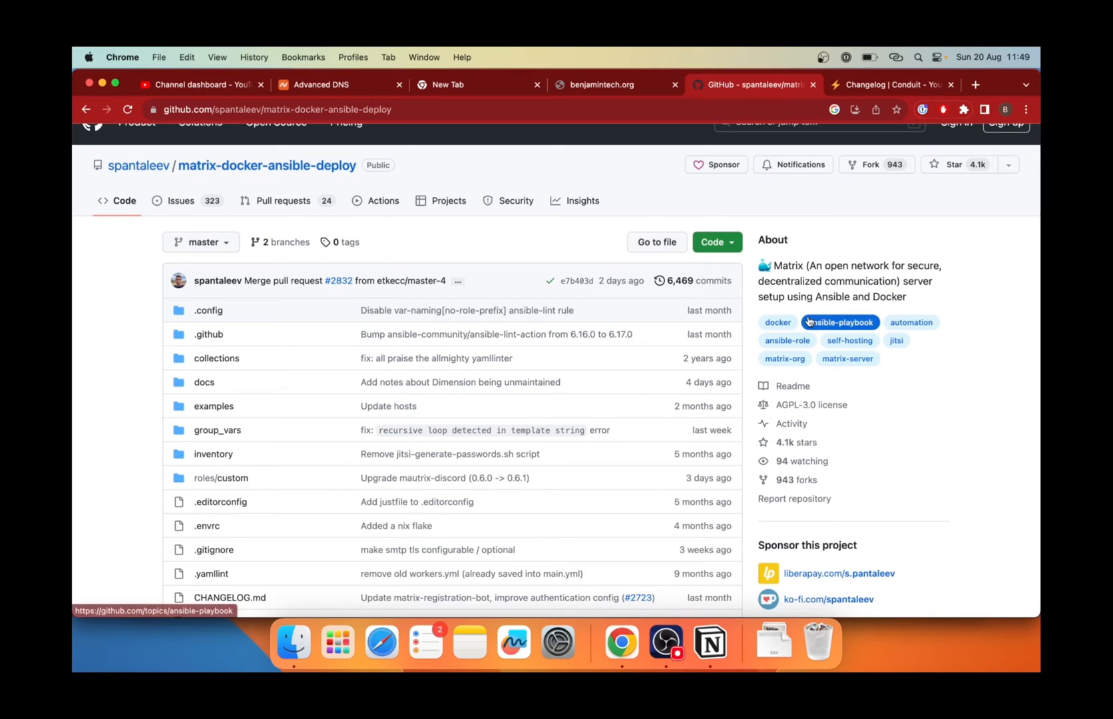
{"action": "mouse_move", "coordinate": [859, 293]}
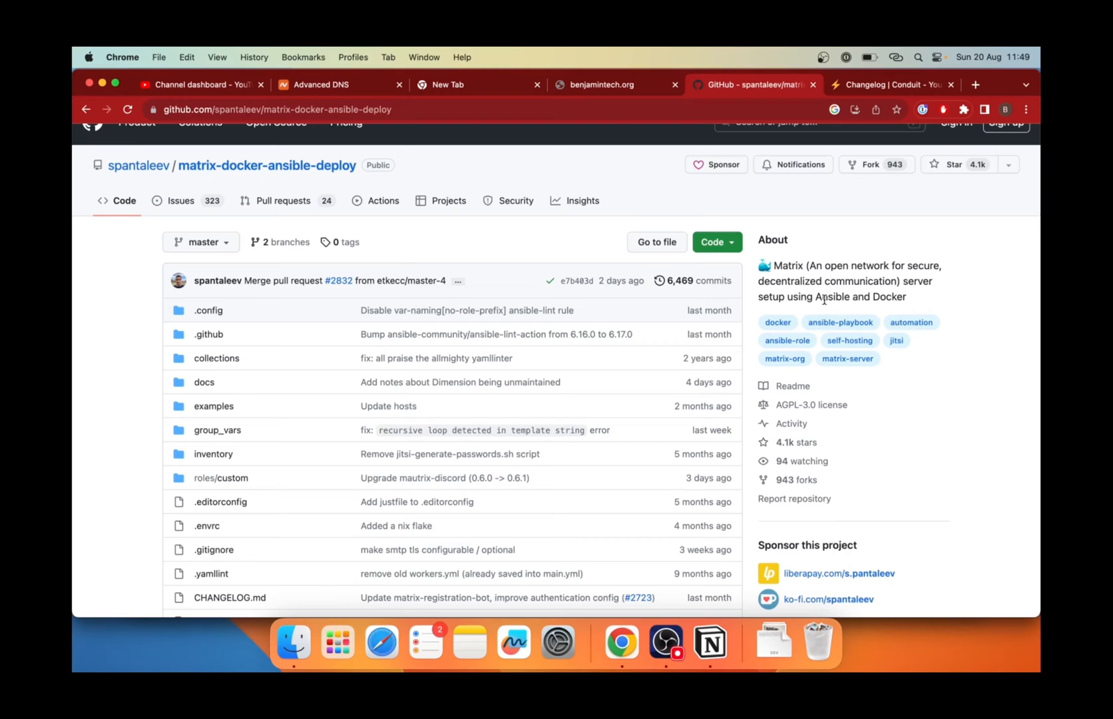
{"action": "scroll", "scroll_direction": "down", "scroll_amount": 3}
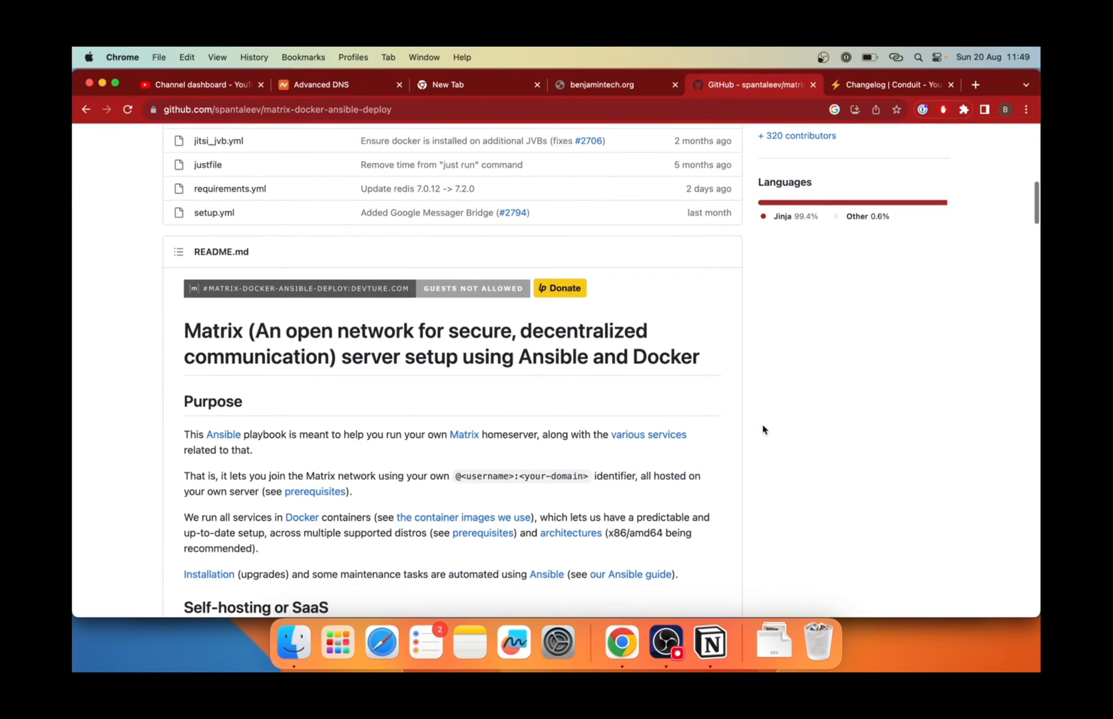
{"action": "mouse_move", "coordinate": [222, 429]}
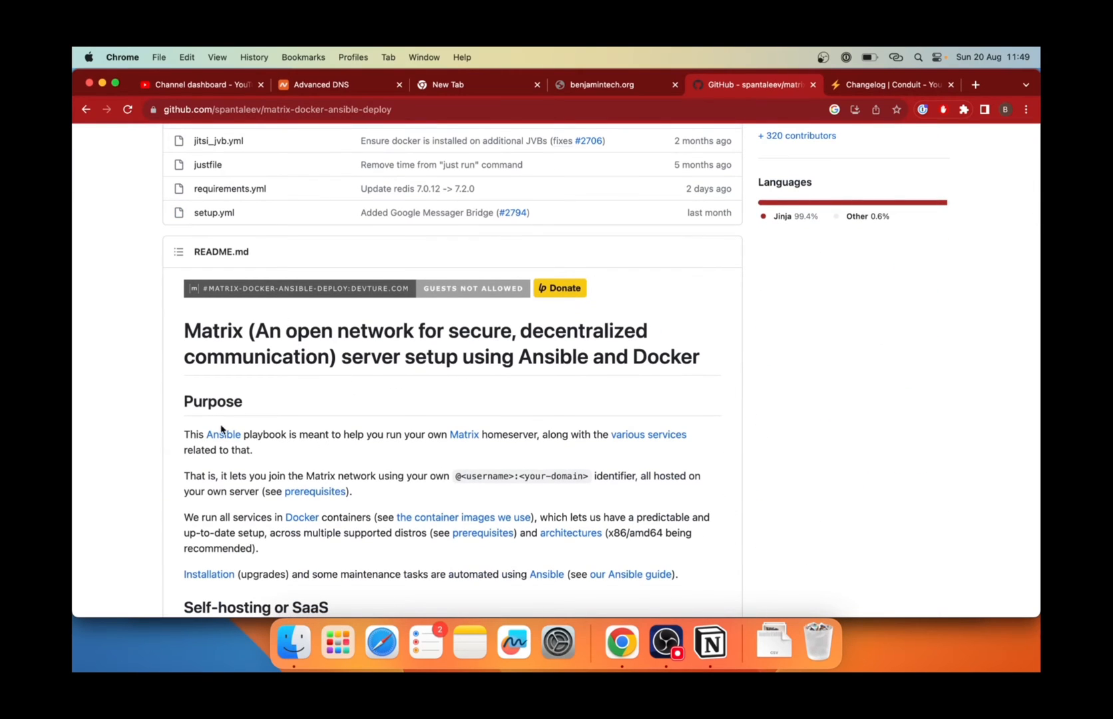
{"action": "scroll", "scroll_direction": "down", "scroll_amount": 3}
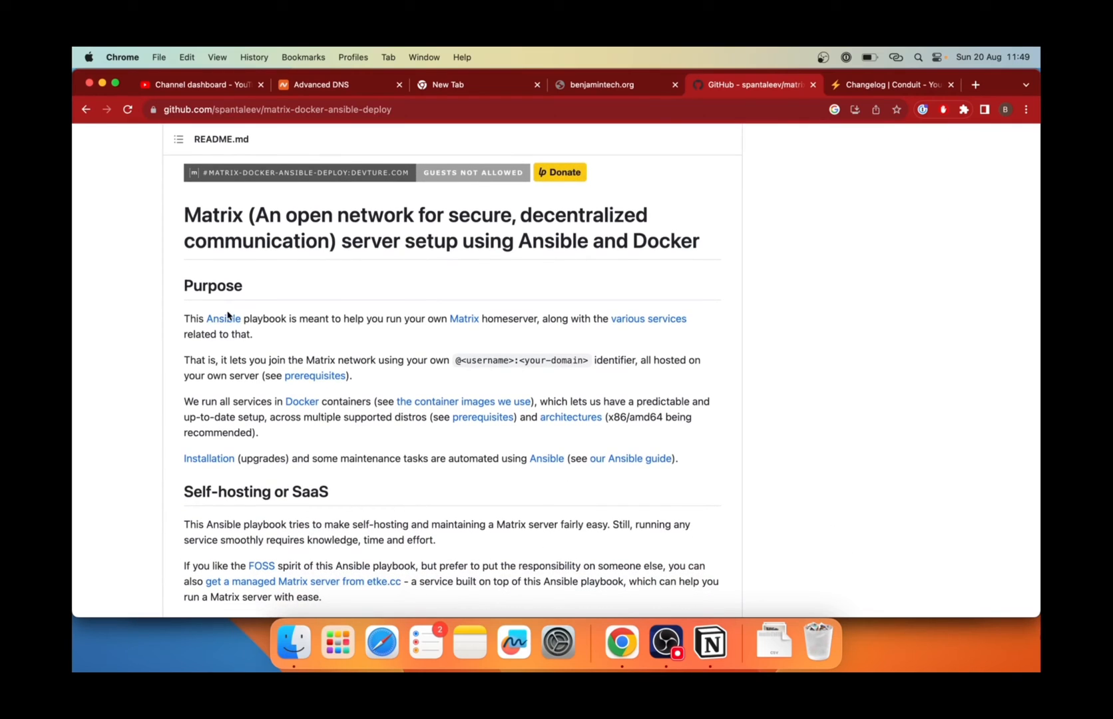
{"action": "left_click", "coordinate": [714, 267]}
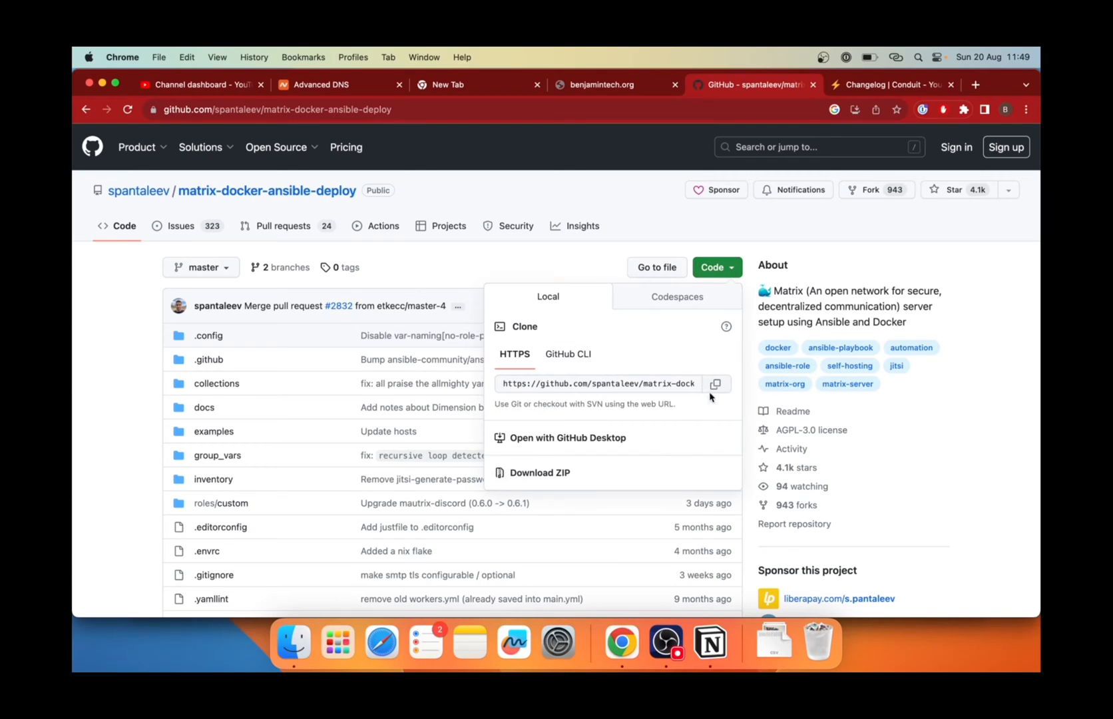
Step: Enter git clone of matrix-docker-ansible-deploy into a matrix folder, then launch WebStorm to open a project
{"action": "key", "text": "cmd+space"}
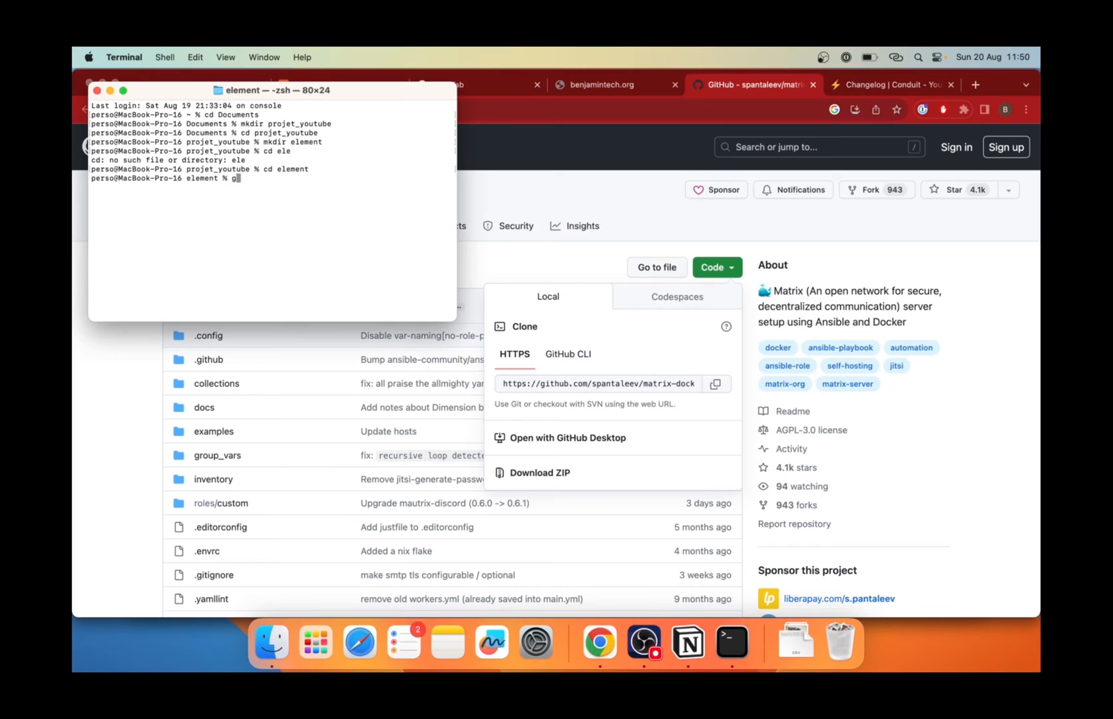
{"action": "type", "text": "it clone"}
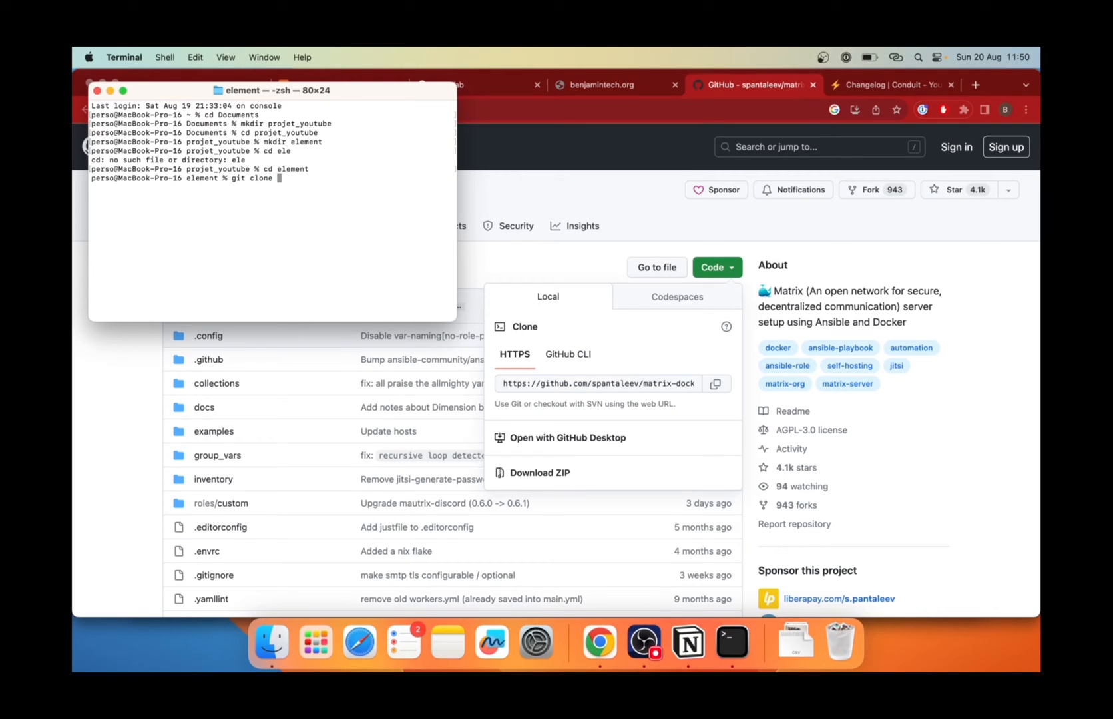
{"action": "type", "text": "https://github.com/spantaleev/matrix-docker-ansible-deploy.git"}
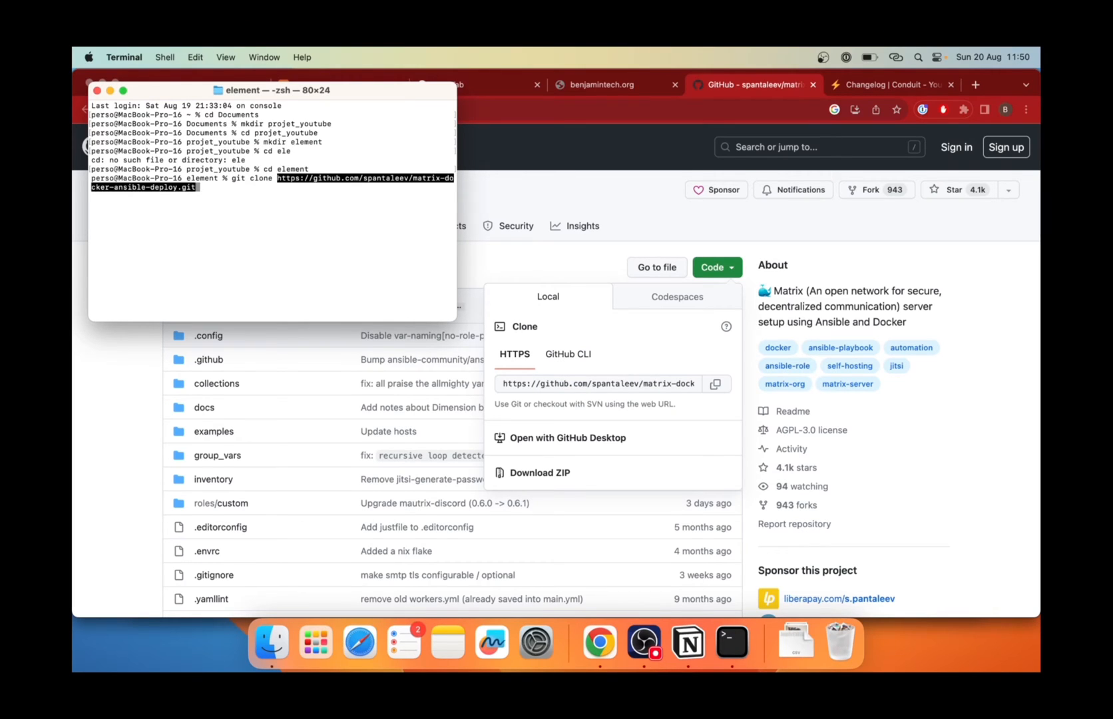
{"action": "type", "text": "matrix"}
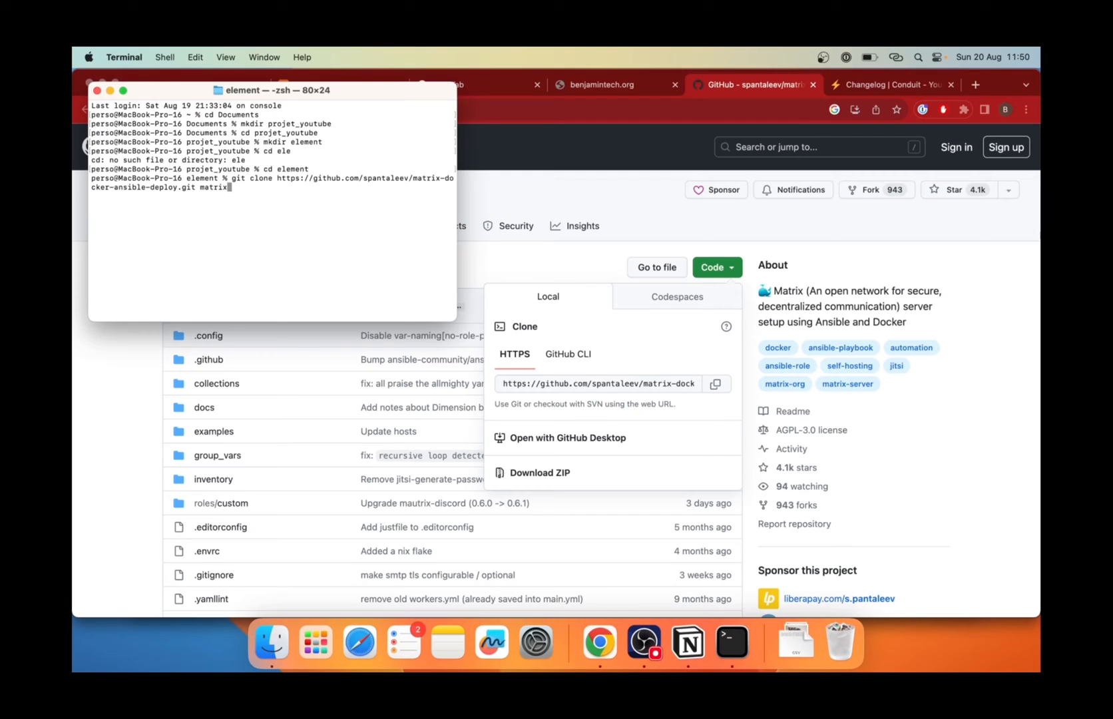
{"action": "type", "text": "_ansi"}
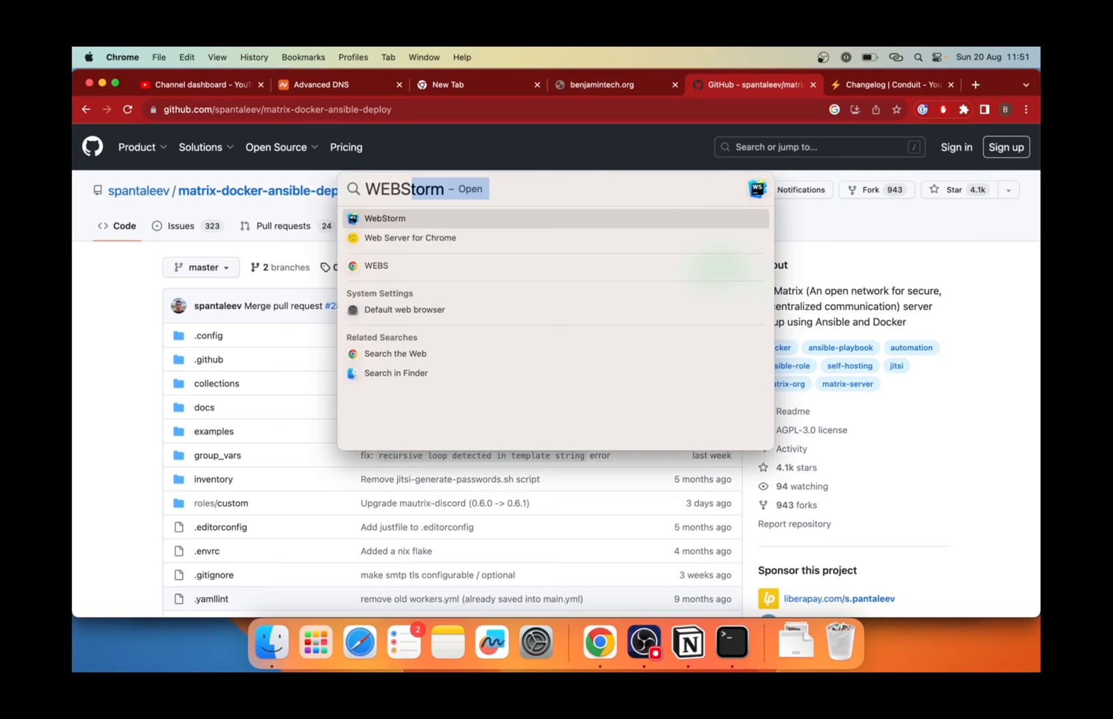
{"action": "left_click", "coordinate": [386, 217]}
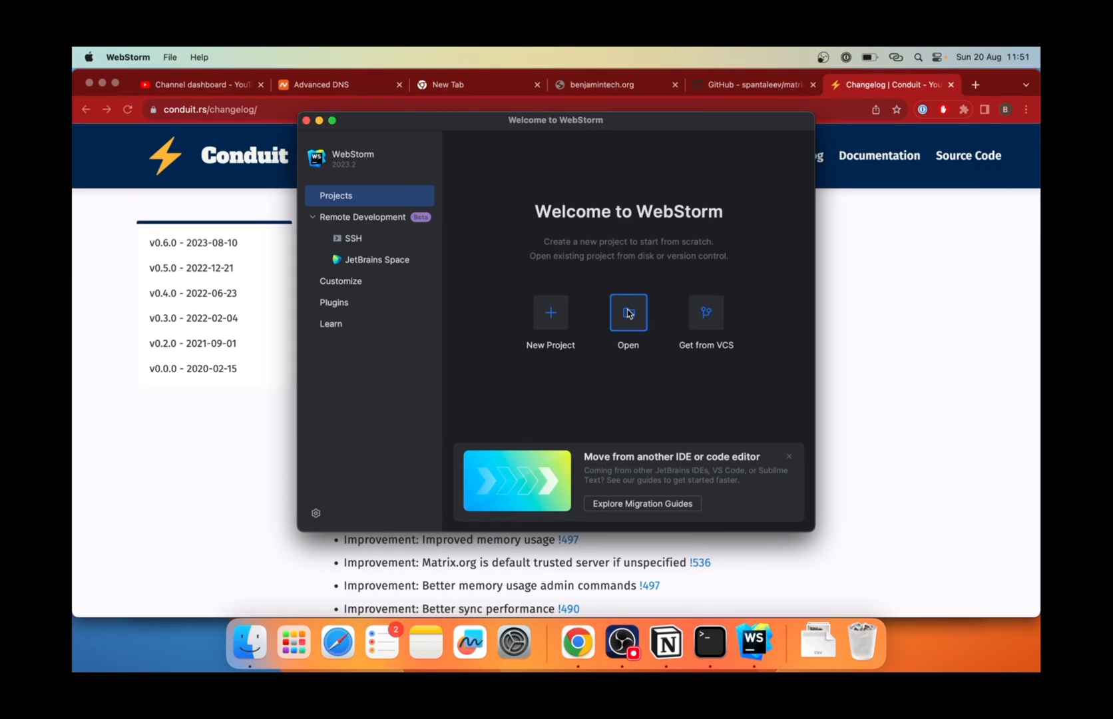
{"action": "left_click", "coordinate": [628, 312]}
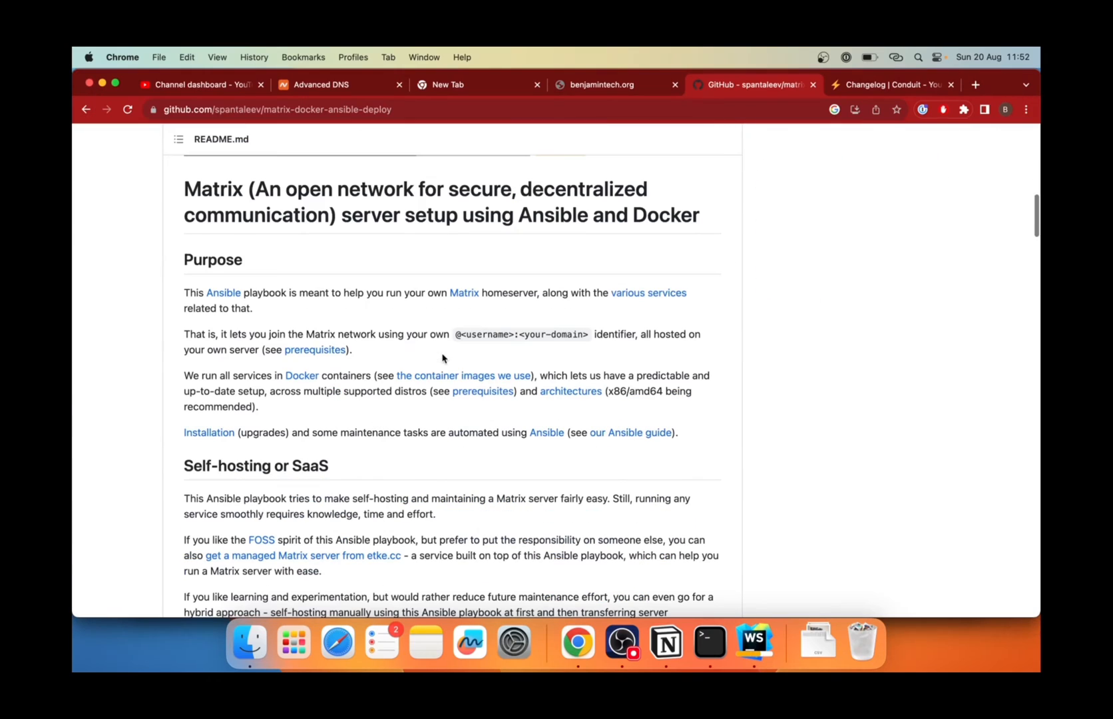
Step: Go through the Installation docs to the Prerequisites page, then open OVHcloud in a new tab
{"action": "scroll", "scroll_direction": "down", "scroll_amount": 3}
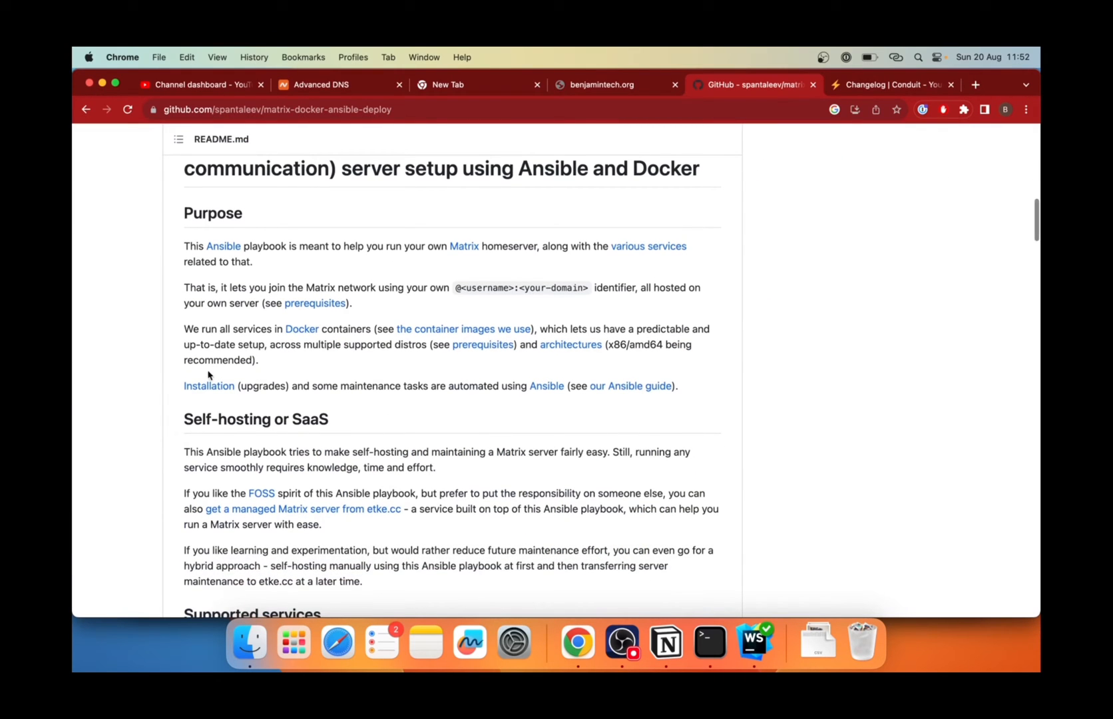
{"action": "mouse_move", "coordinate": [209, 385]}
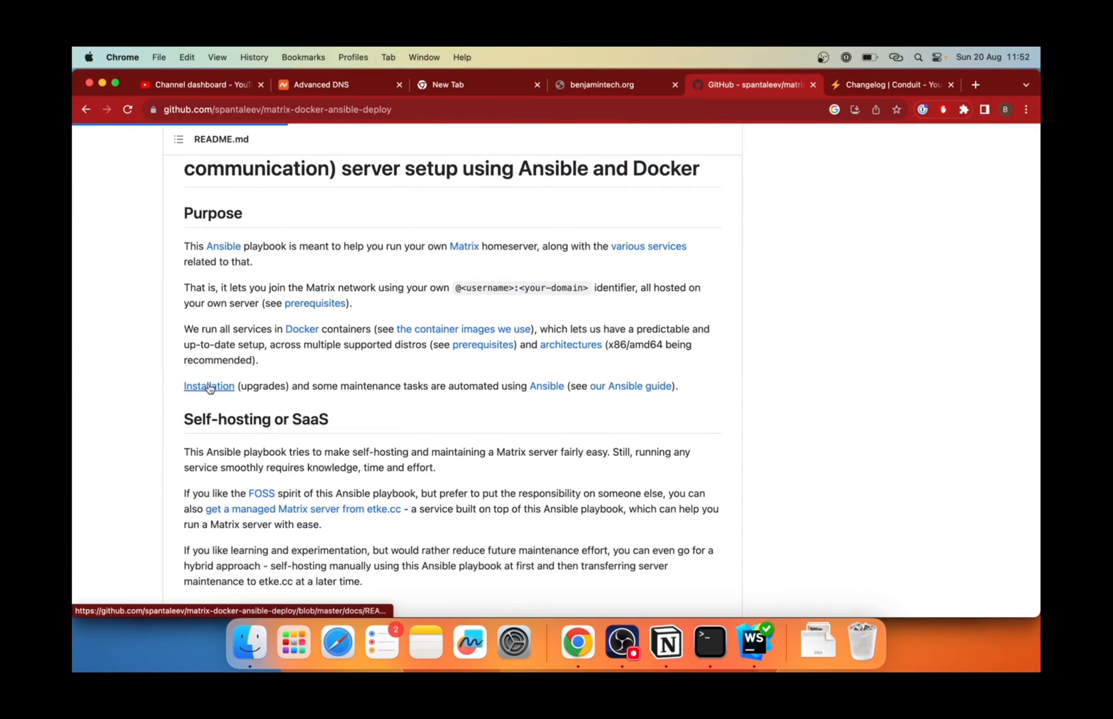
{"action": "left_click", "coordinate": [209, 386]}
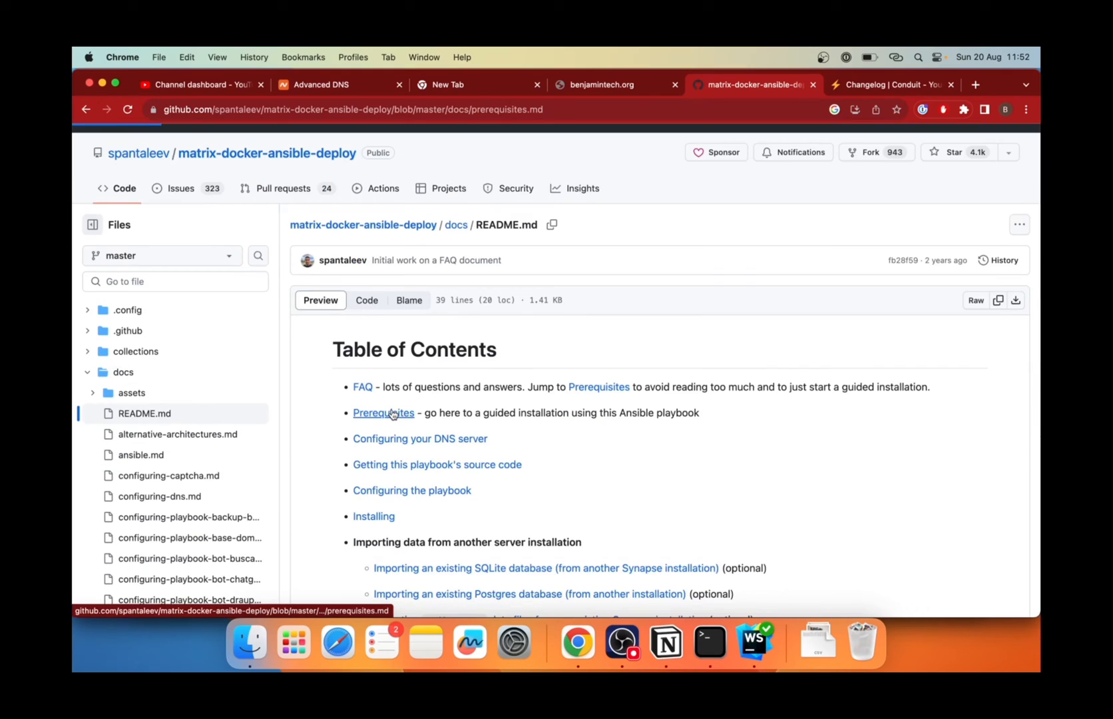
{"action": "left_click", "coordinate": [384, 412]}
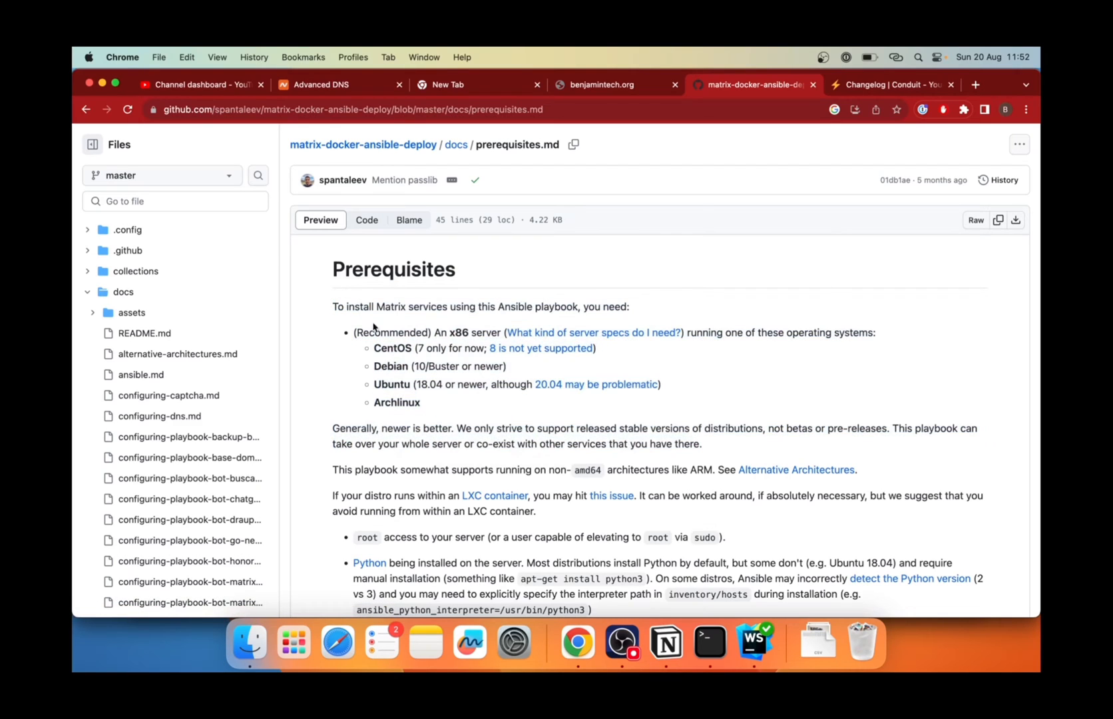
{"action": "left_click", "coordinate": [976, 84]}
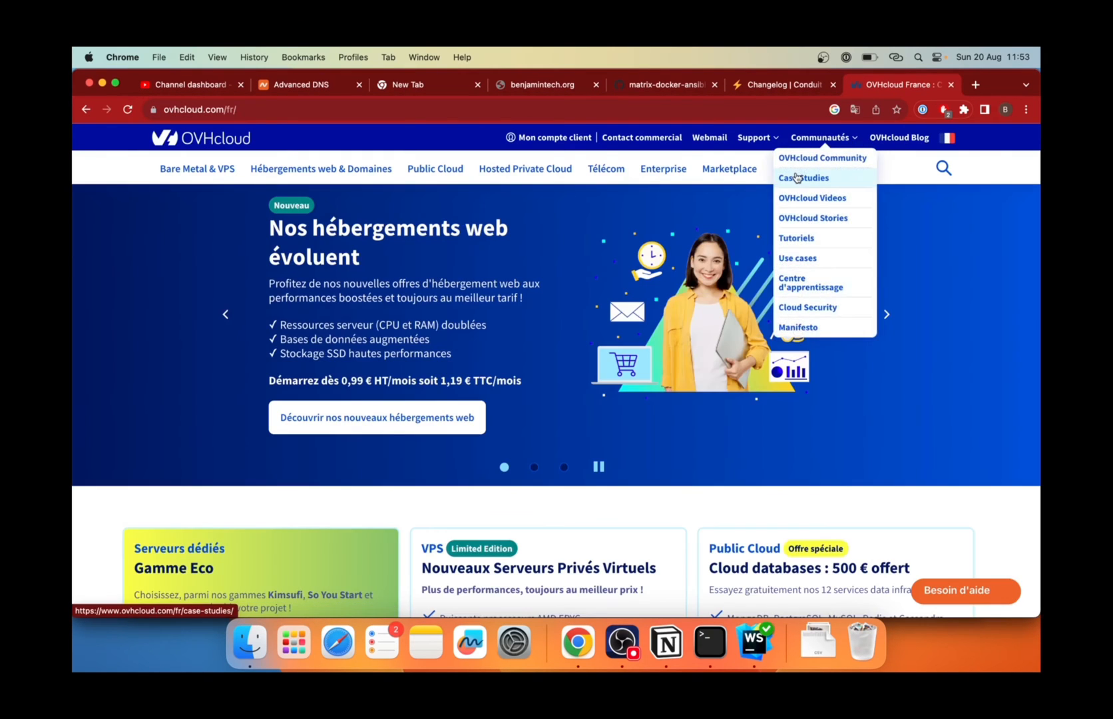
Step: Log in to the OVHcloud control panel with the saved account credentials
{"action": "left_click", "coordinate": [553, 137]}
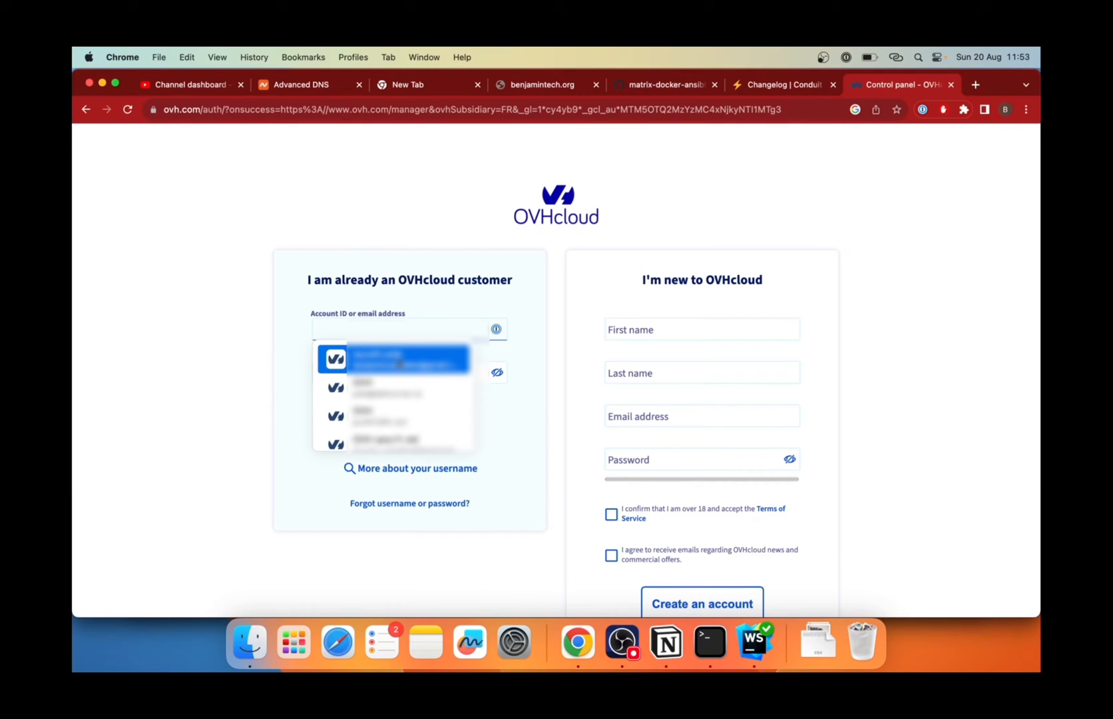
{"action": "left_click", "coordinate": [394, 359]}
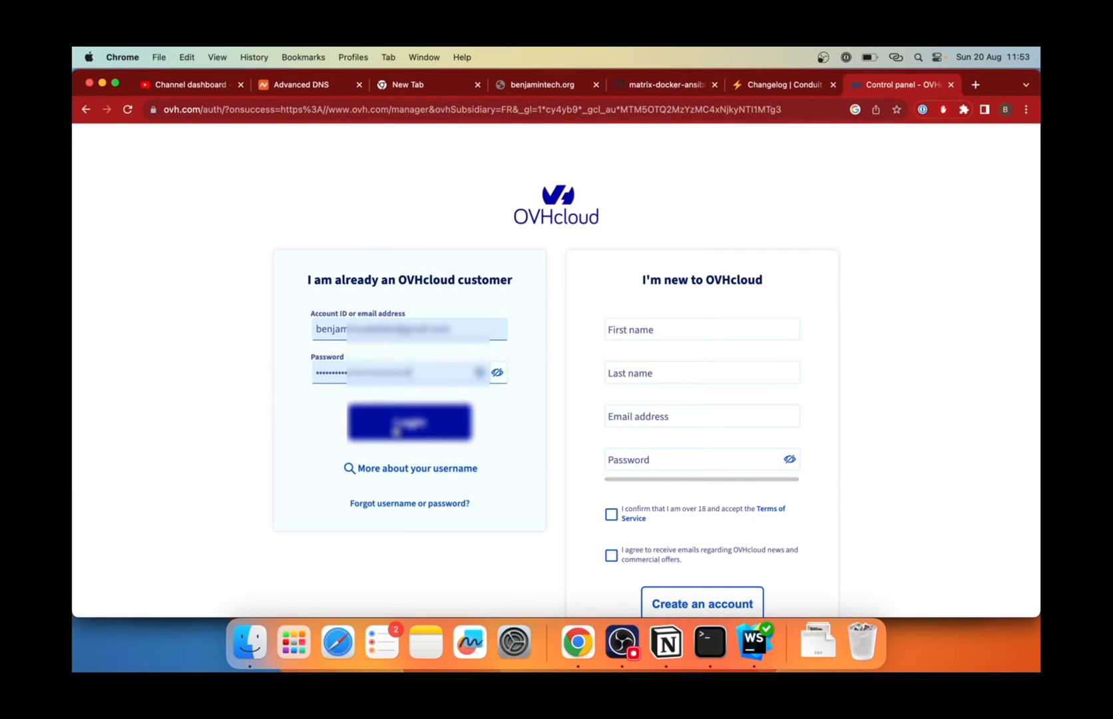
{"action": "left_click", "coordinate": [410, 422]}
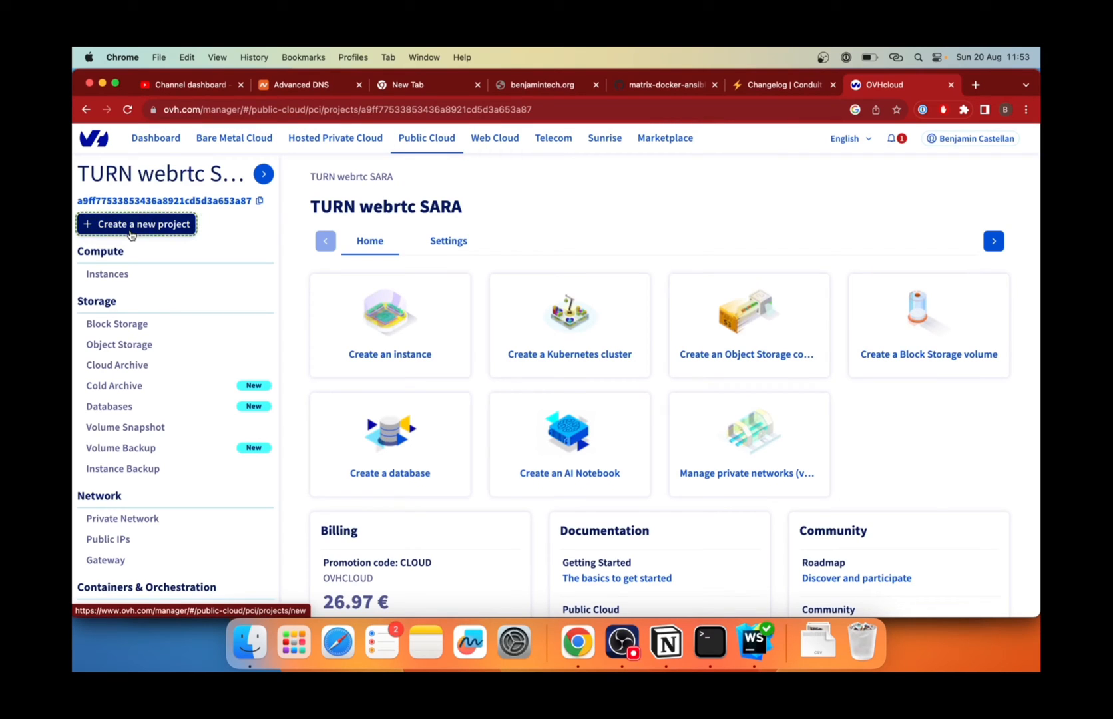
Step: Create the Public Cloud project 'mon serveur matrix' through the payment and confirmation steps
{"action": "left_click", "coordinate": [136, 224]}
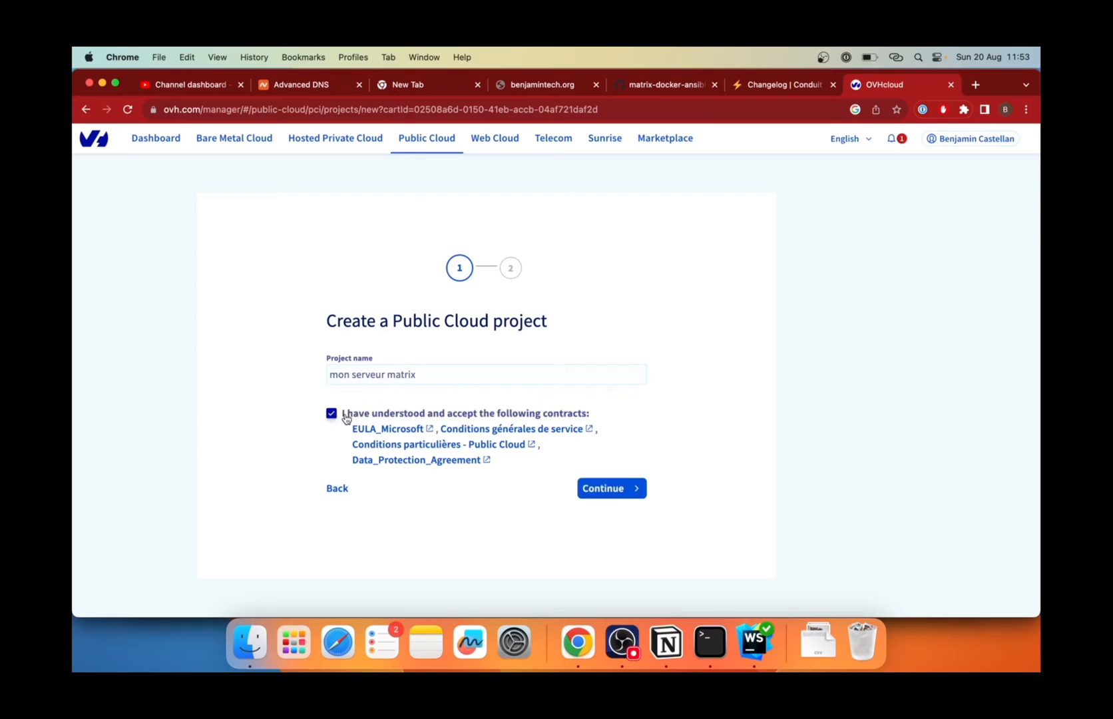
{"action": "left_click", "coordinate": [611, 489]}
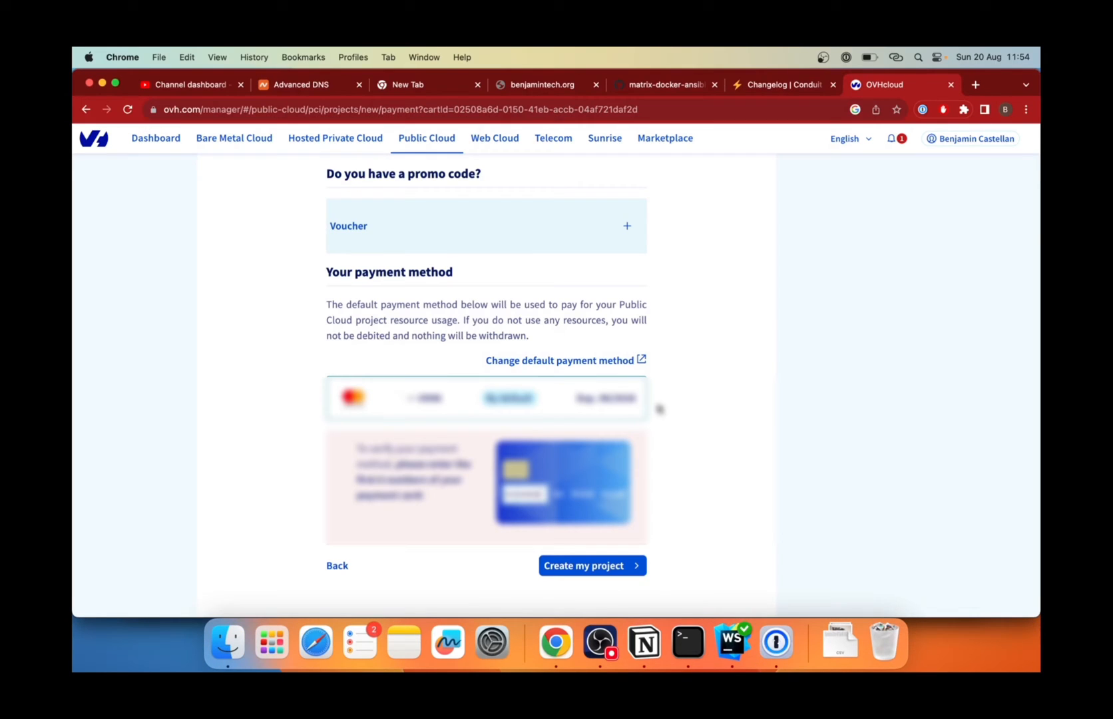
{"action": "left_click", "coordinate": [592, 566]}
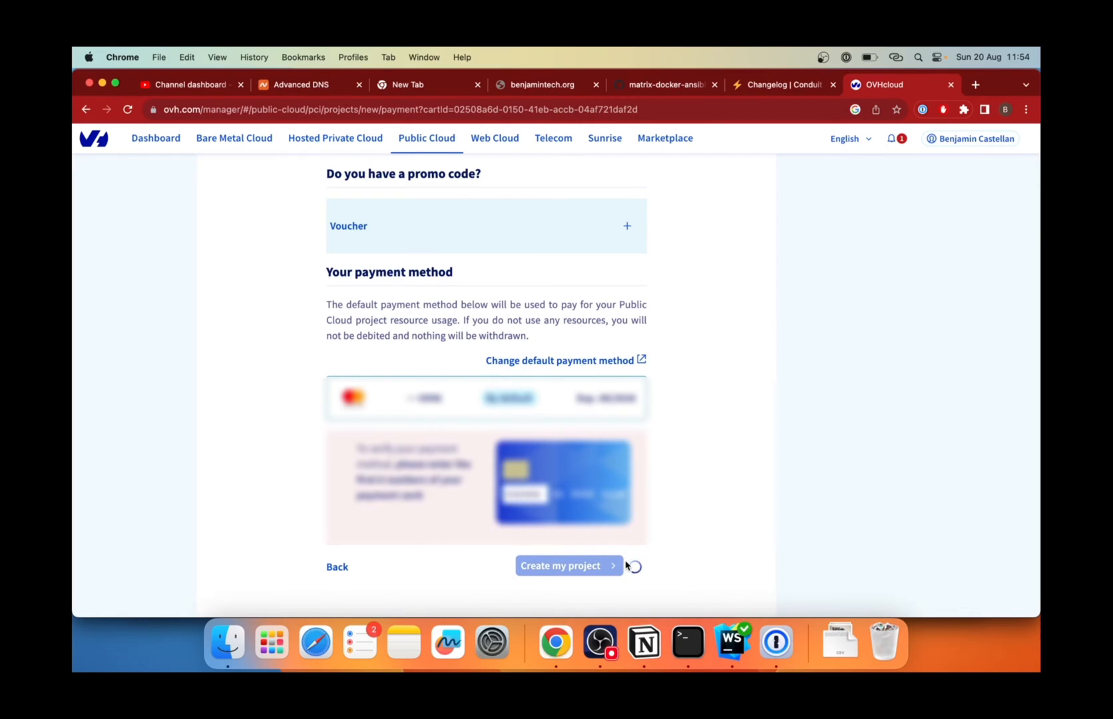
{"action": "left_click", "coordinate": [563, 566]}
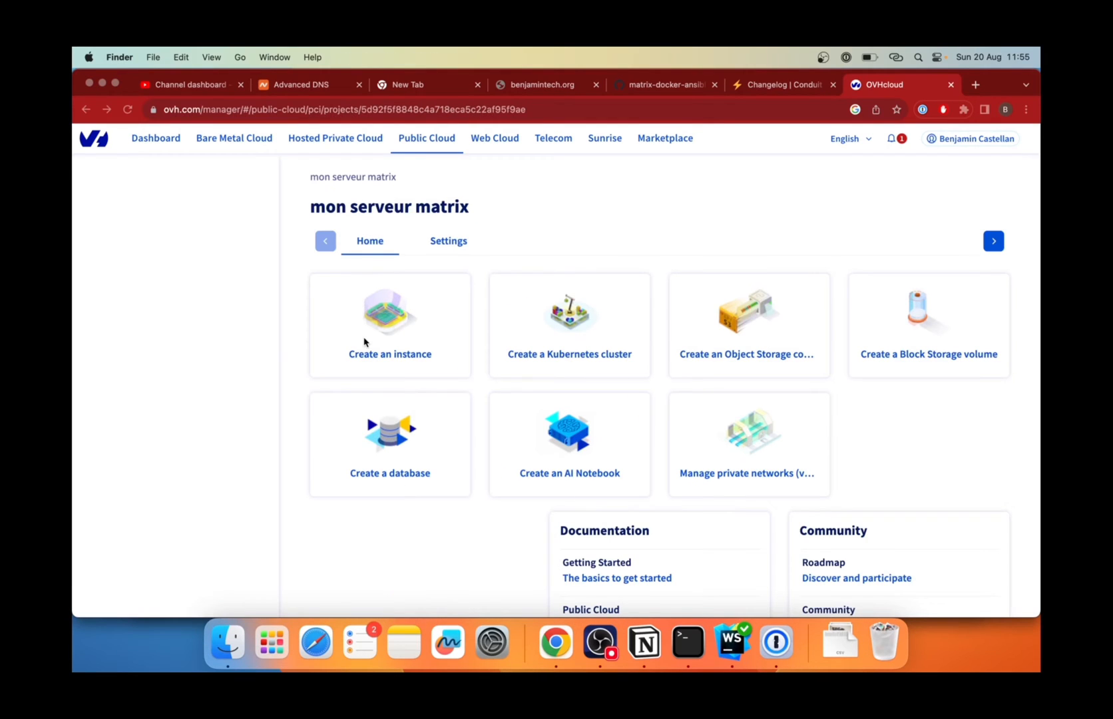
{"action": "mouse_move", "coordinate": [389, 353]}
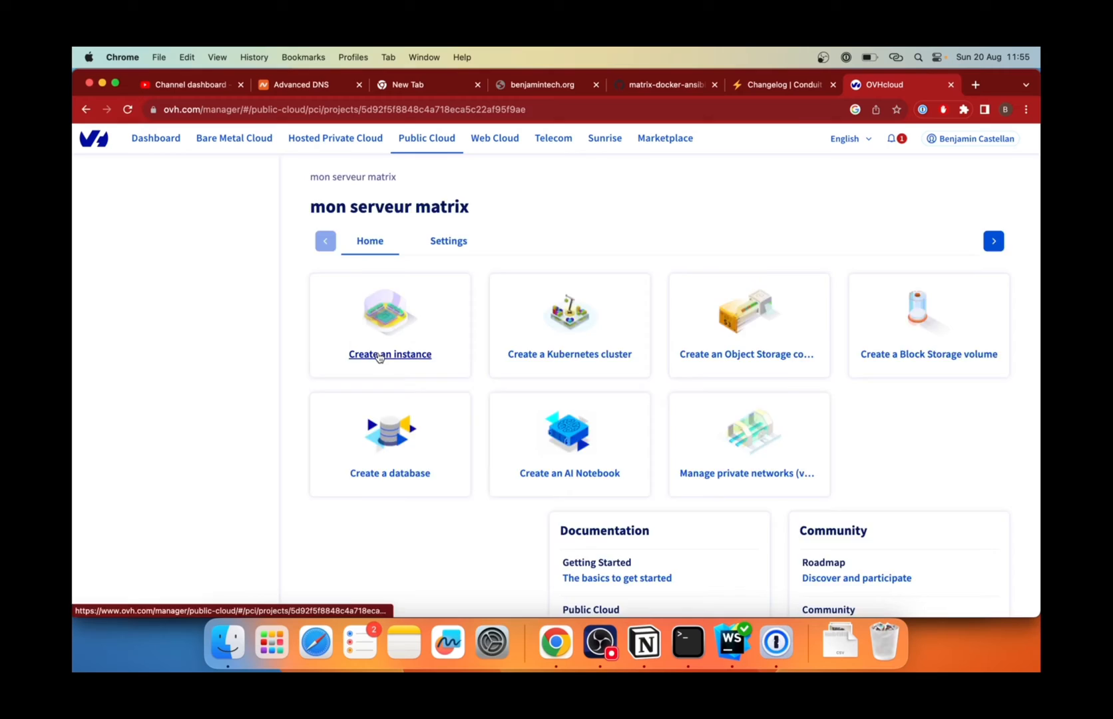
Step: Start a new instance with the Sandbox S1-2 model and continue through region and image choices
{"action": "left_click", "coordinate": [388, 354]}
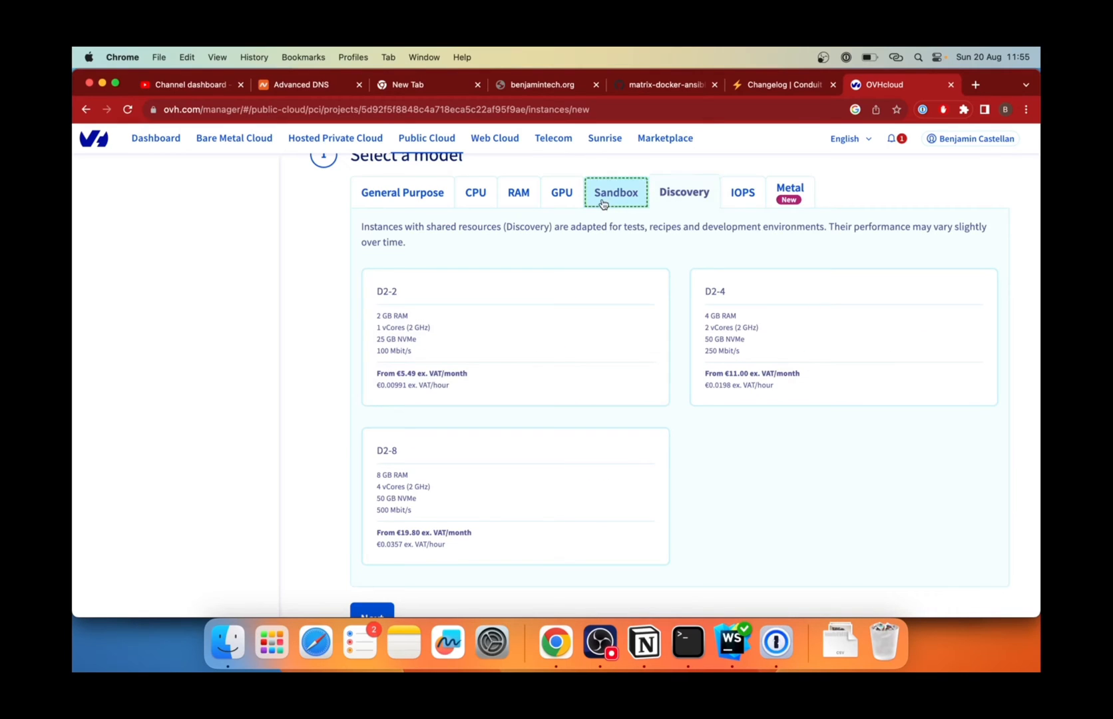
{"action": "left_click", "coordinate": [616, 192]}
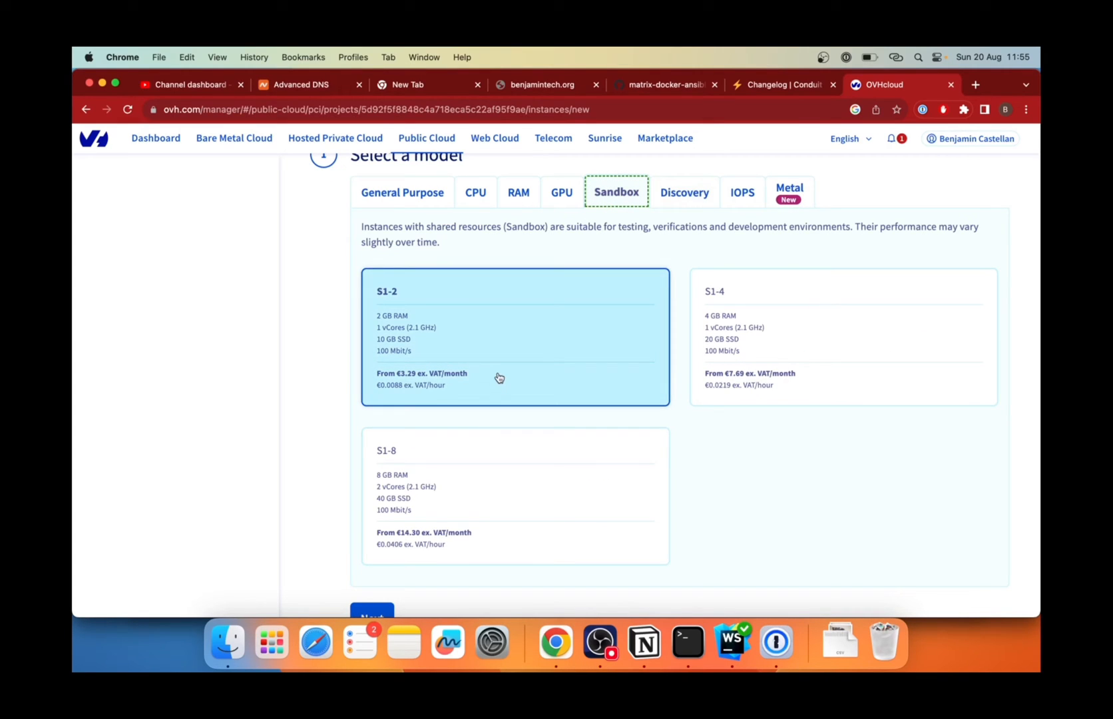
{"action": "scroll", "scroll_direction": "down", "scroll_amount": 3}
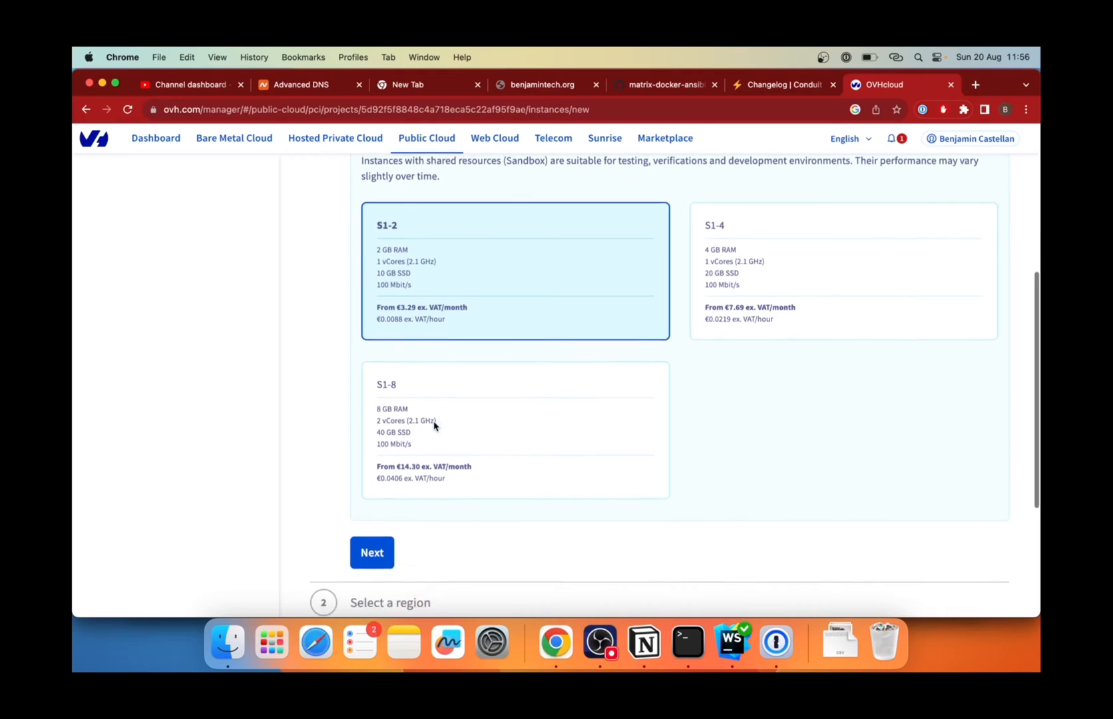
{"action": "left_click", "coordinate": [372, 552]}
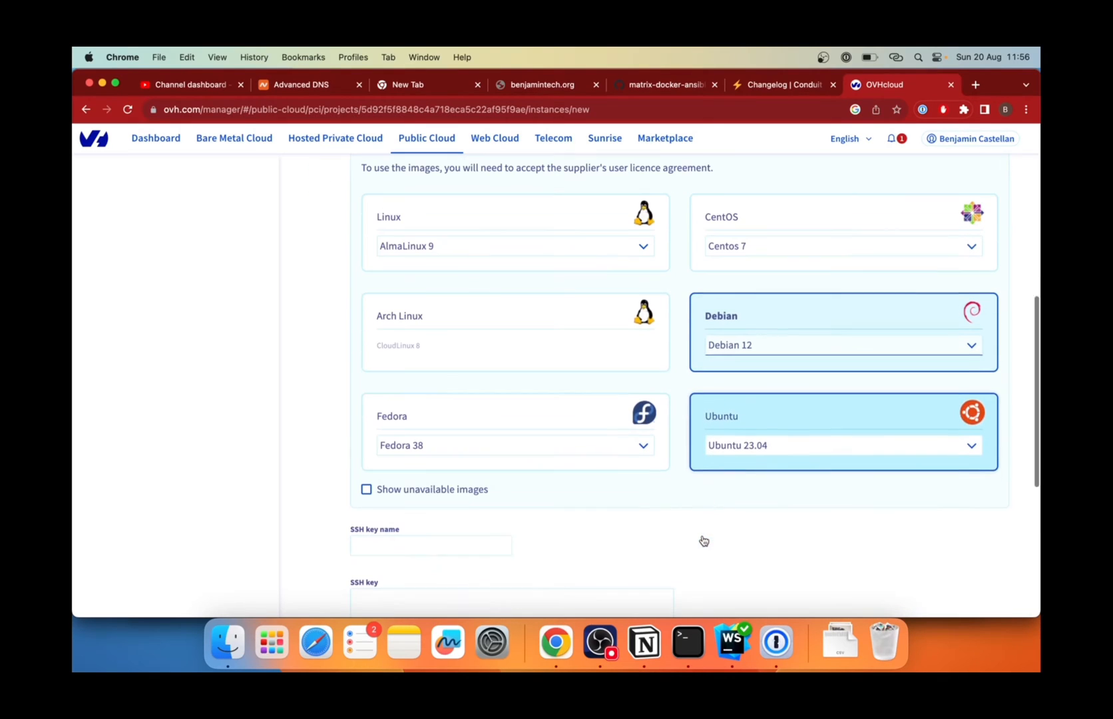
{"action": "scroll", "scroll_direction": "down", "scroll_amount": 3}
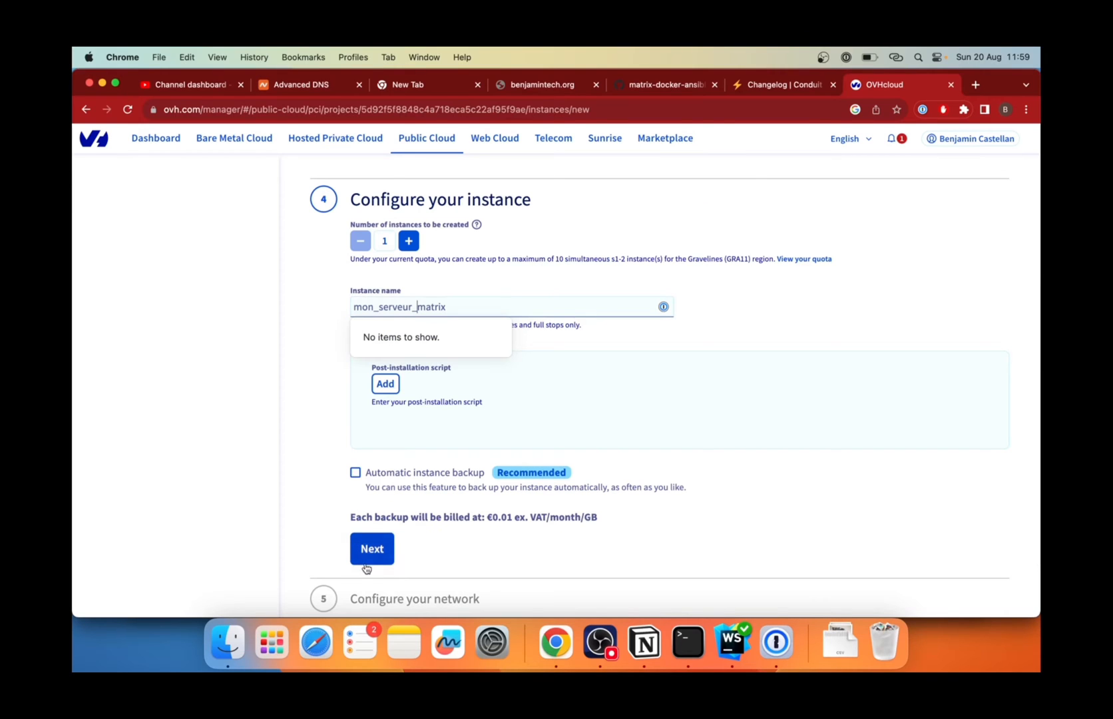
{"action": "mouse_move", "coordinate": [403, 571]}
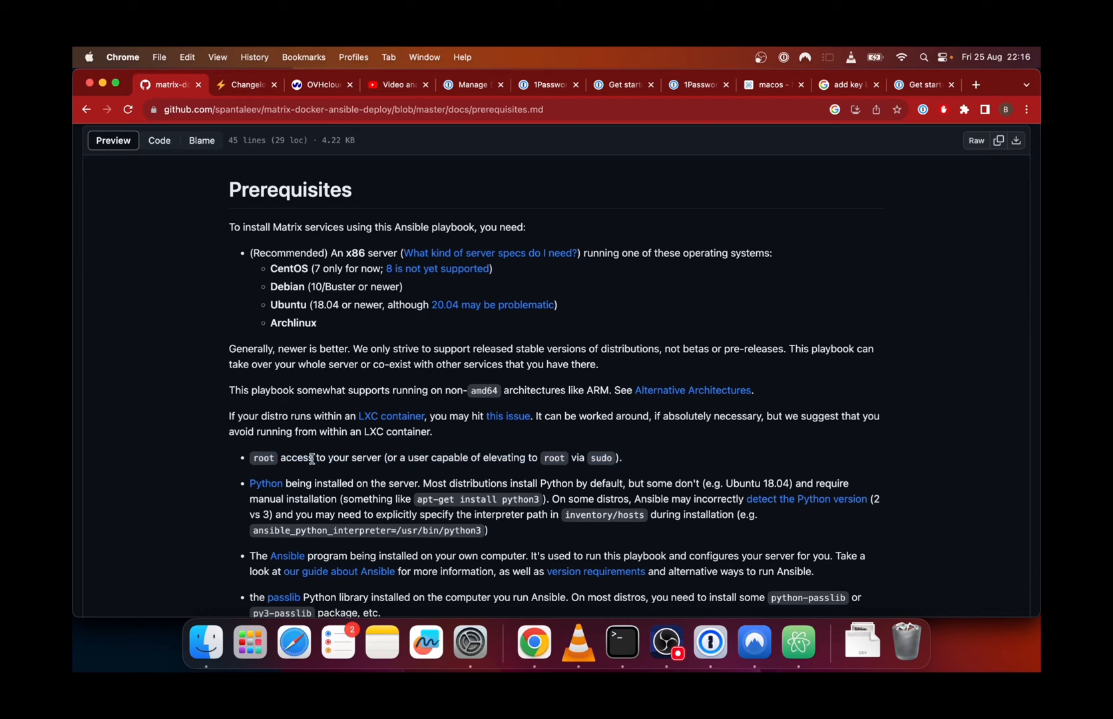
{"action": "left_click", "coordinate": [321, 85]}
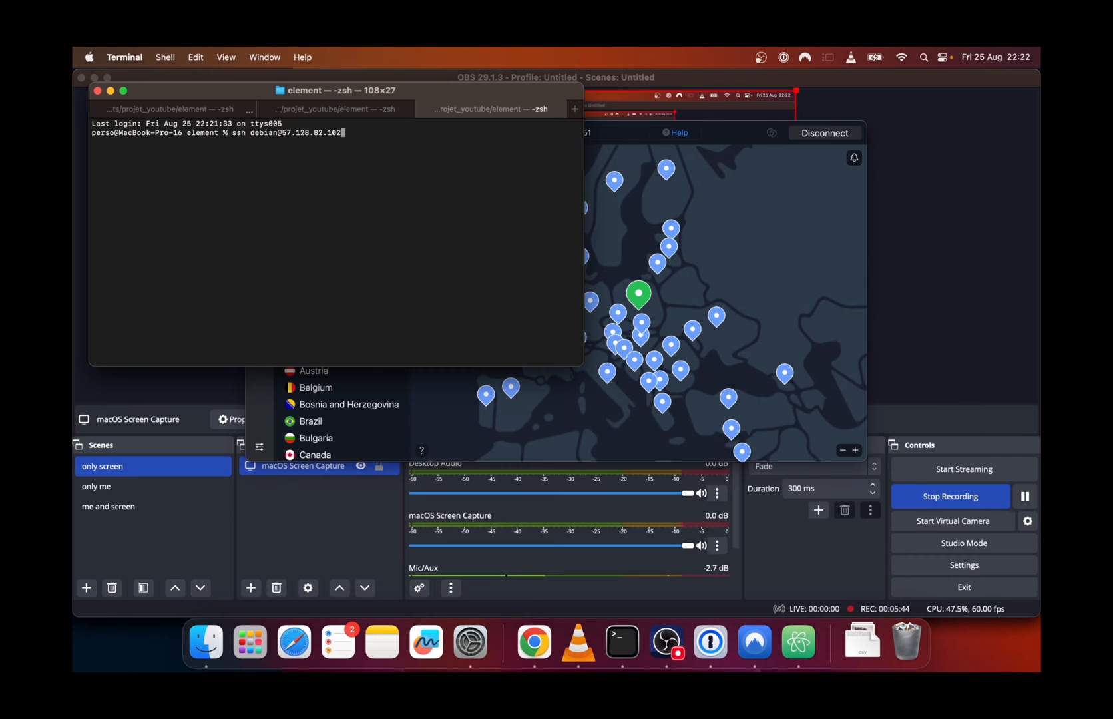
{"action": "key", "text": "Return"}
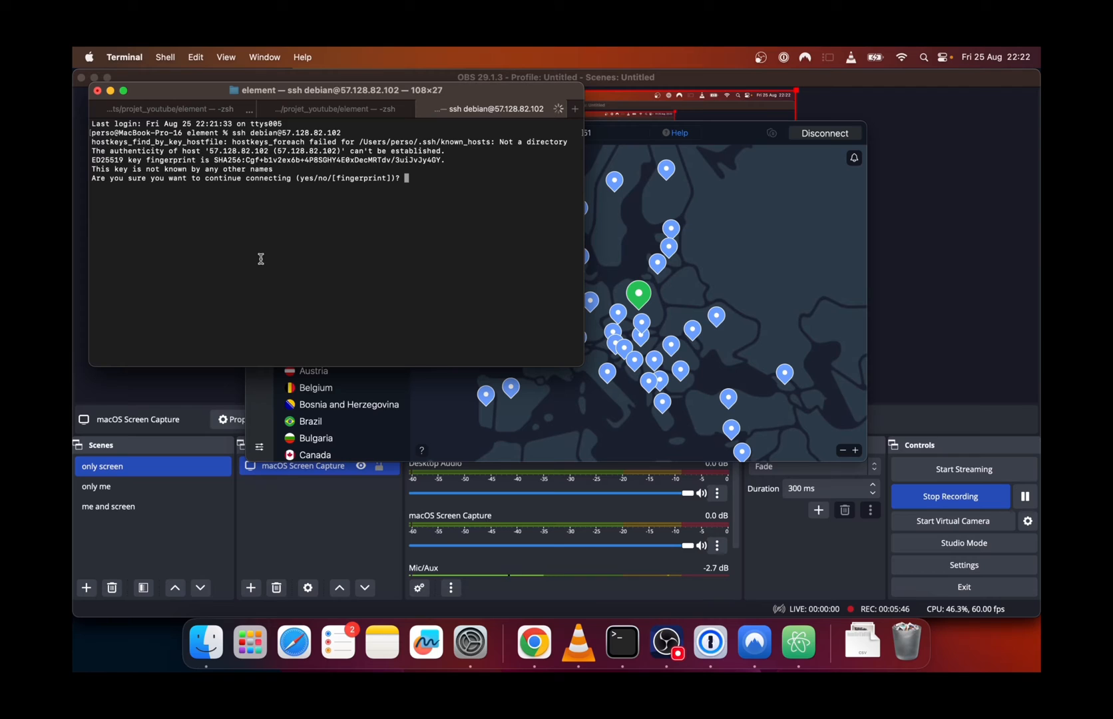
{"action": "type", "text": "yes"}
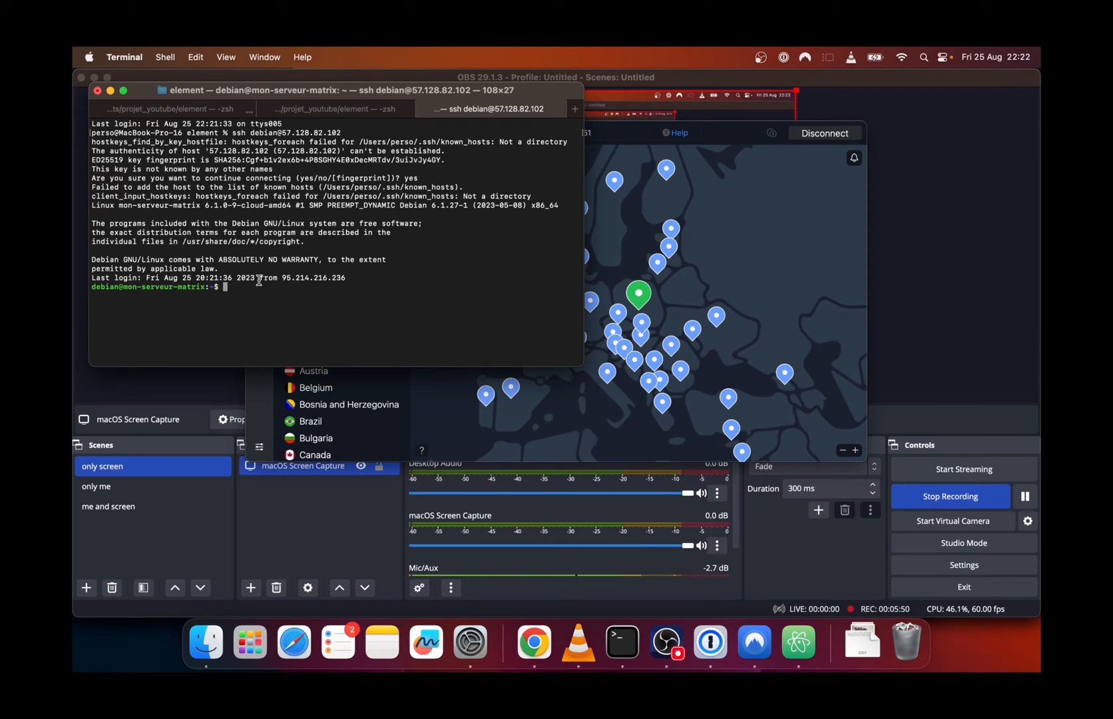
{"action": "type", "text": "sudo su"}
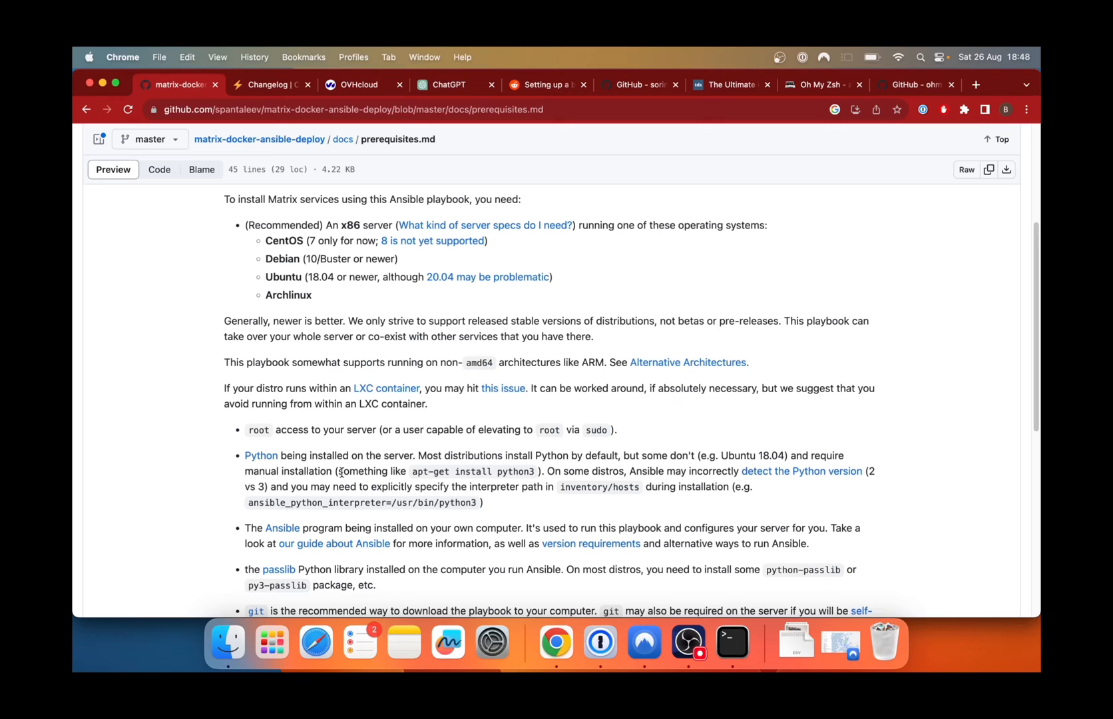
{"action": "mouse_move", "coordinate": [734, 643]}
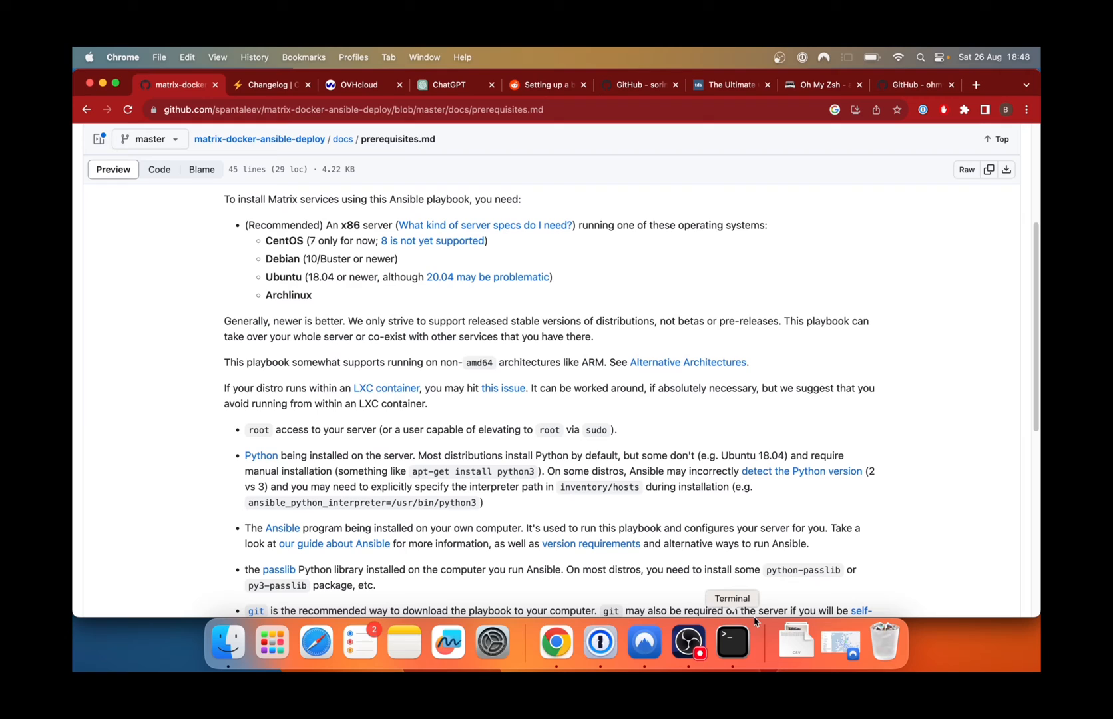
Step: Confirm only Python 3.11.2 is available on the server, then follow the Ansible prerequisite link
{"action": "left_click", "coordinate": [732, 643]}
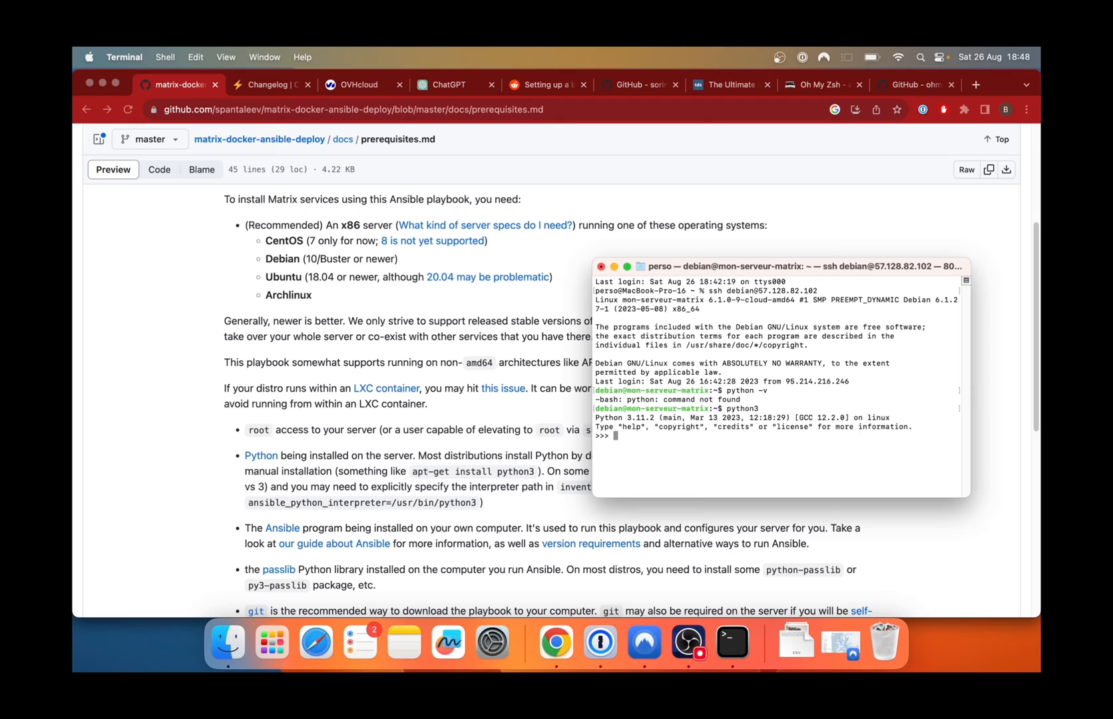
{"action": "type", "text": "exi"}
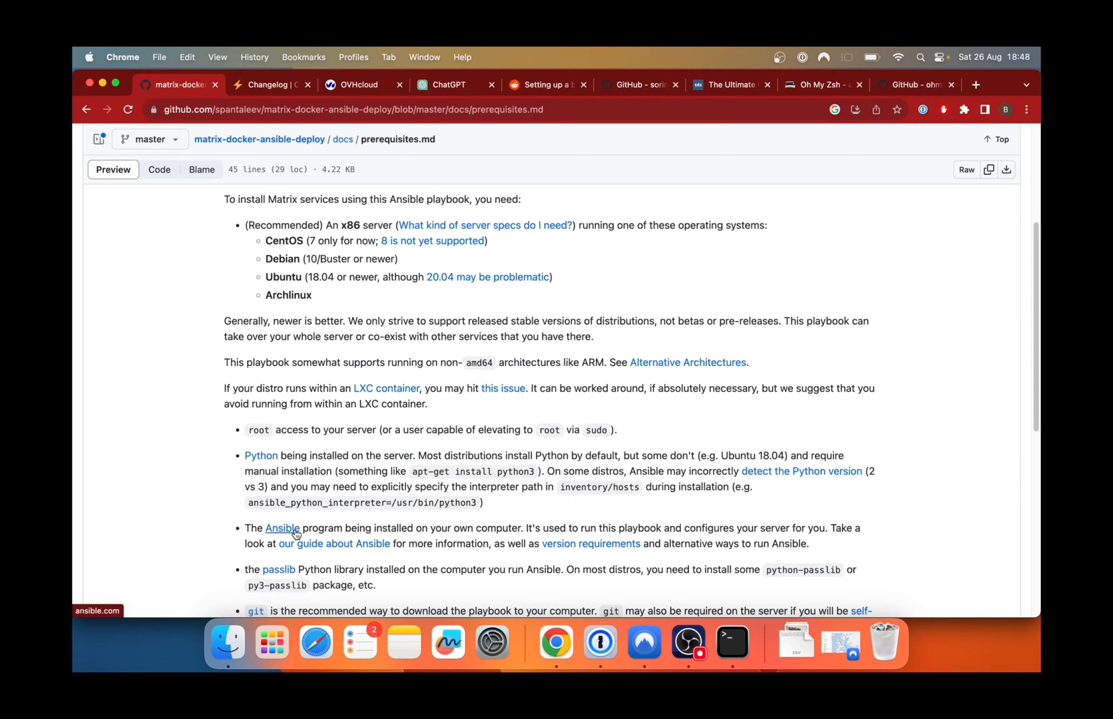
{"action": "left_click", "coordinate": [281, 528]}
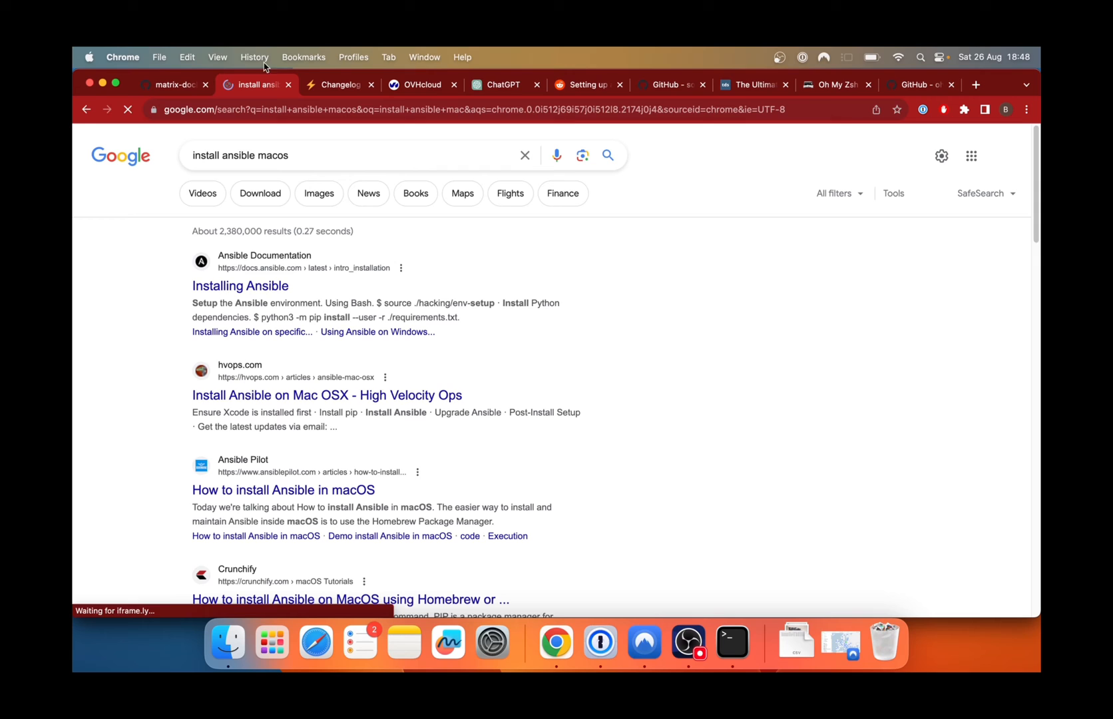
Step: View the Ansible macOS install results, then open the passlib package page
{"action": "left_click", "coordinate": [240, 286]}
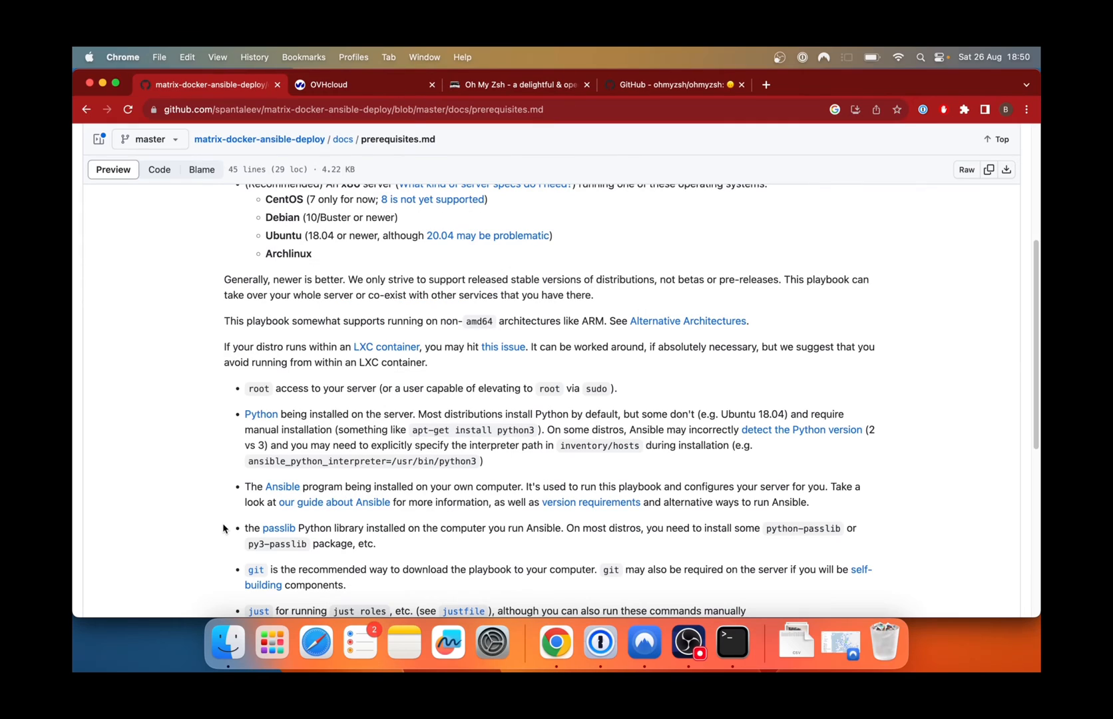
{"action": "left_click", "coordinate": [279, 527]}
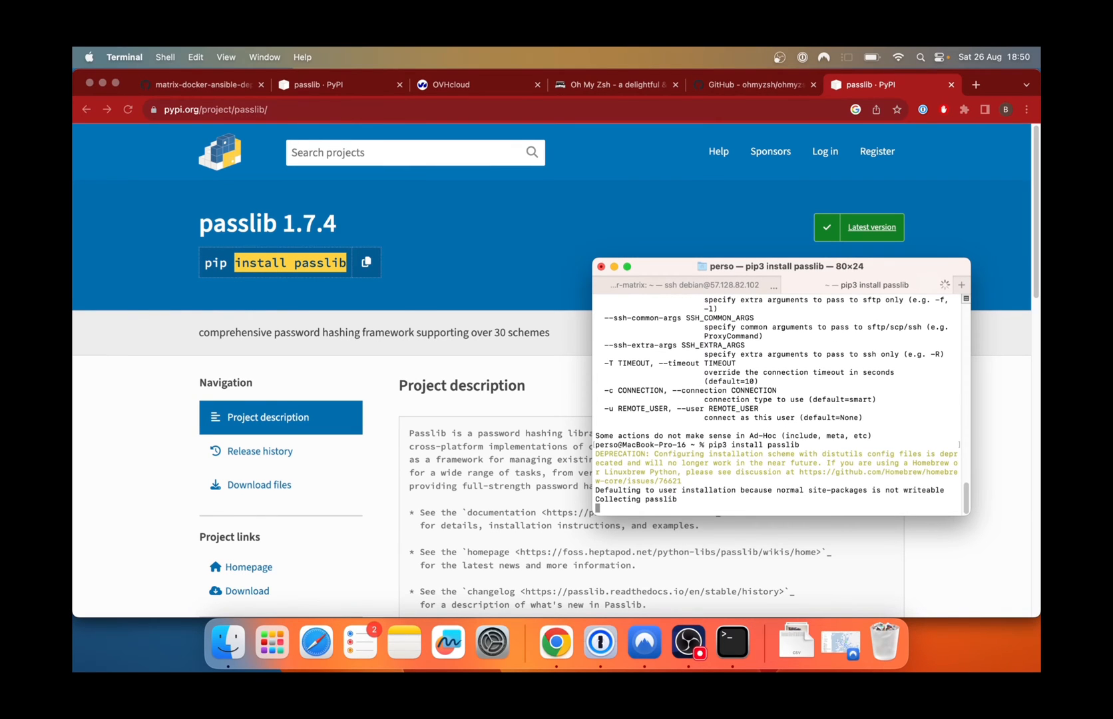
Step: Install passlib 1.7.4 with pip3 and run brew install just from the just project page
{"action": "left_click", "coordinate": [206, 84]}
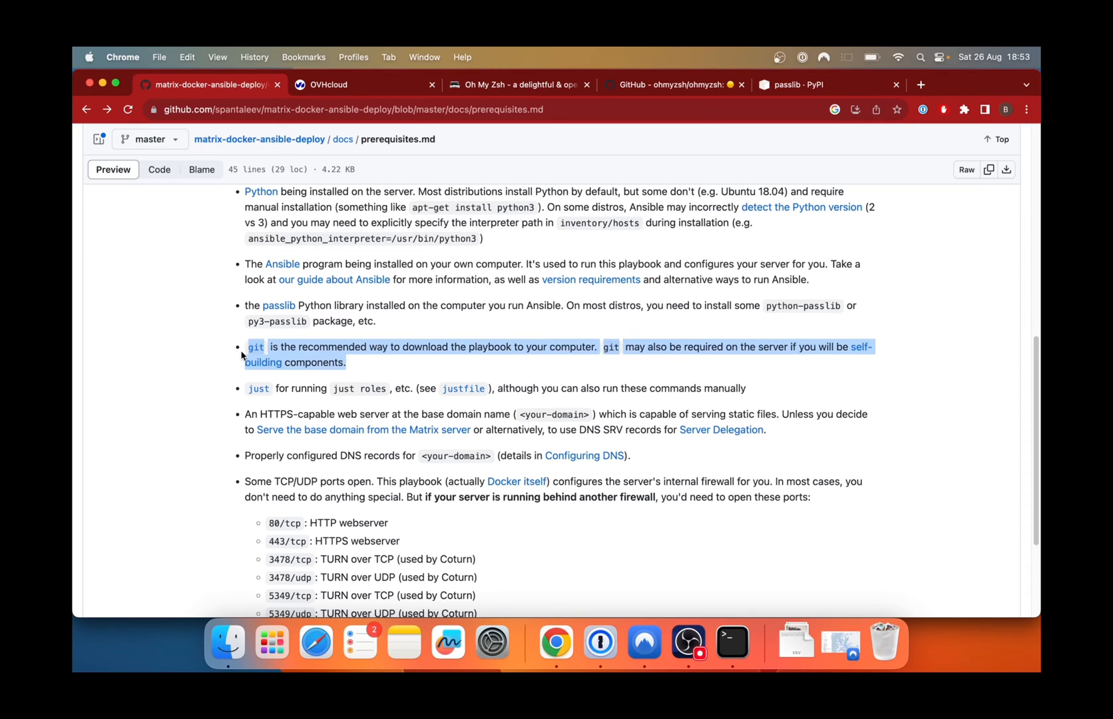
{"action": "mouse_move", "coordinate": [285, 392]}
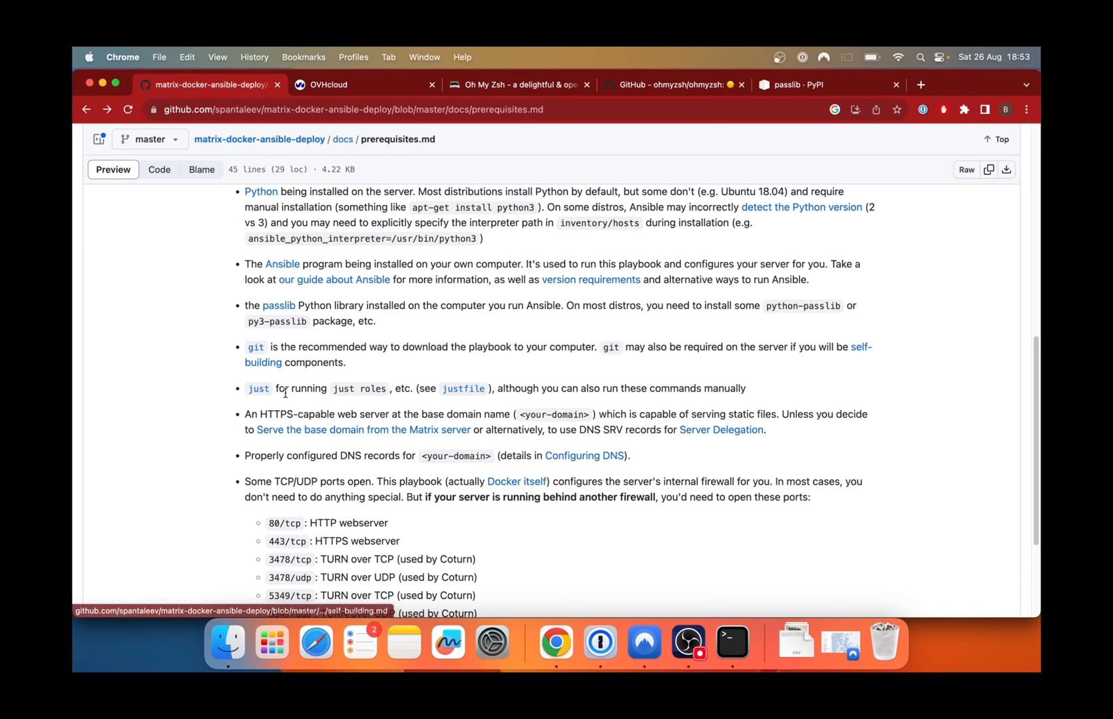
{"action": "mouse_move", "coordinate": [258, 388]}
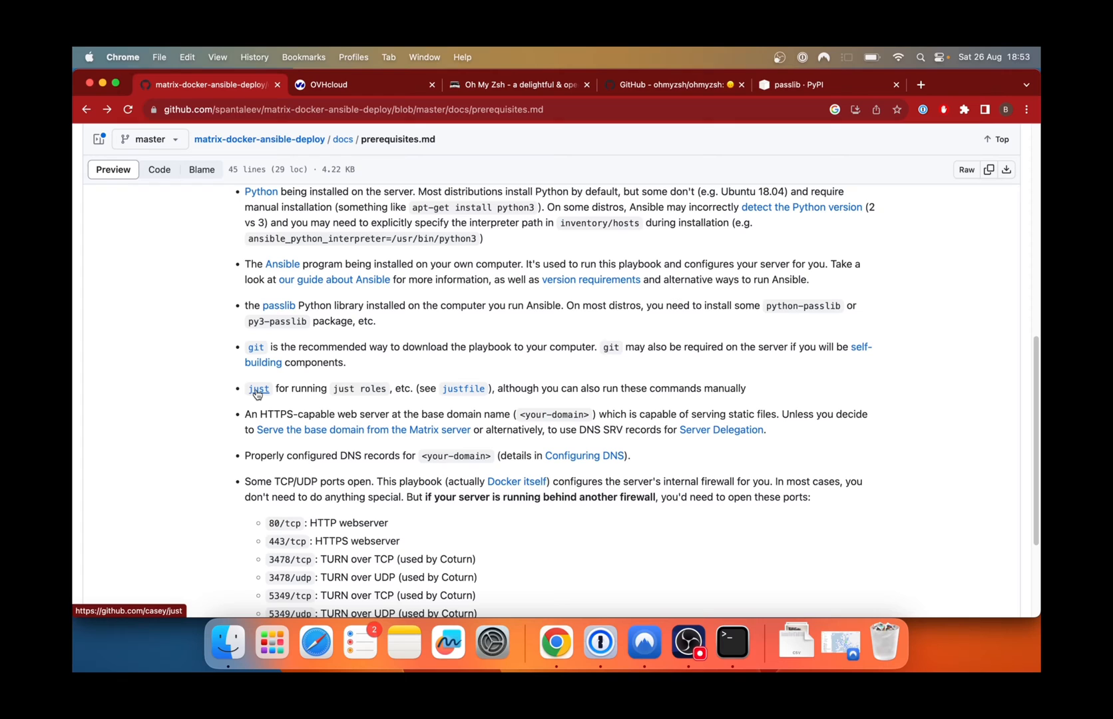
{"action": "left_click", "coordinate": [258, 388]}
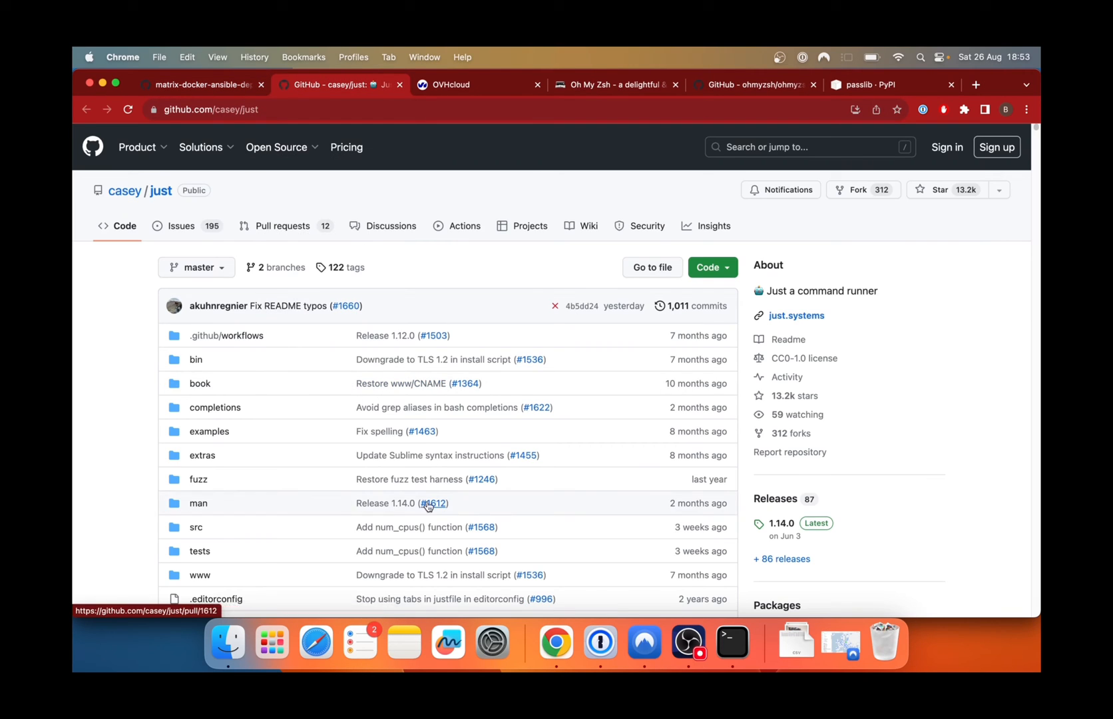
{"action": "scroll", "scroll_direction": "down", "scroll_amount": 3}
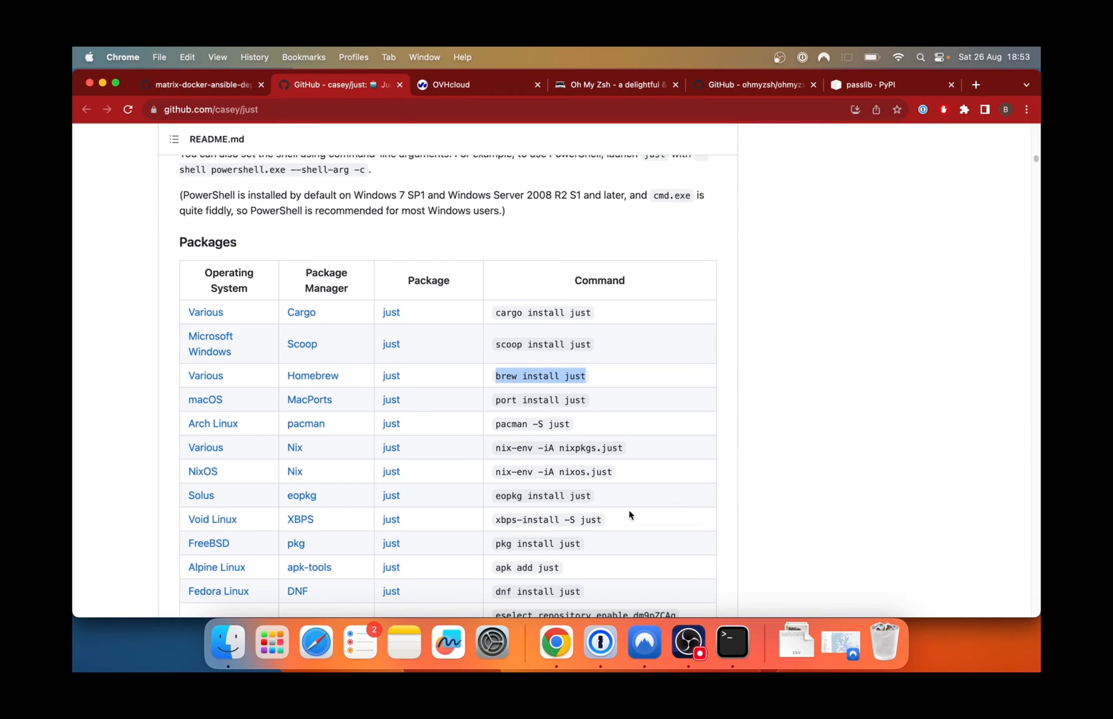
{"action": "left_click", "coordinate": [732, 641]}
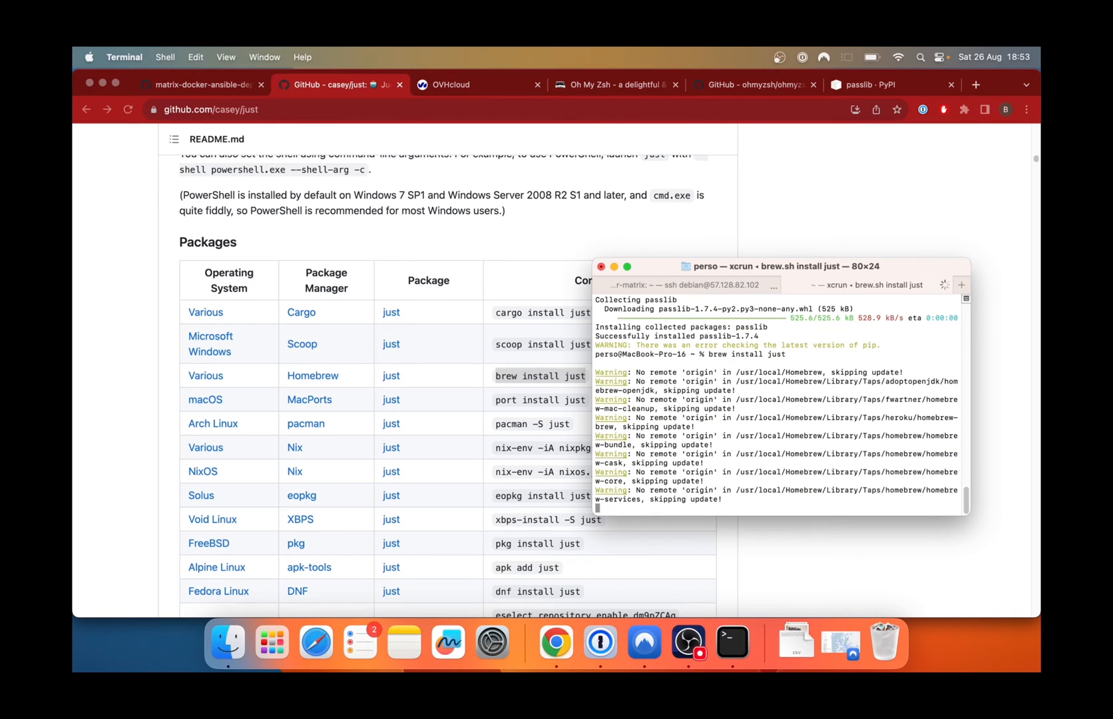
{"action": "left_click", "coordinate": [188, 85]}
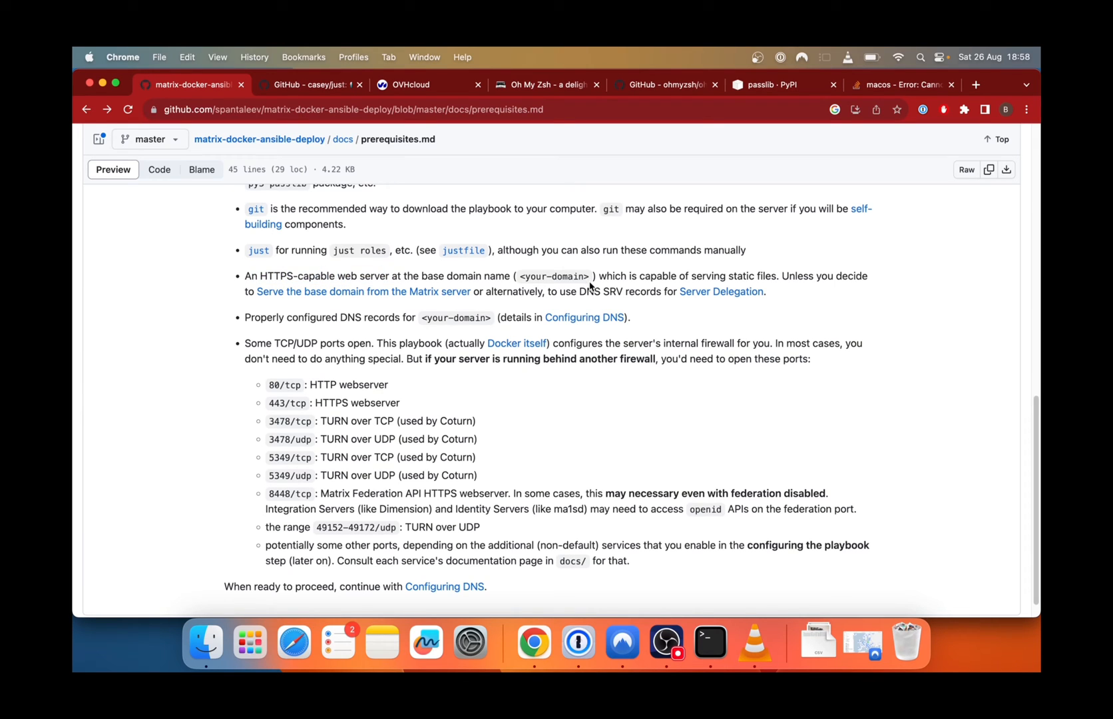
Step: Check the OVHcloud instance details and copy the server's ssh login command
{"action": "left_click", "coordinate": [427, 85]}
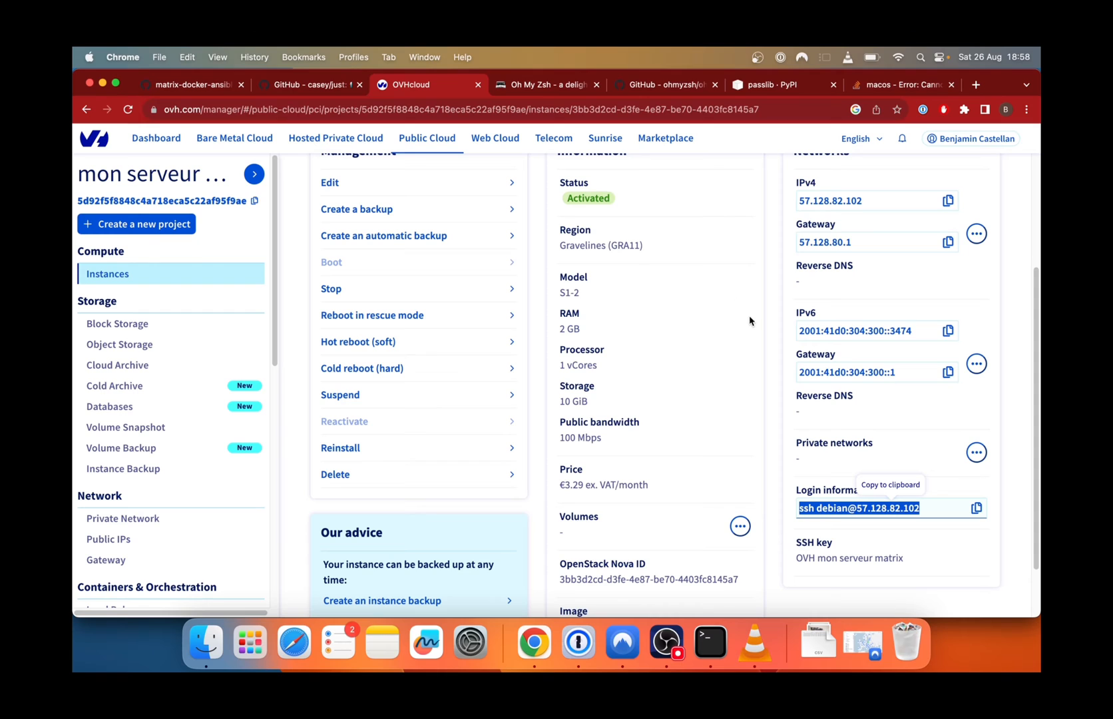
{"action": "left_click", "coordinate": [190, 85]}
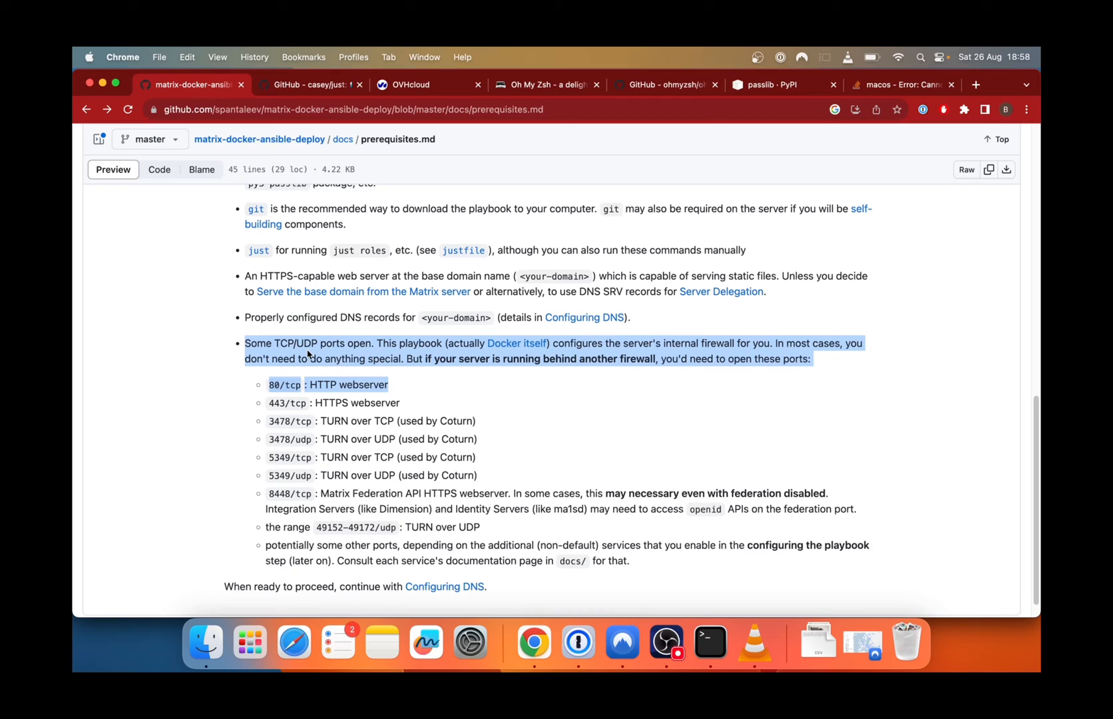
{"action": "mouse_move", "coordinate": [560, 362]}
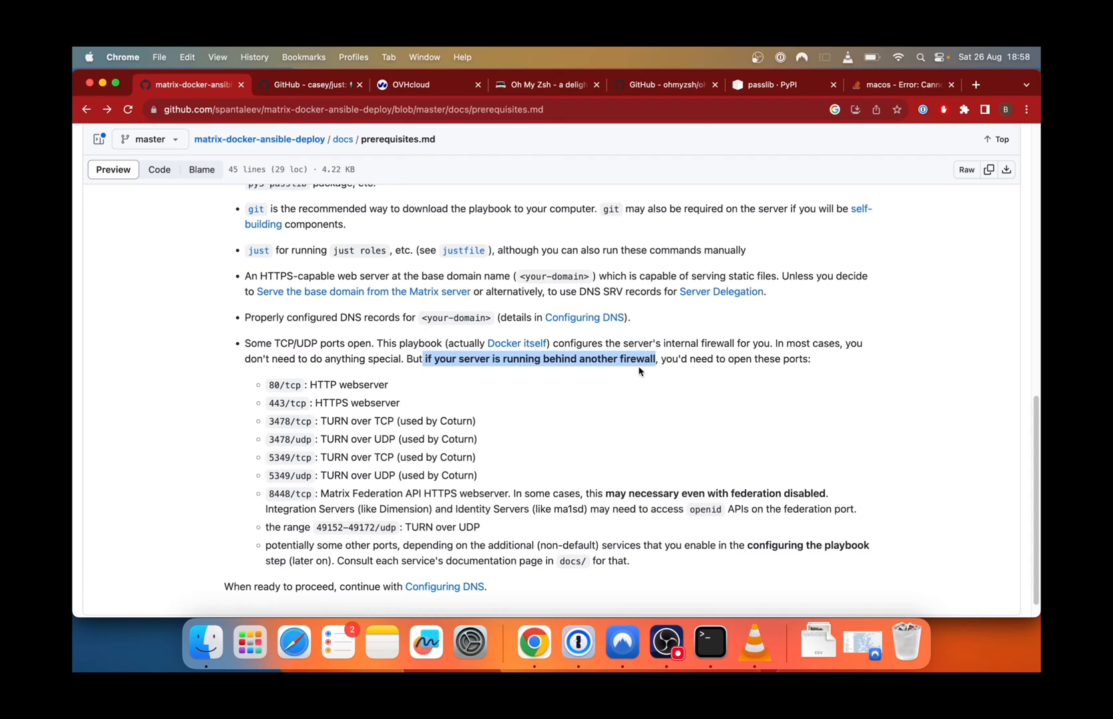
{"action": "mouse_move", "coordinate": [628, 366]}
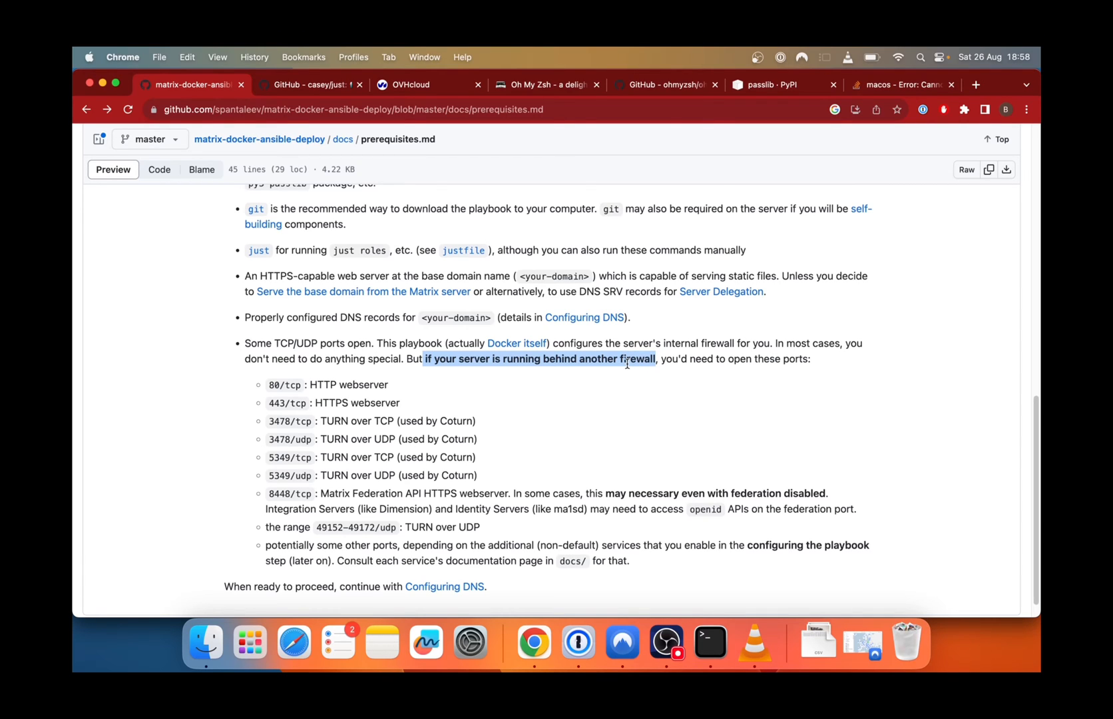
{"action": "mouse_move", "coordinate": [354, 580]}
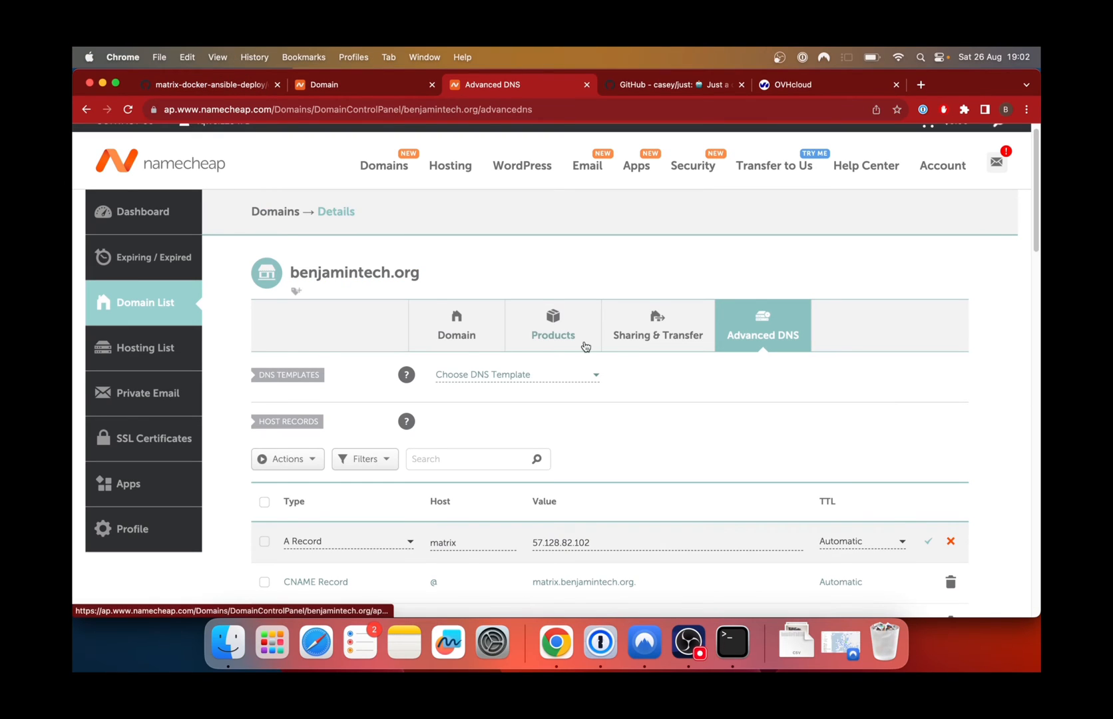
{"action": "mouse_move", "coordinate": [196, 206]}
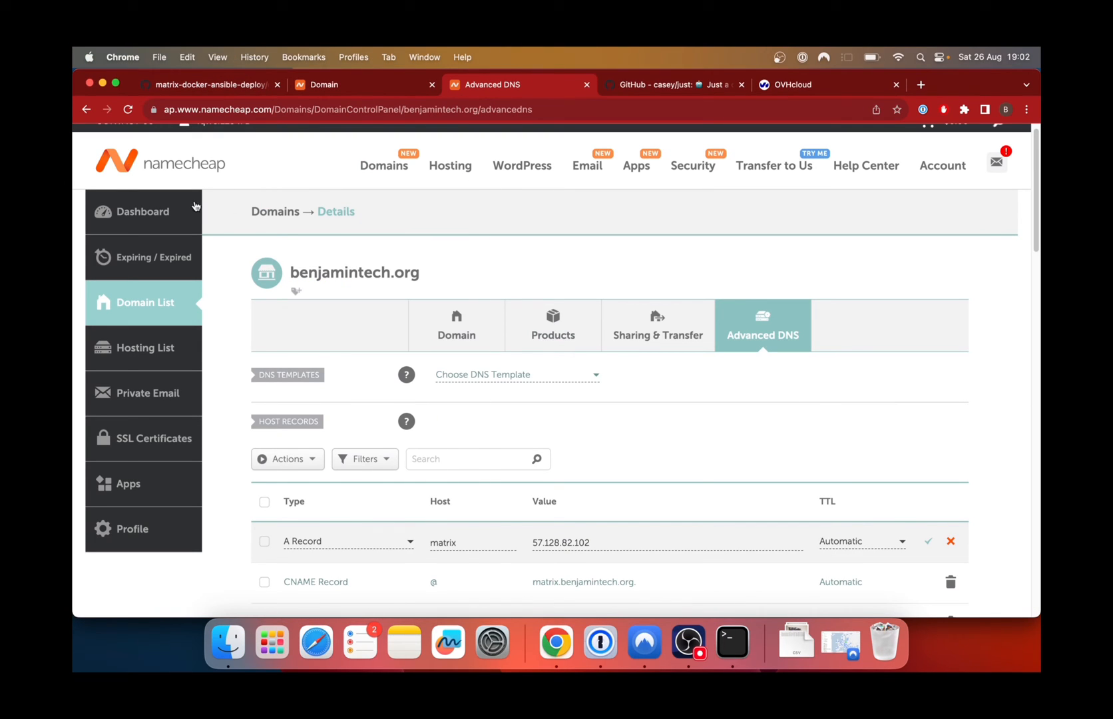
{"action": "mouse_move", "coordinate": [270, 272]}
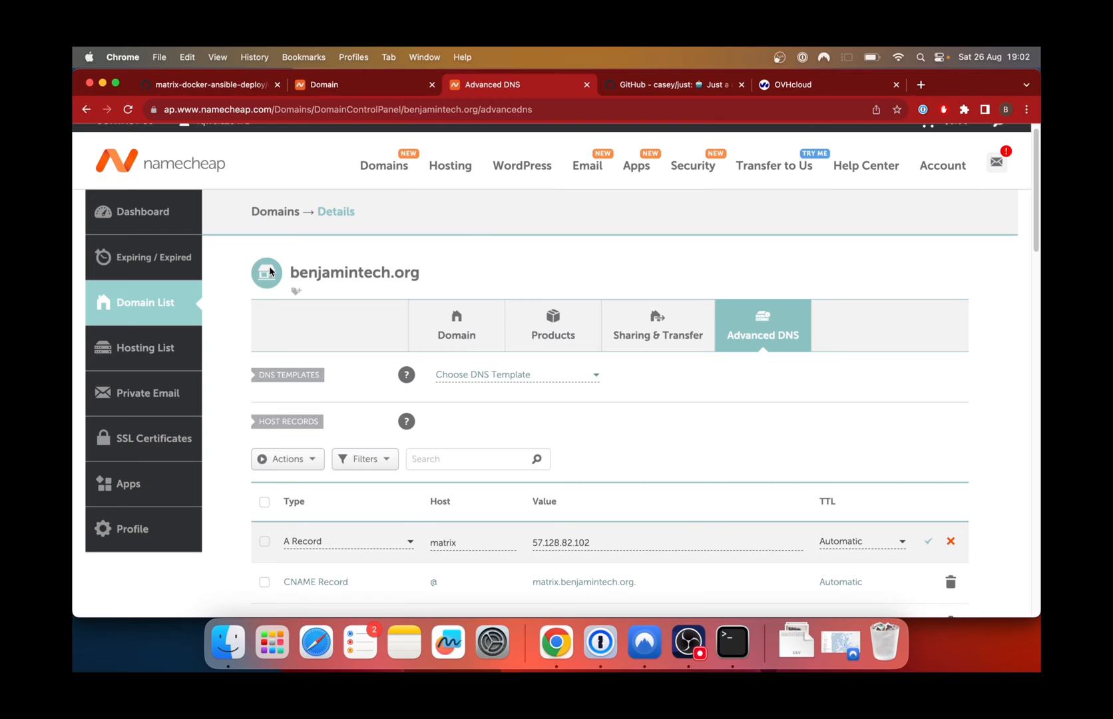
Step: Add a new blank host record row for benjamintech.org, then view the DNS configuration guide
{"action": "double_click", "coordinate": [354, 272]}
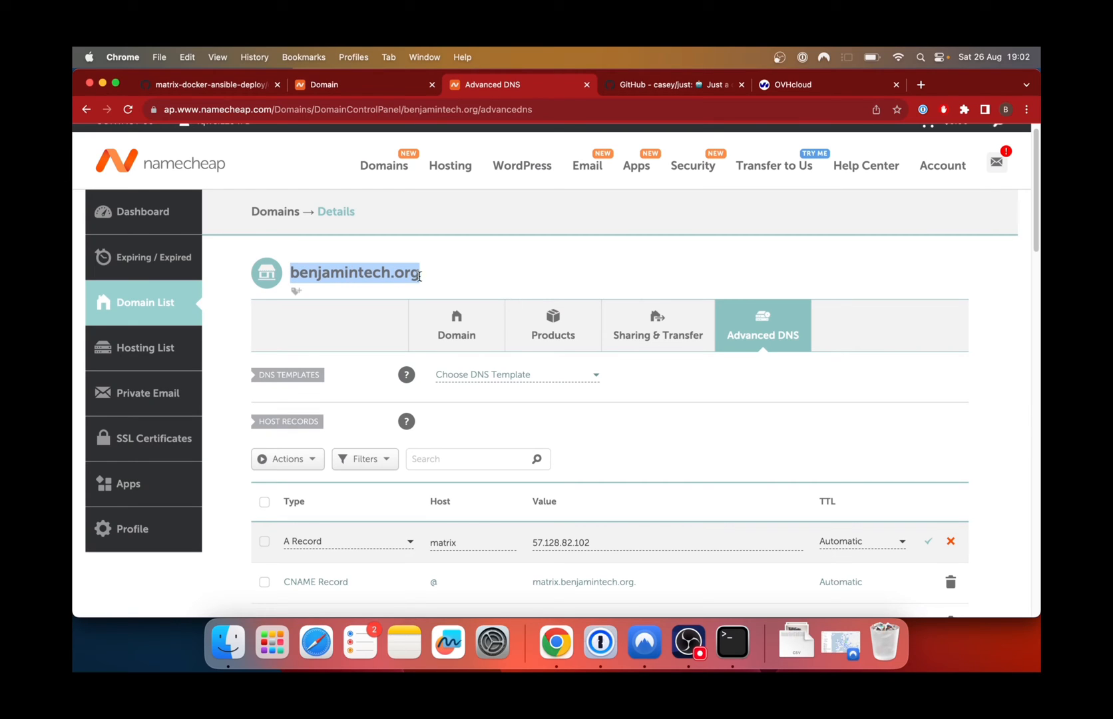
{"action": "mouse_move", "coordinate": [763, 321]}
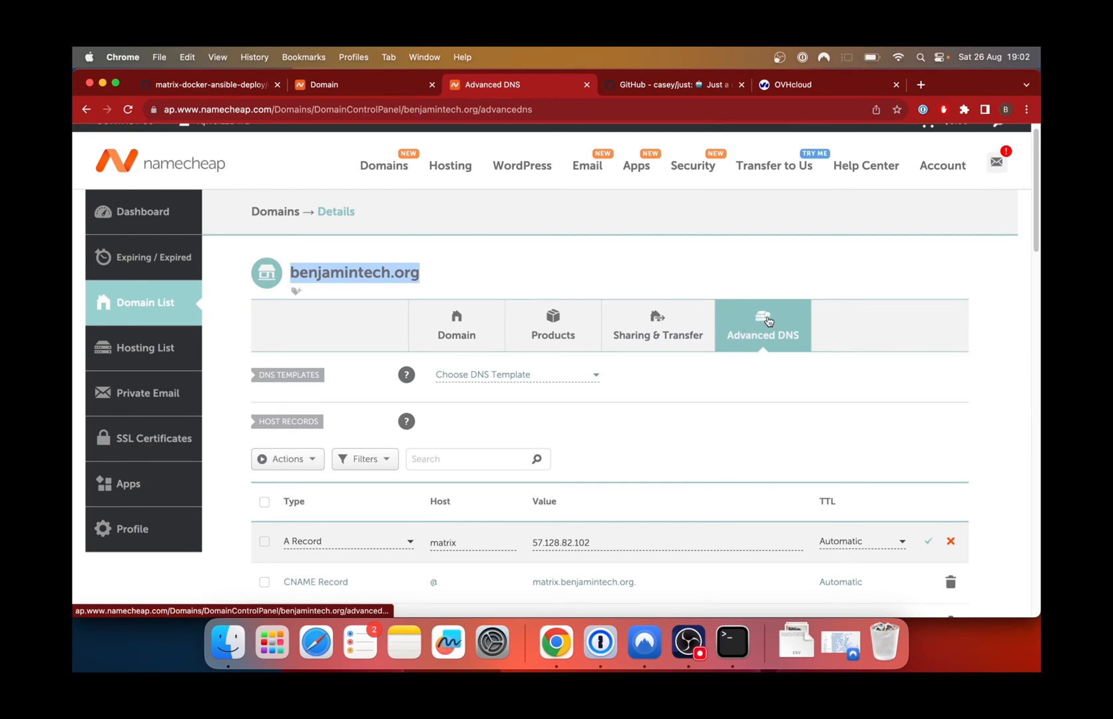
{"action": "scroll", "scroll_direction": "down", "scroll_amount": 3}
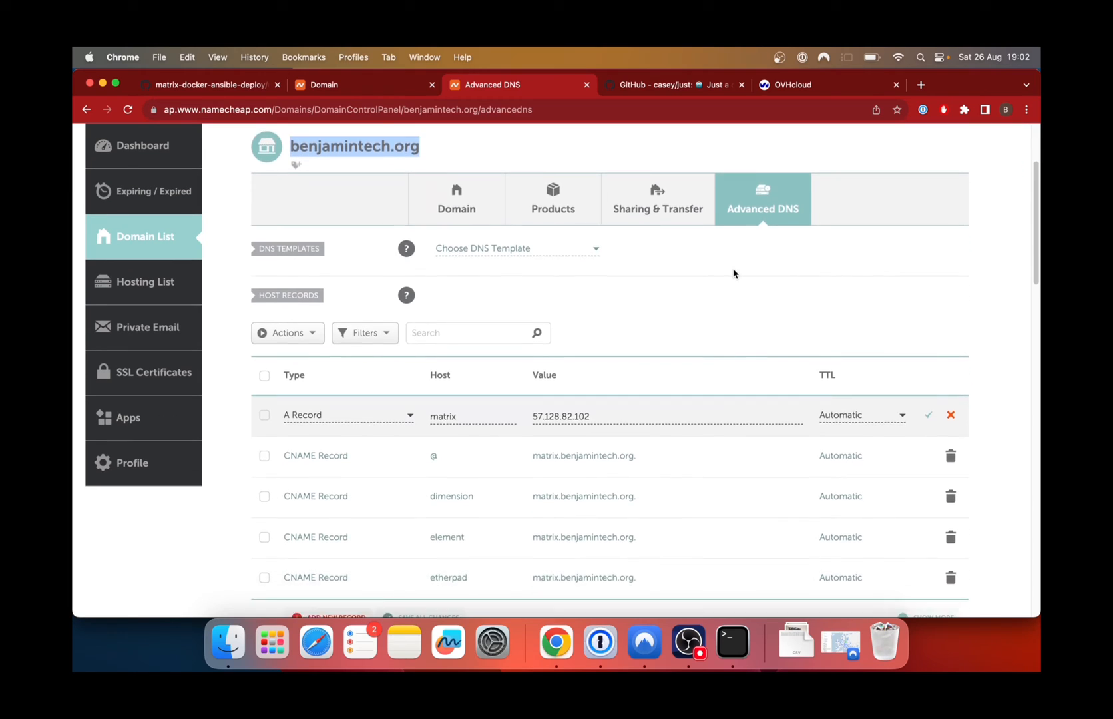
{"action": "scroll", "scroll_direction": "down", "scroll_amount": 3}
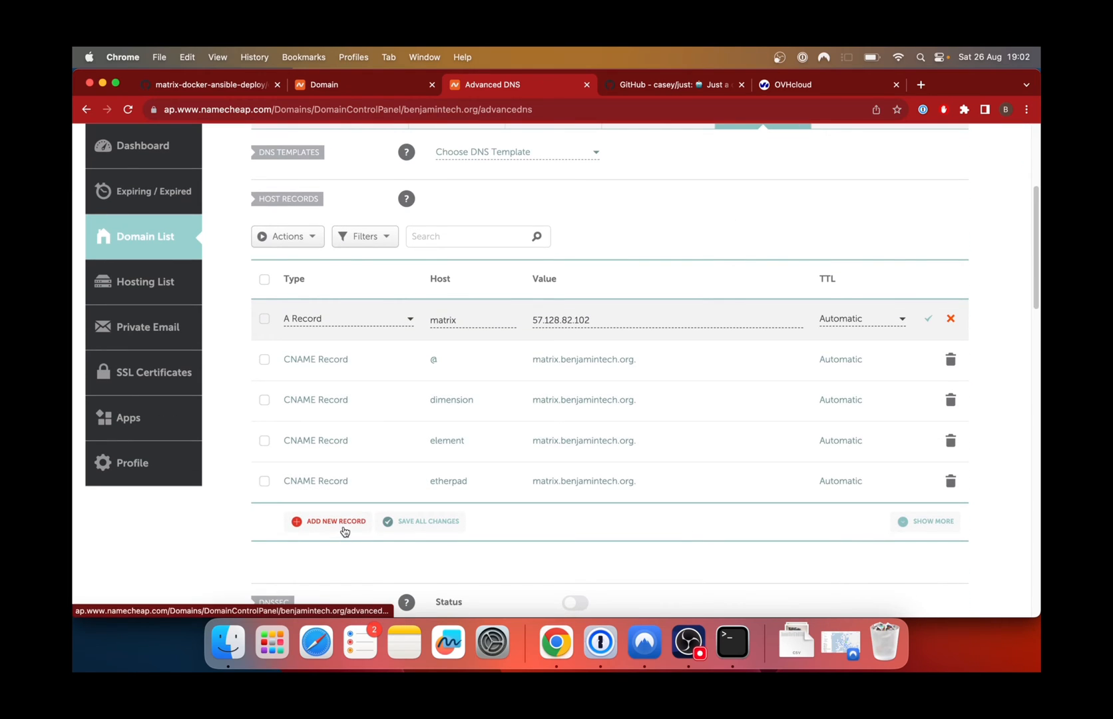
{"action": "left_click", "coordinate": [328, 521]}
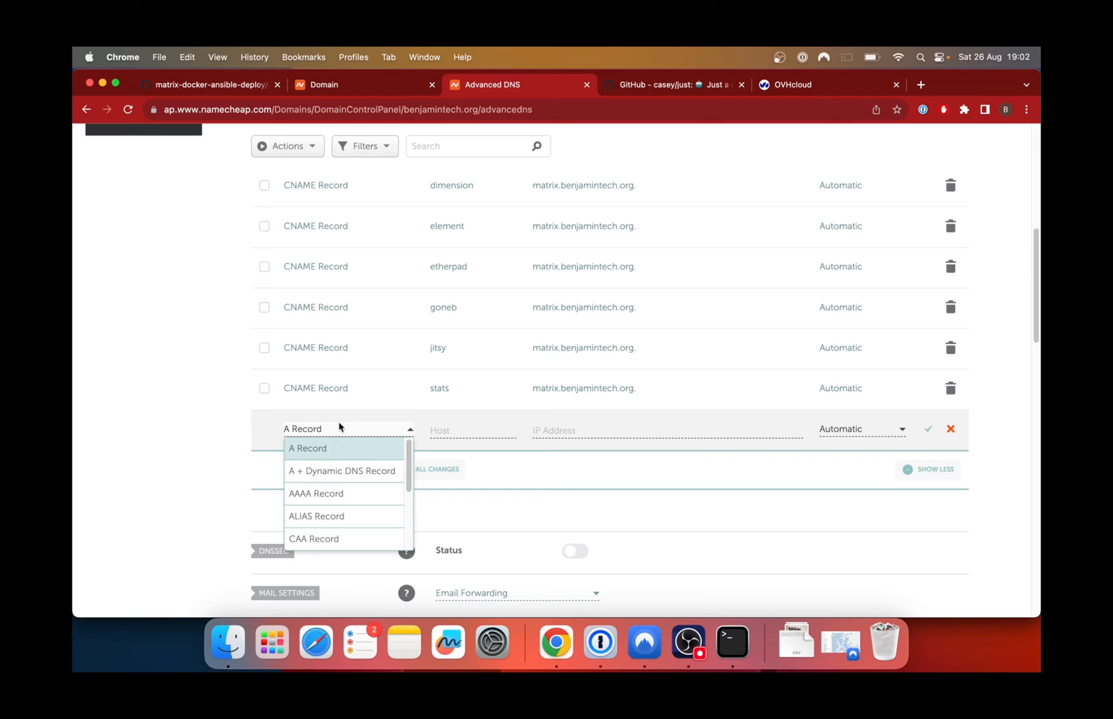
{"action": "scroll", "scroll_direction": "down", "scroll_amount": 3}
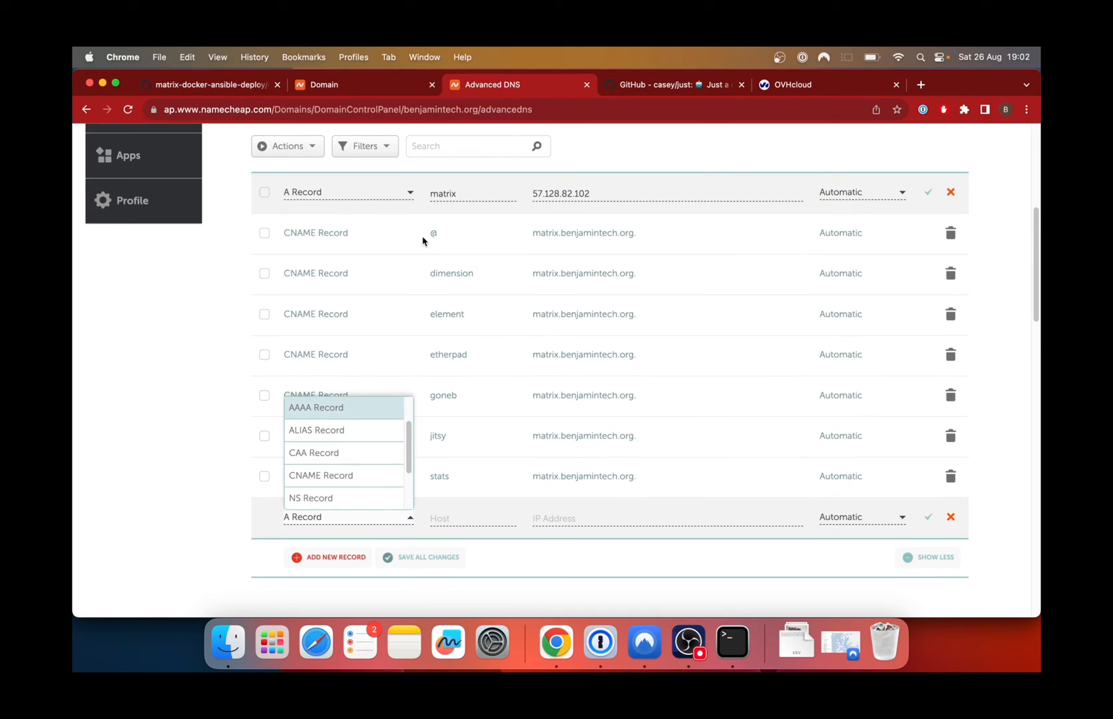
{"action": "mouse_move", "coordinate": [599, 243]}
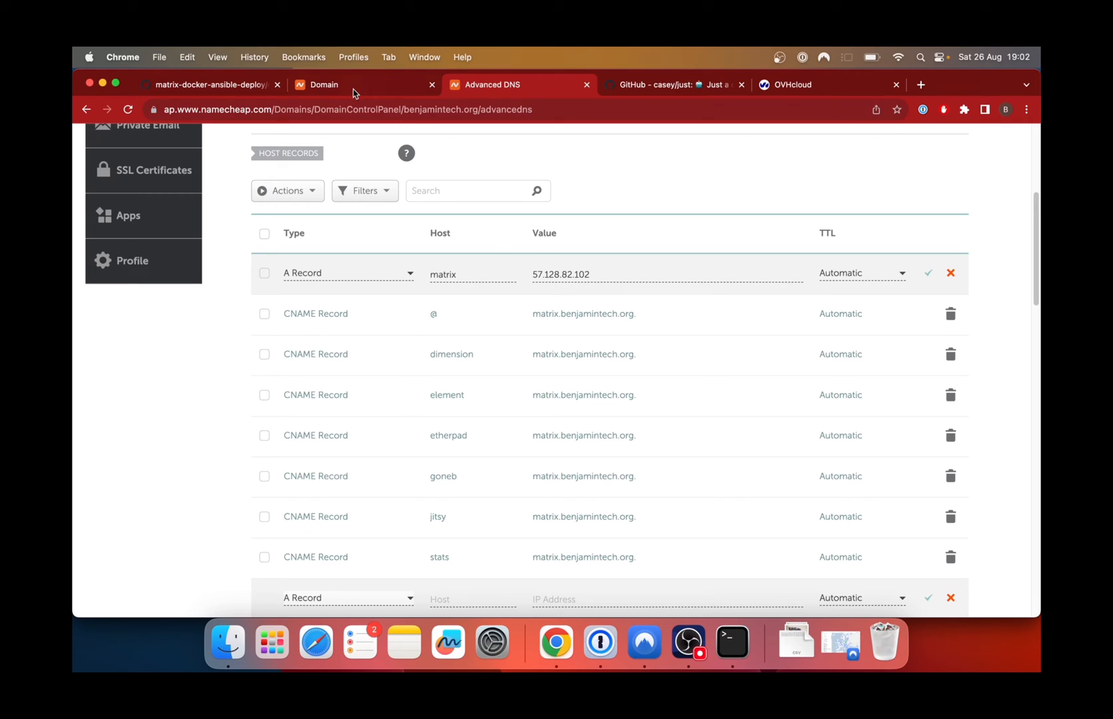
{"action": "left_click", "coordinate": [791, 85]}
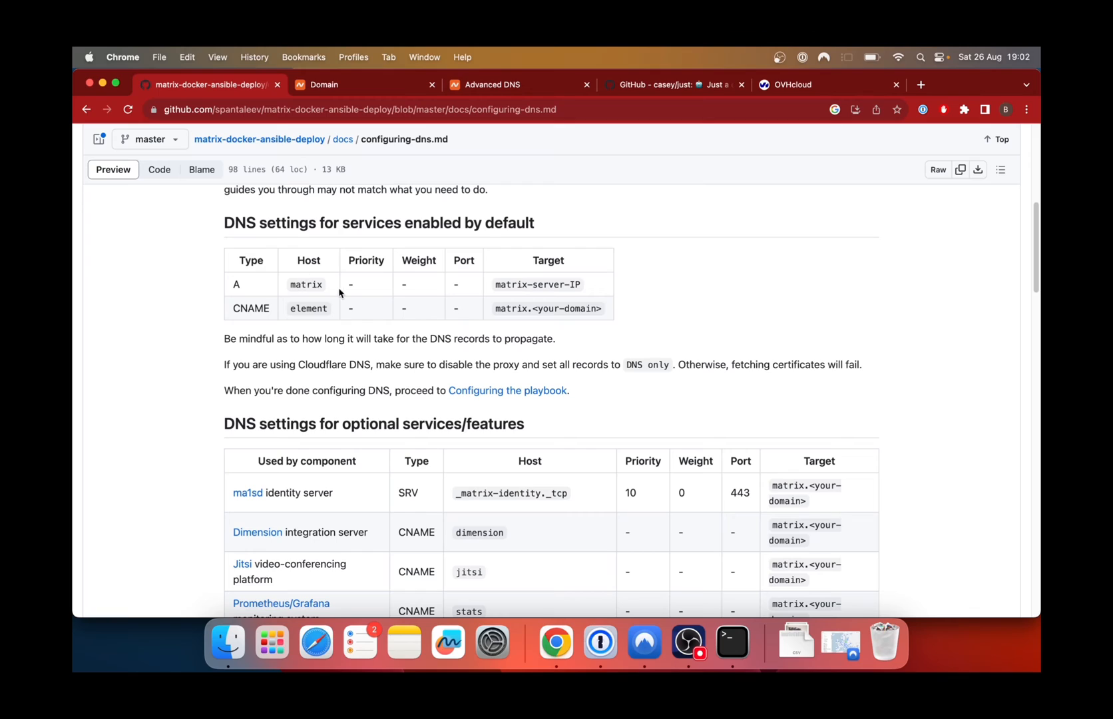
Step: Compare the matrix-server-IP target with benjamintech.org's host records and the optional DNS table
{"action": "double_click", "coordinate": [538, 284]}
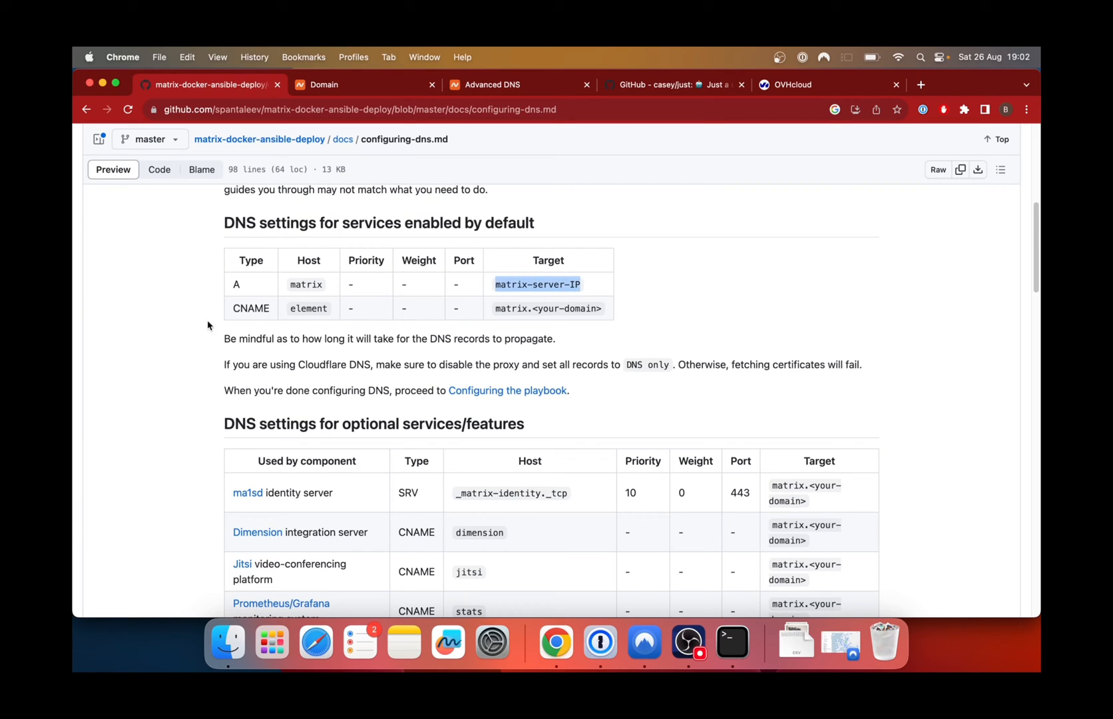
{"action": "mouse_move", "coordinate": [528, 327]}
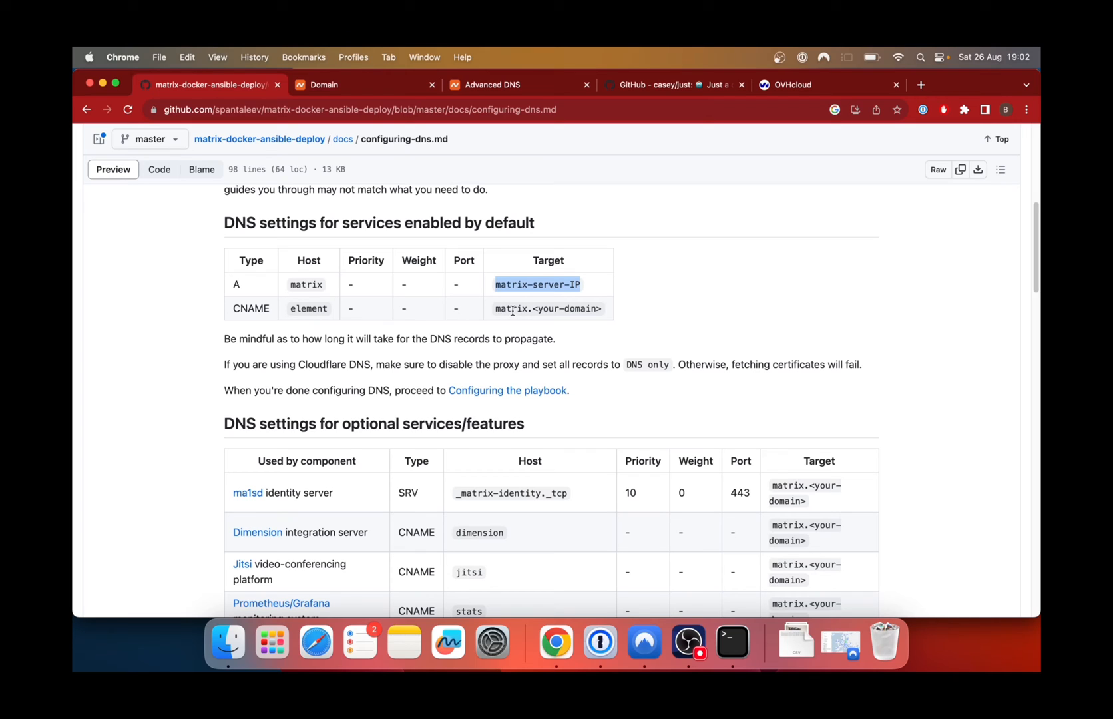
{"action": "left_click", "coordinate": [321, 85]}
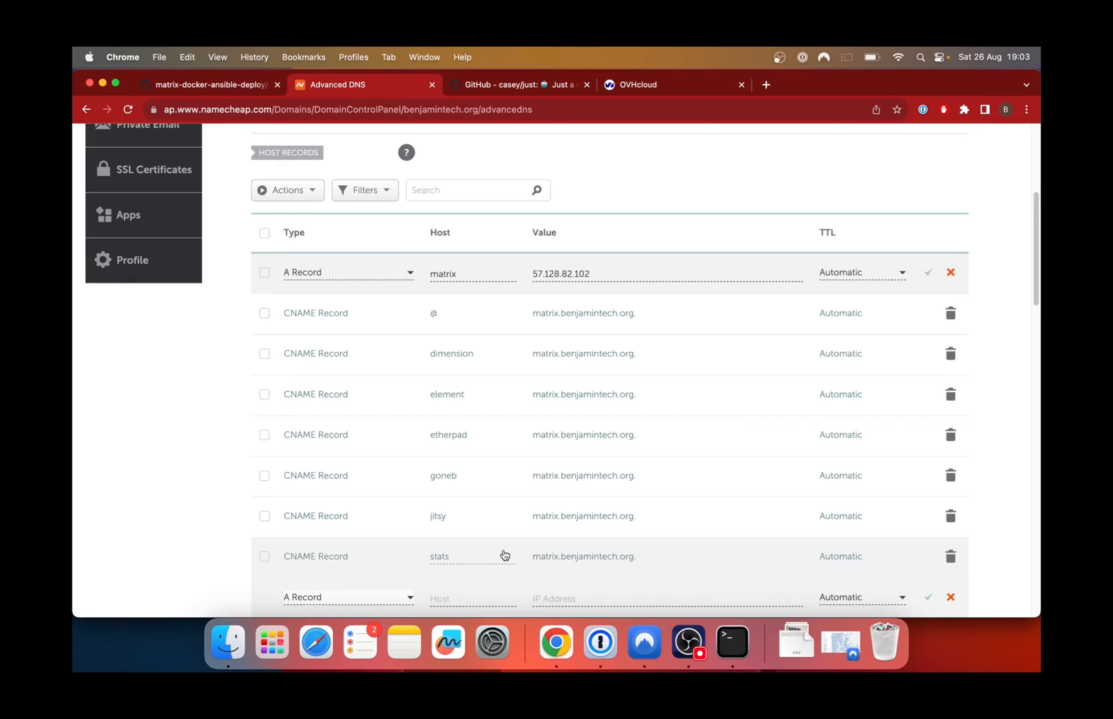
{"action": "scroll", "scroll_direction": "up", "scroll_amount": 3}
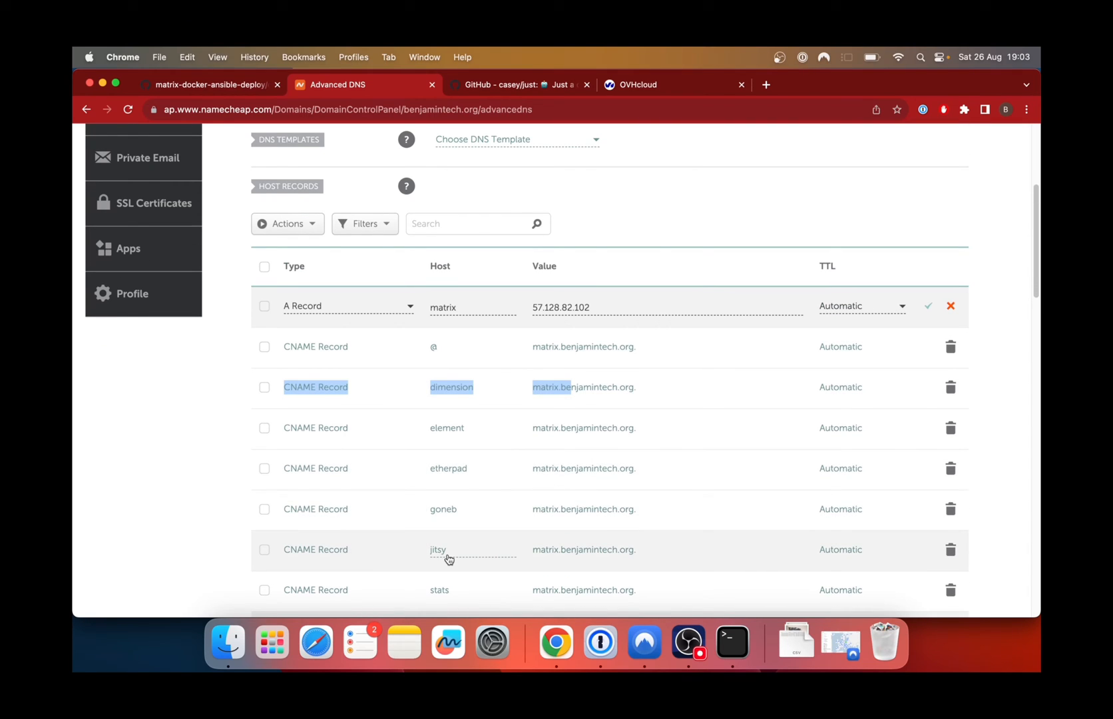
{"action": "left_click", "coordinate": [208, 84]}
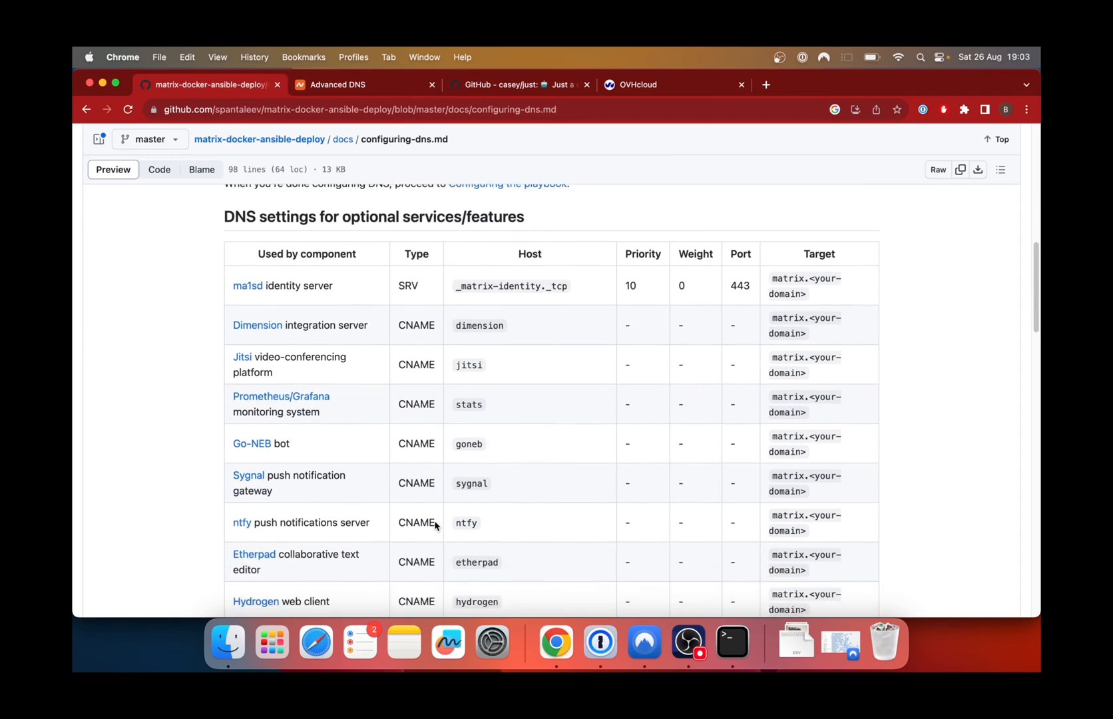
{"action": "scroll", "scroll_direction": "down", "scroll_amount": 3}
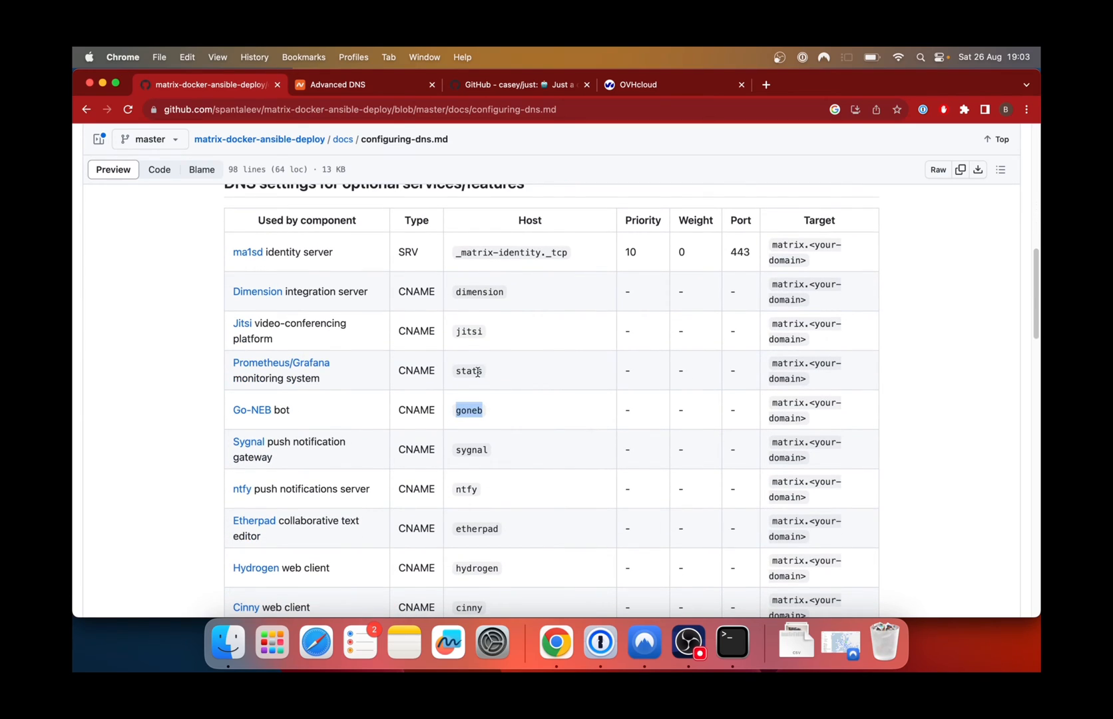
Step: Recheck the host records, then read the guide down to the _matrix-identity._tcp SRV section
{"action": "left_click", "coordinate": [339, 84]}
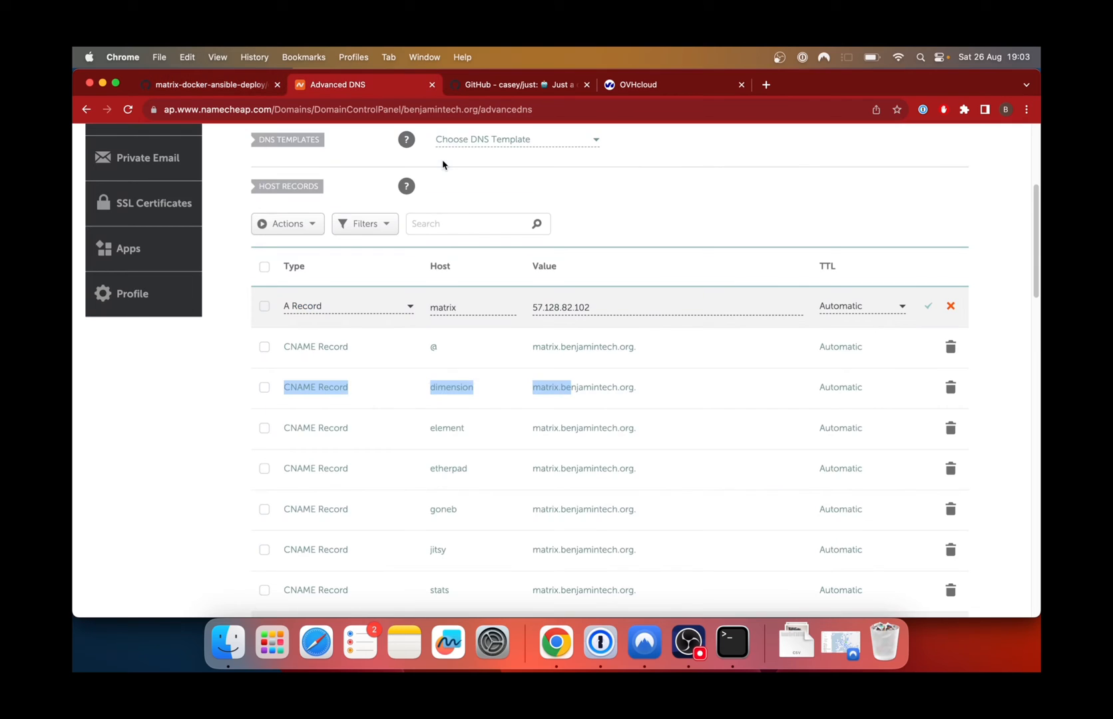
{"action": "scroll", "scroll_direction": "down", "scroll_amount": 3}
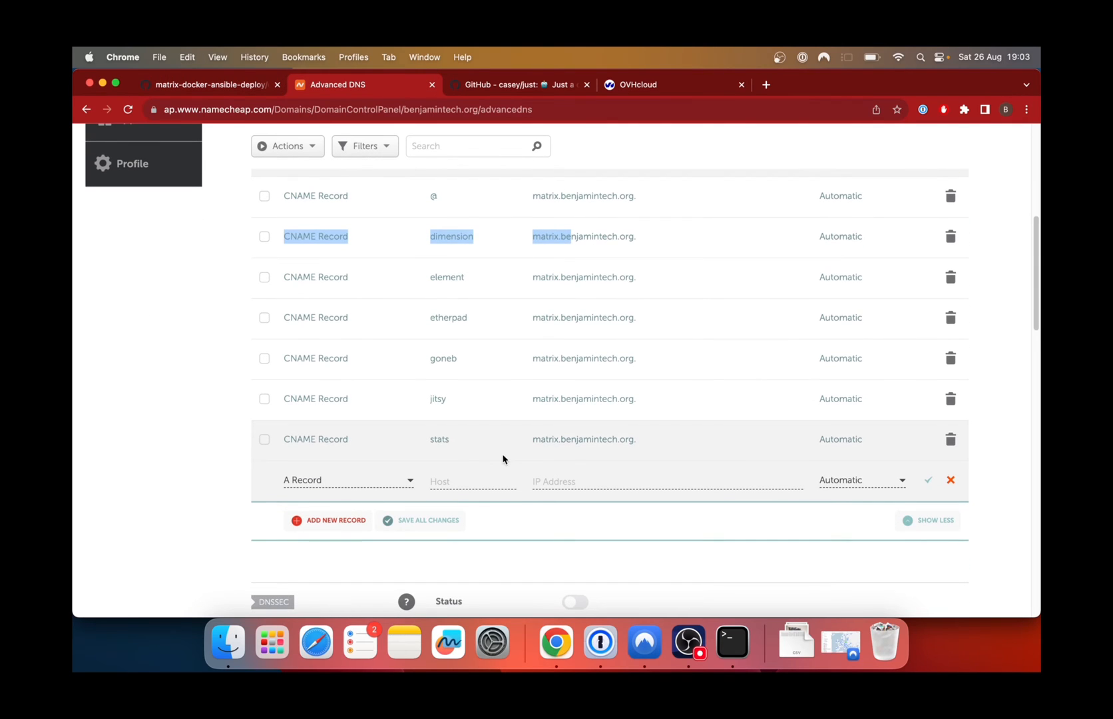
{"action": "left_click", "coordinate": [209, 84]}
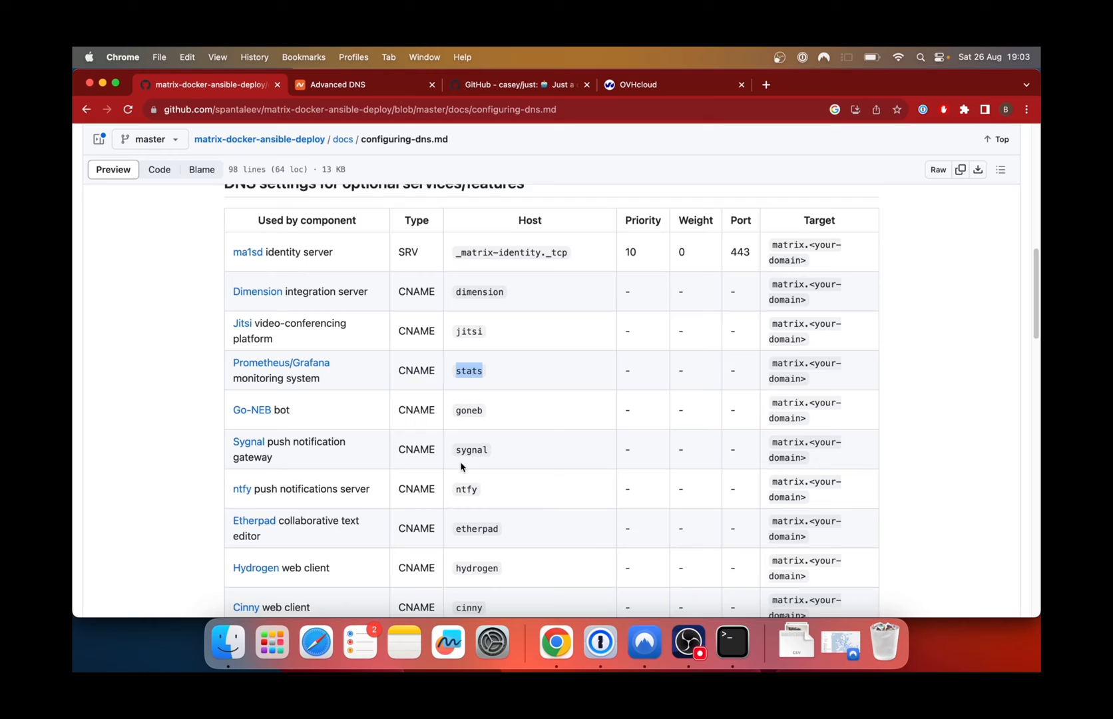
{"action": "scroll", "scroll_direction": "down", "scroll_amount": 3}
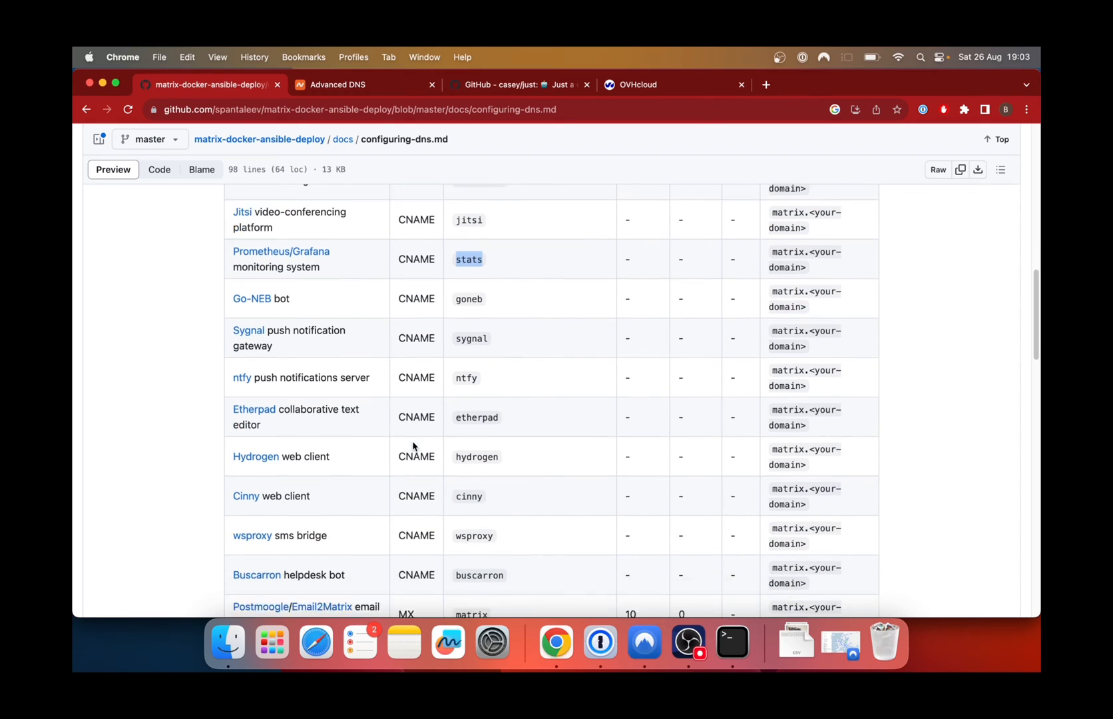
{"action": "scroll", "scroll_direction": "down", "scroll_amount": 3}
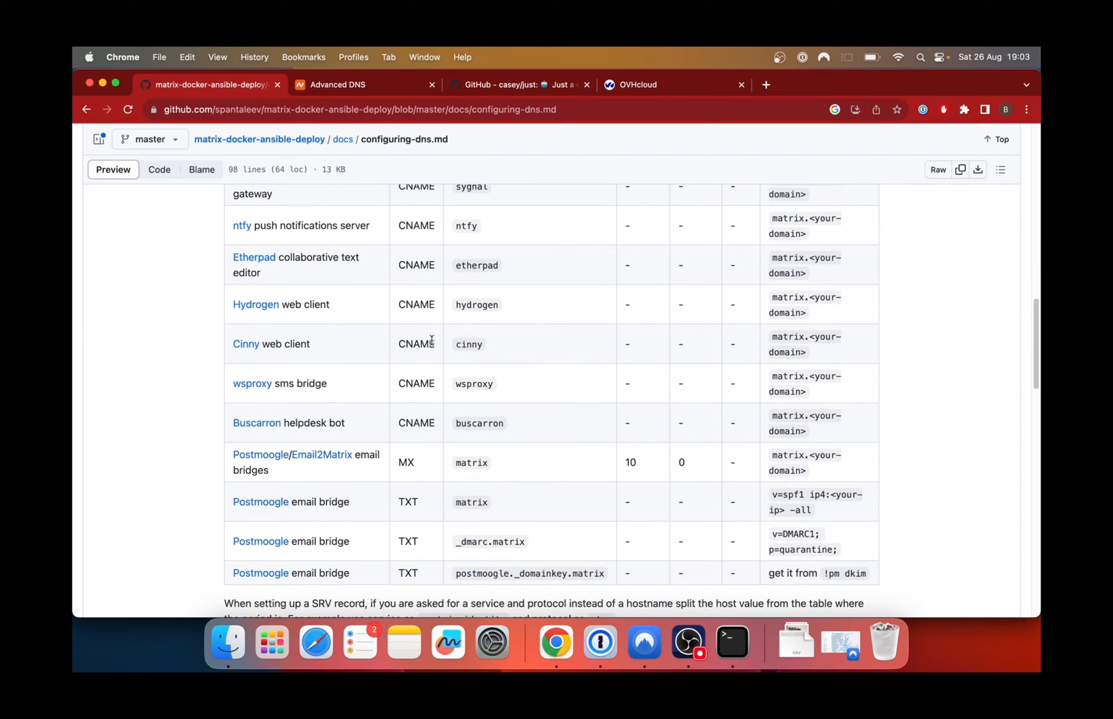
{"action": "mouse_move", "coordinate": [482, 443]}
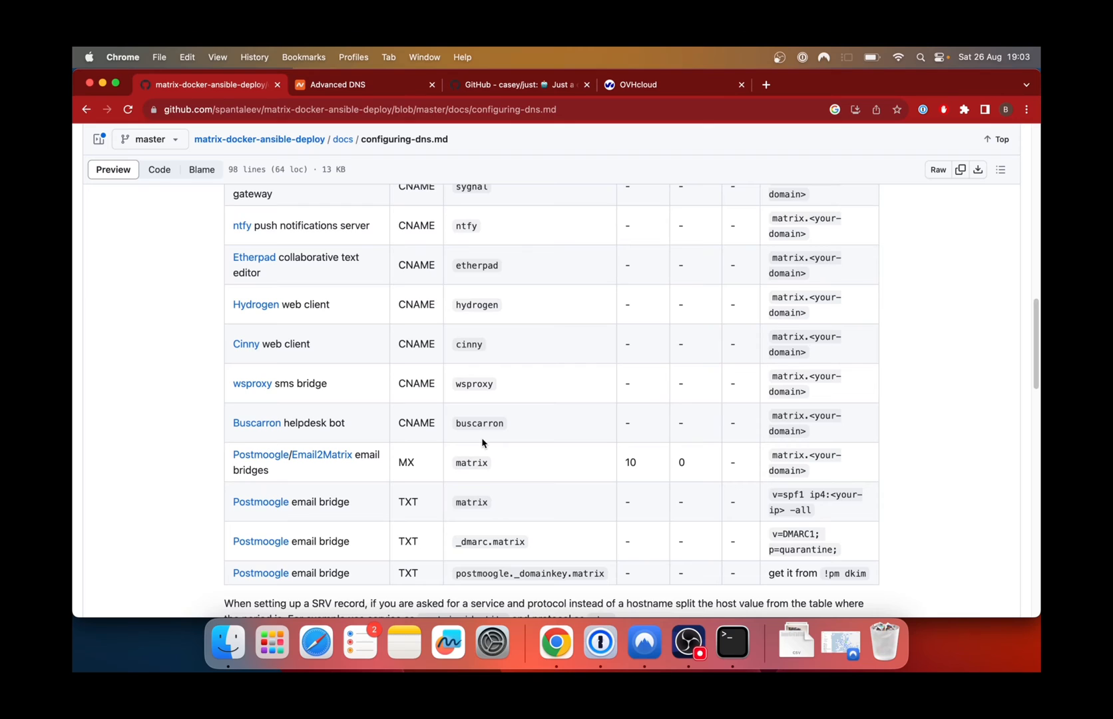
{"action": "scroll", "scroll_direction": "down", "scroll_amount": 3}
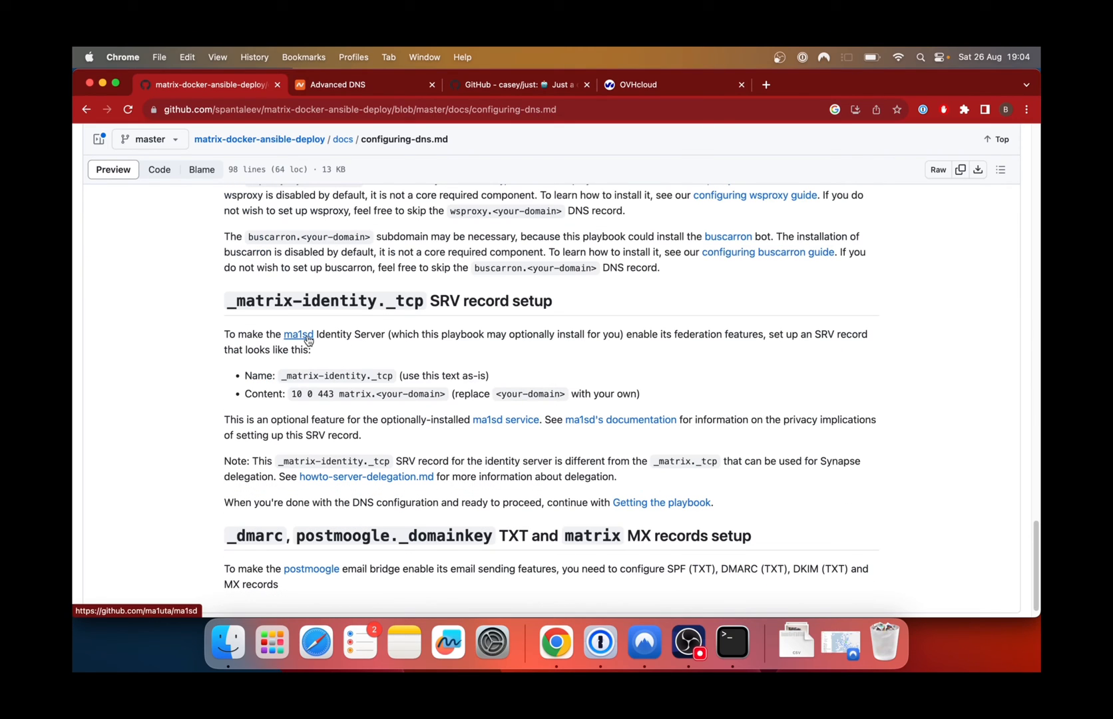
{"action": "mouse_move", "coordinate": [383, 333]}
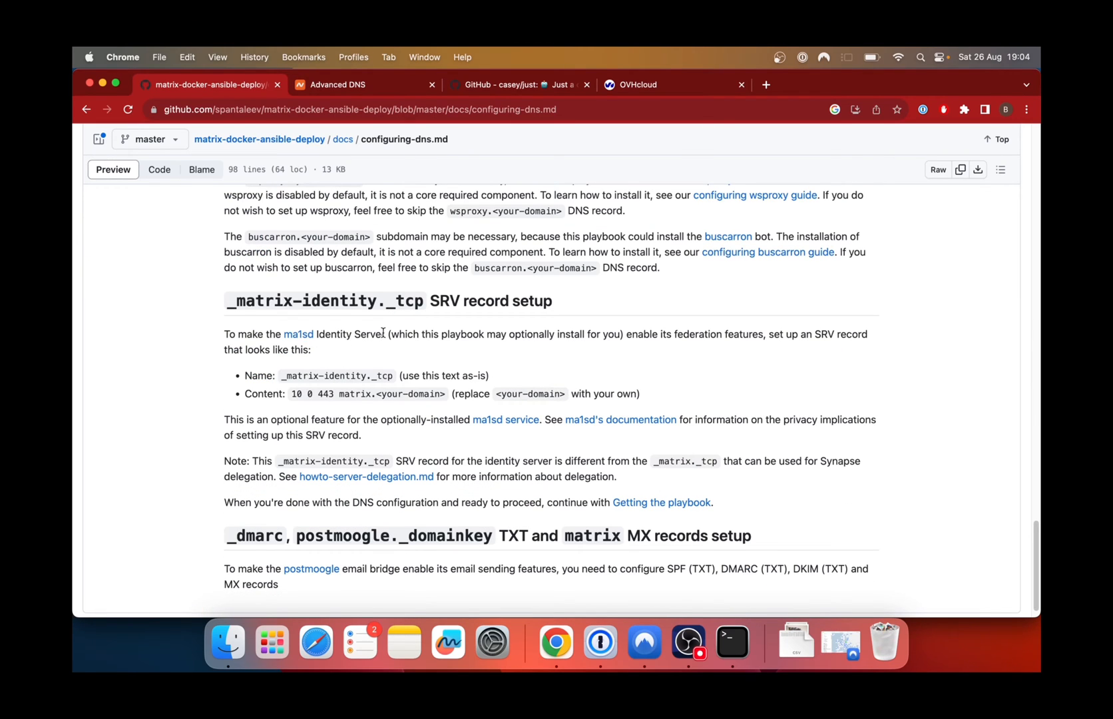
{"action": "mouse_move", "coordinate": [401, 436]}
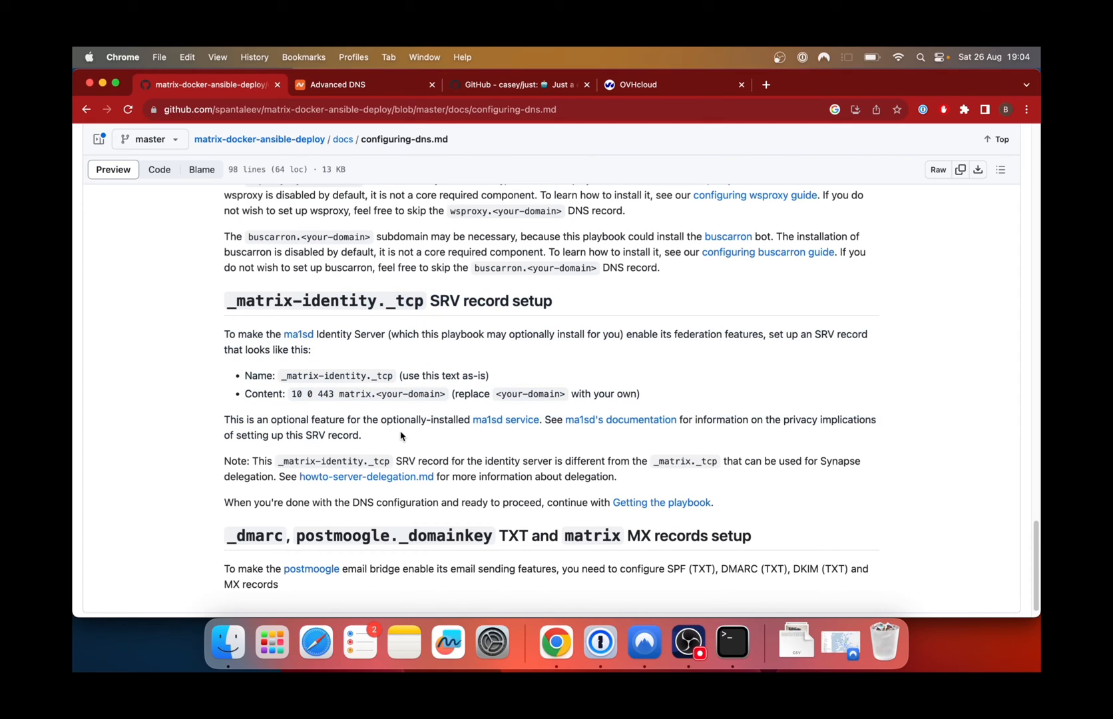
{"action": "mouse_move", "coordinate": [365, 300]}
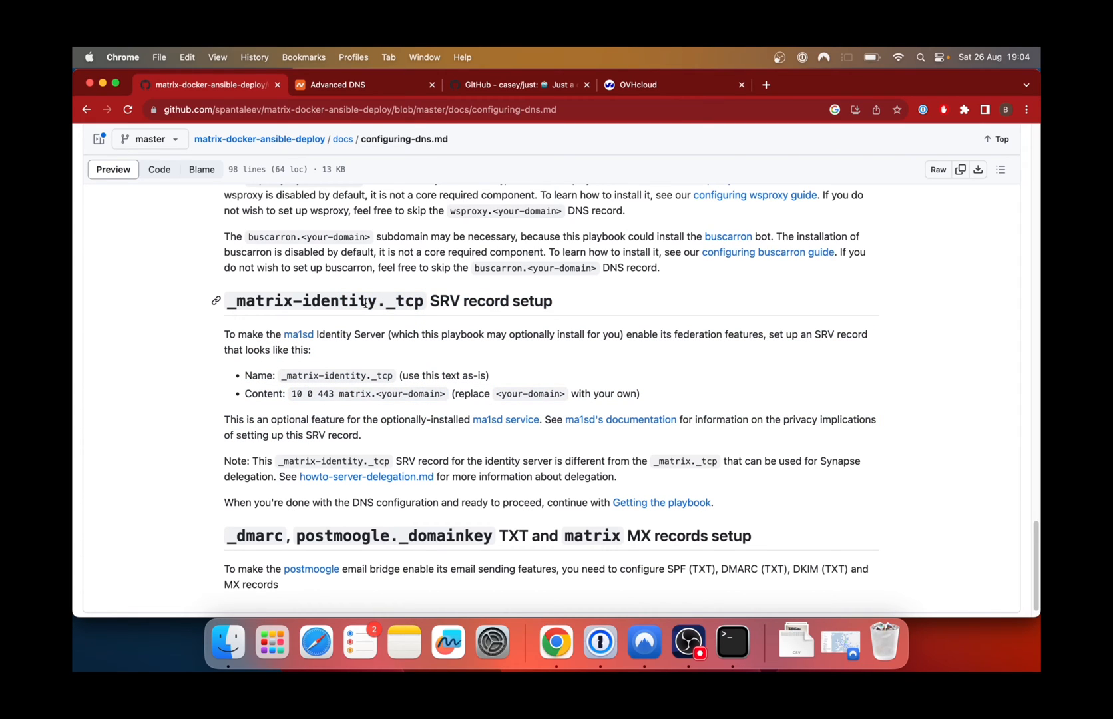
{"action": "mouse_move", "coordinate": [228, 299]}
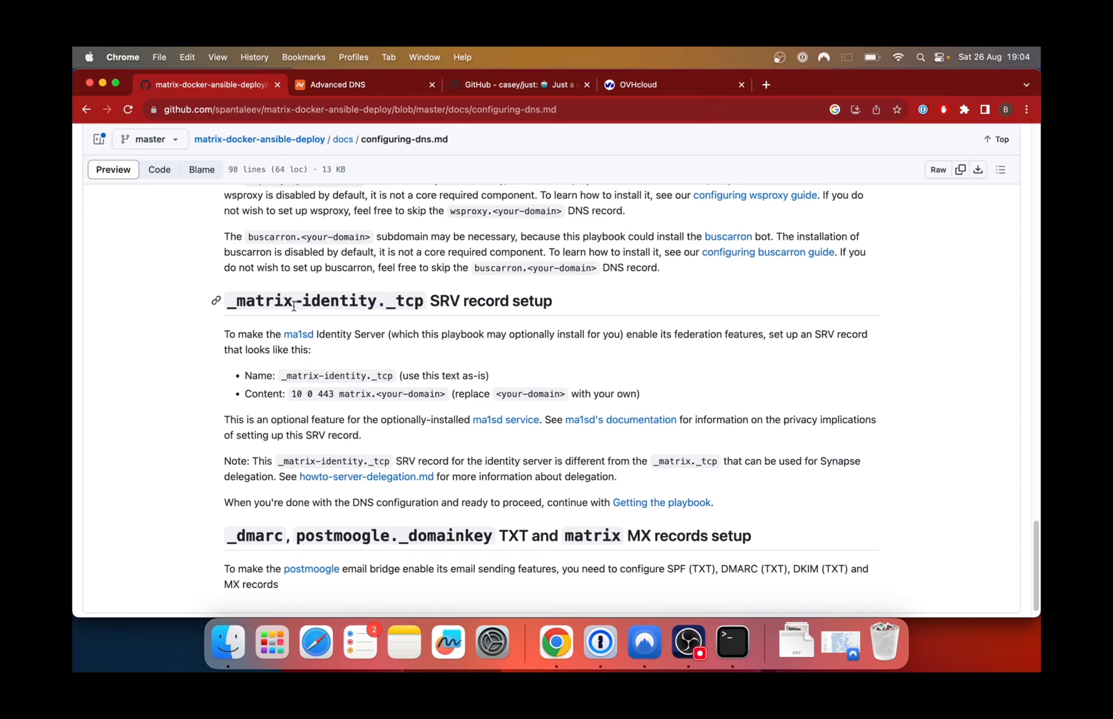
{"action": "scroll", "scroll_direction": "down", "scroll_amount": 3}
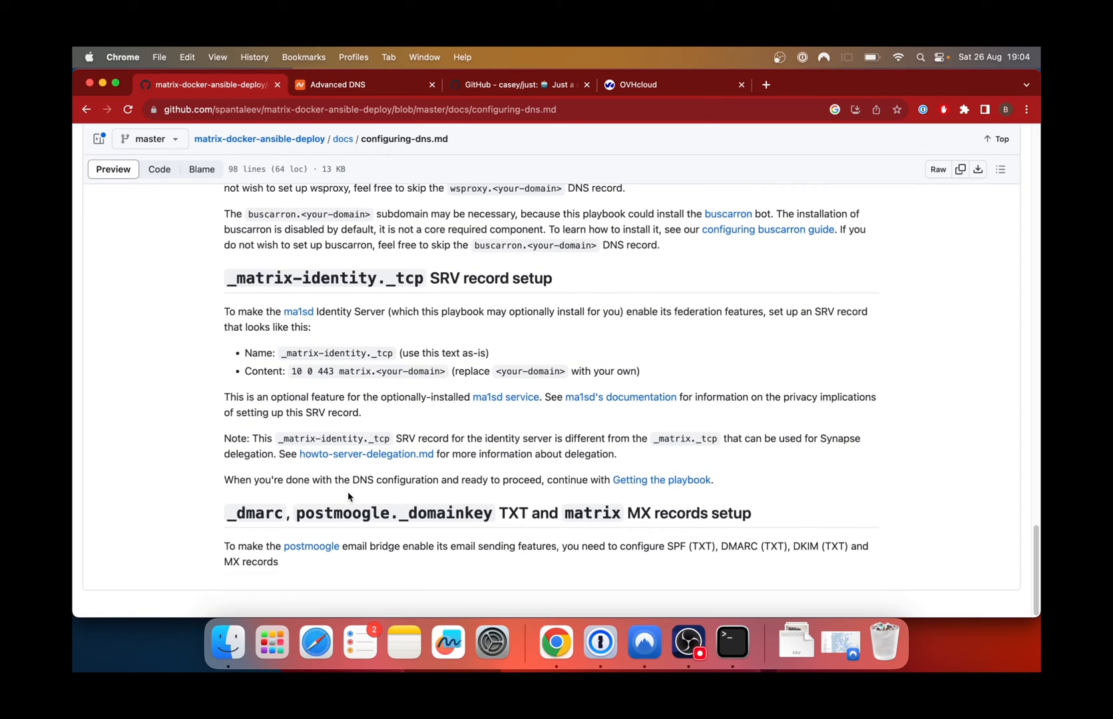
{"action": "mouse_move", "coordinate": [339, 538]}
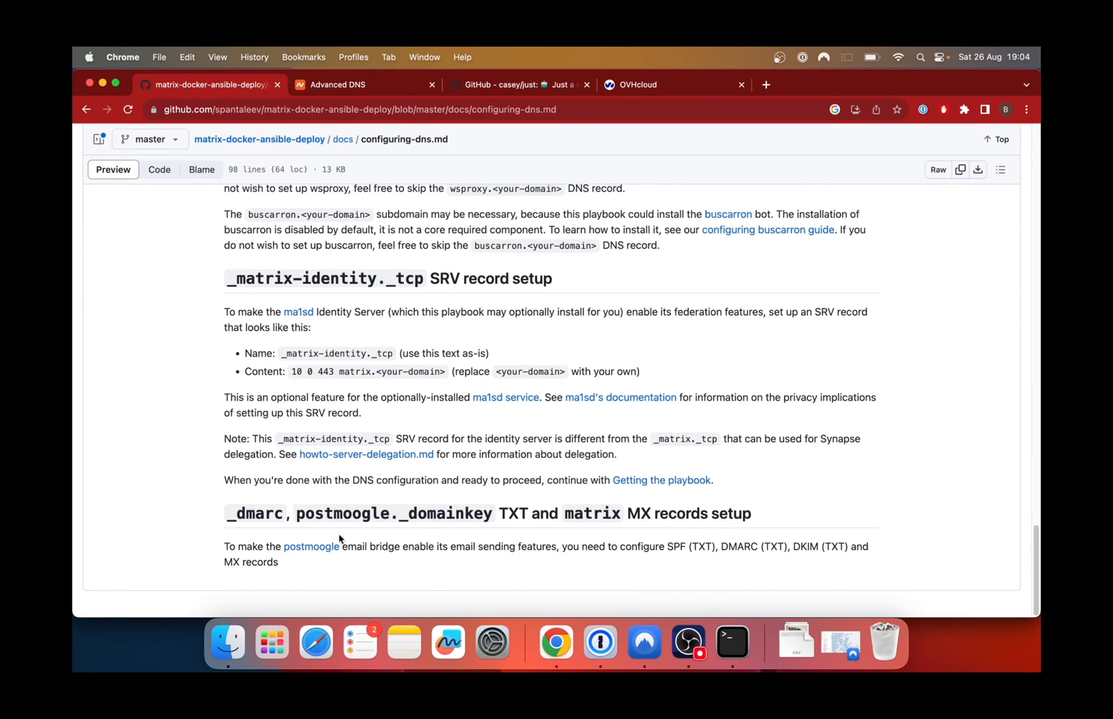
{"action": "mouse_move", "coordinate": [469, 543]}
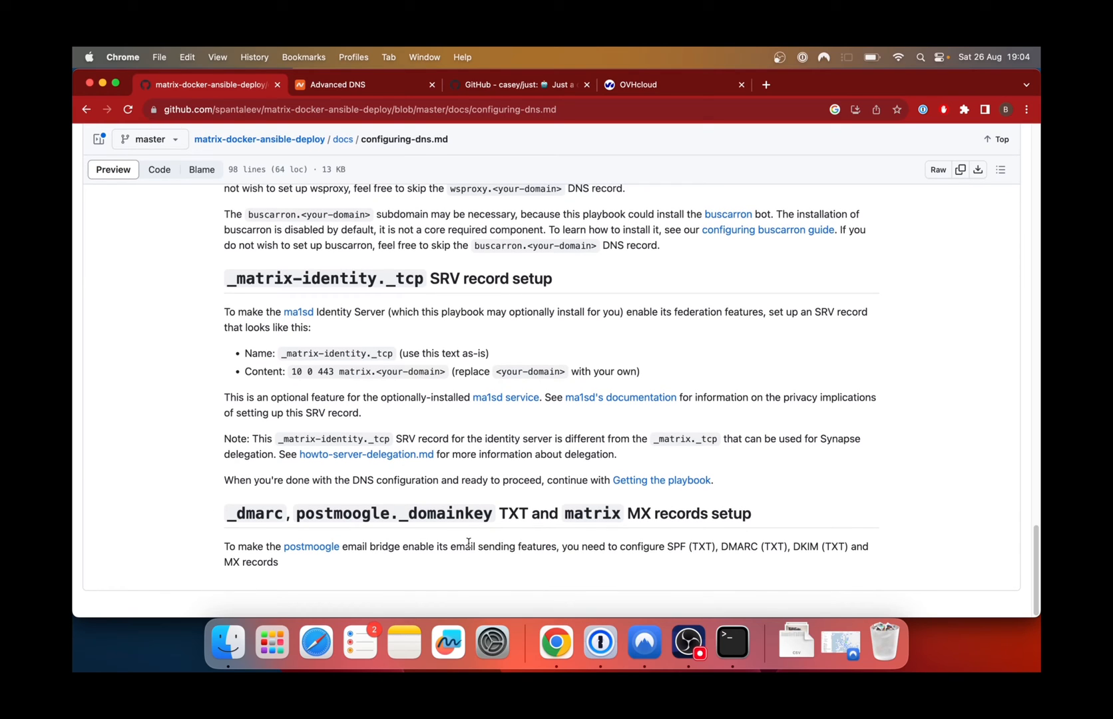
{"action": "mouse_move", "coordinate": [437, 268]}
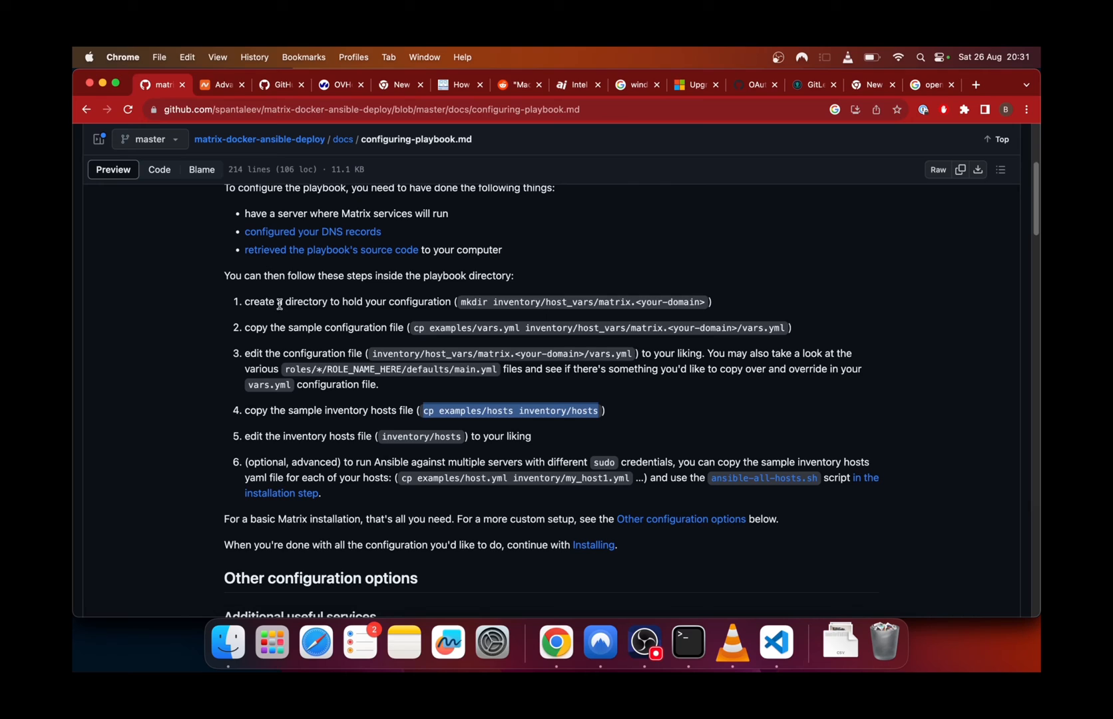
{"action": "mouse_move", "coordinate": [343, 295]}
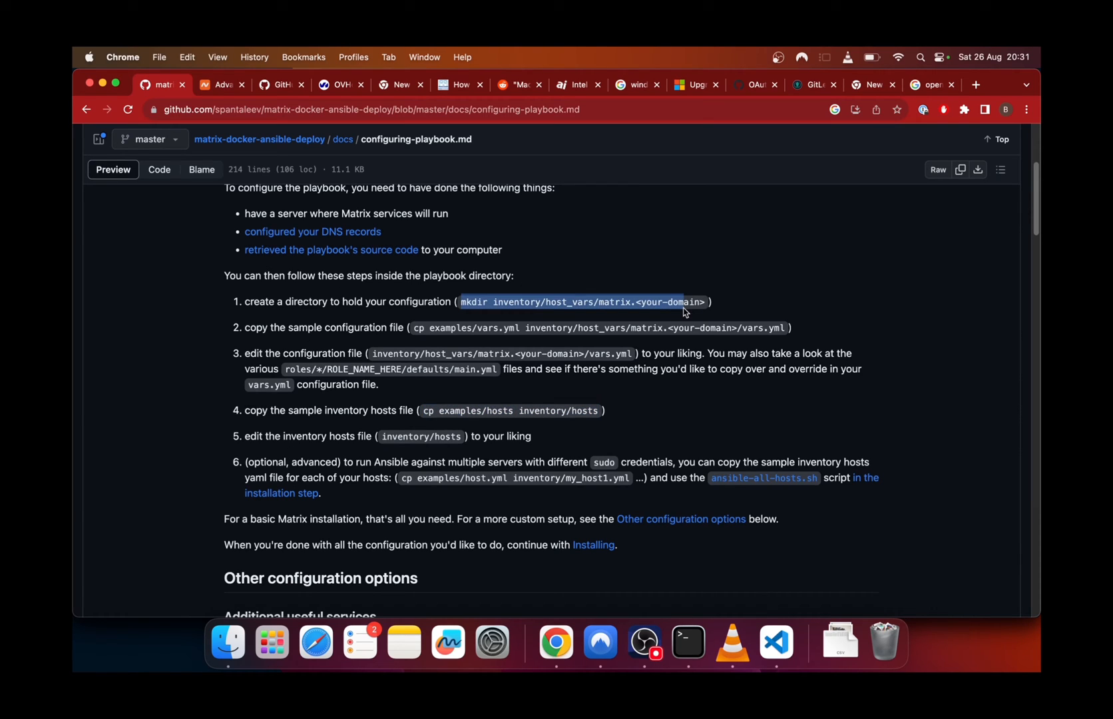
{"action": "mouse_move", "coordinate": [590, 305]}
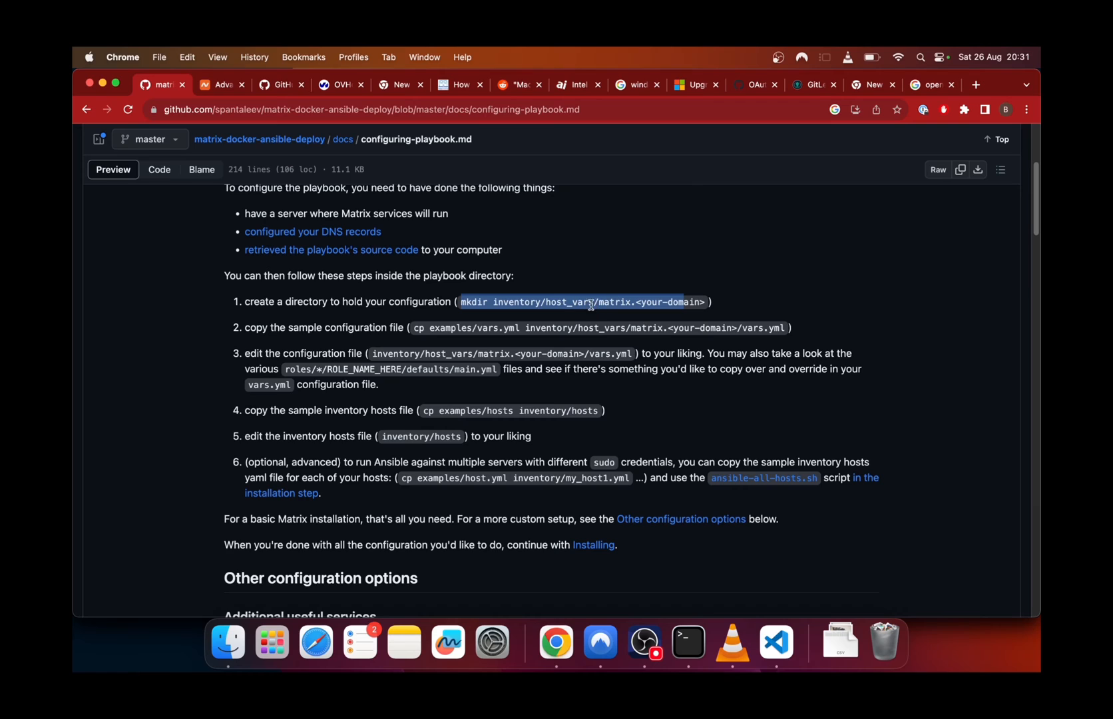
Step: Deselect the mkdir command and bring up VS Code with the host's vars.yml
{"action": "left_click", "coordinate": [599, 326]}
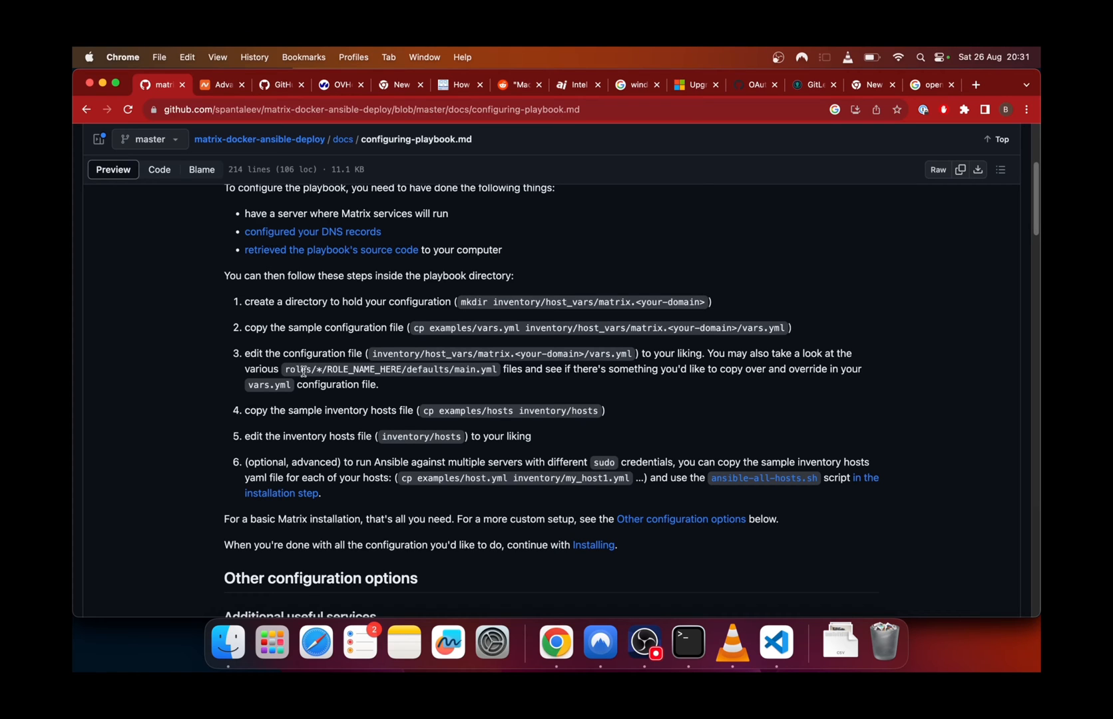
{"action": "mouse_move", "coordinate": [774, 643]}
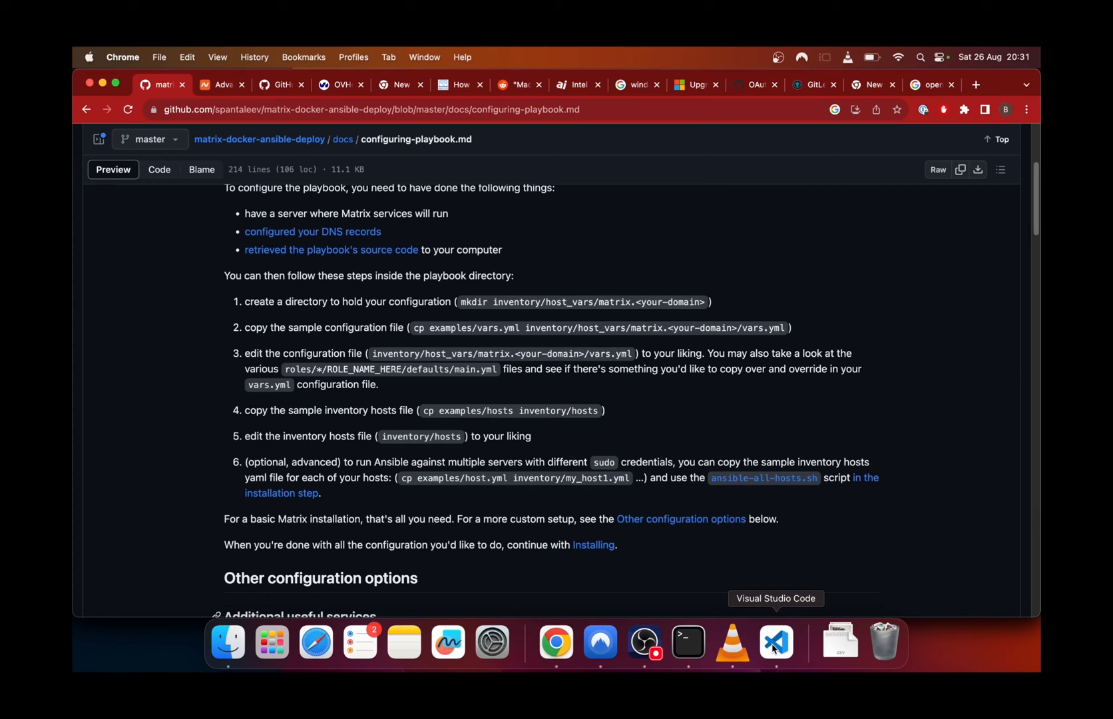
{"action": "left_click", "coordinate": [775, 643]}
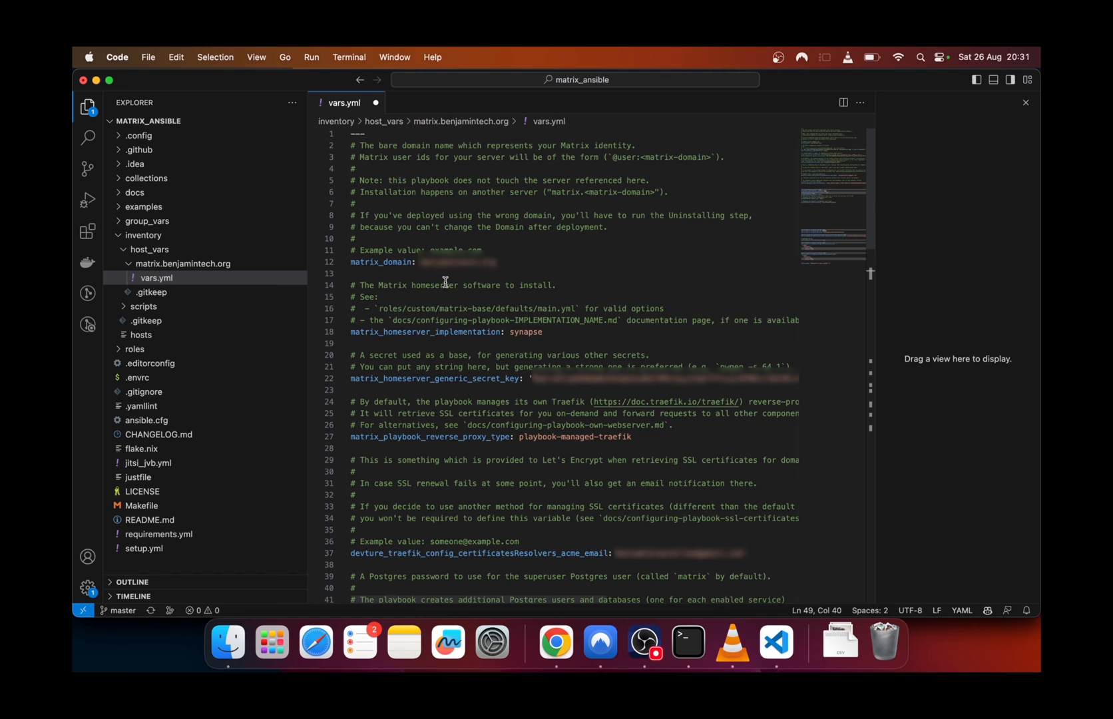
{"action": "mouse_move", "coordinate": [446, 281]}
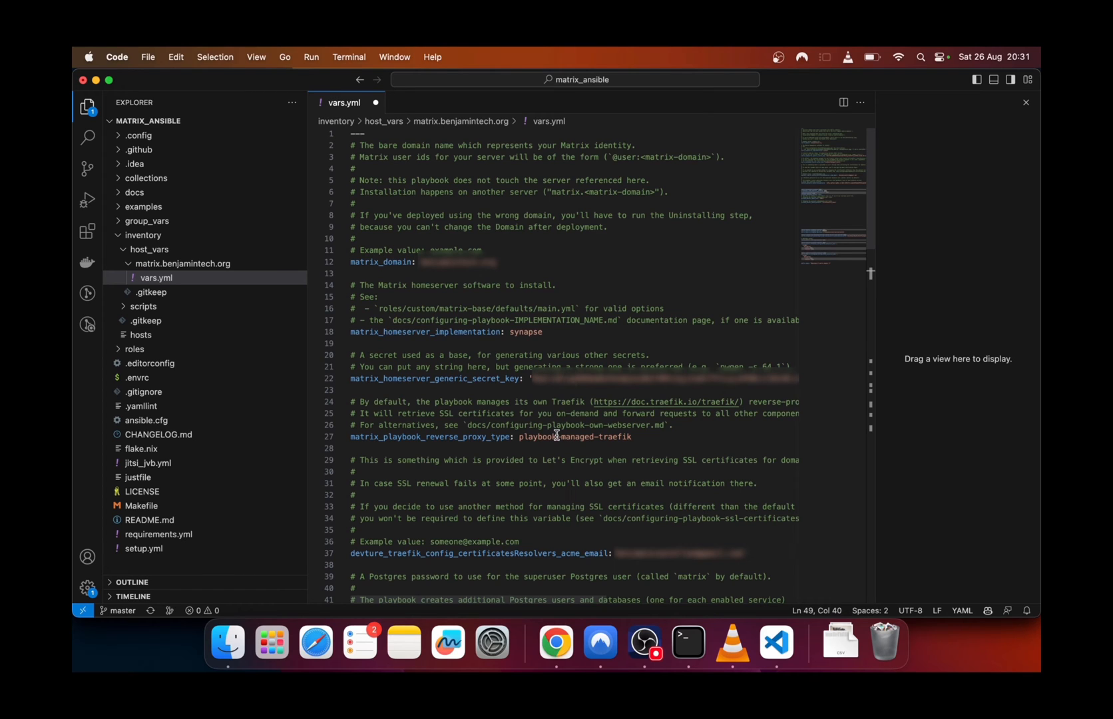
{"action": "scroll", "scroll_direction": "down", "scroll_amount": 3}
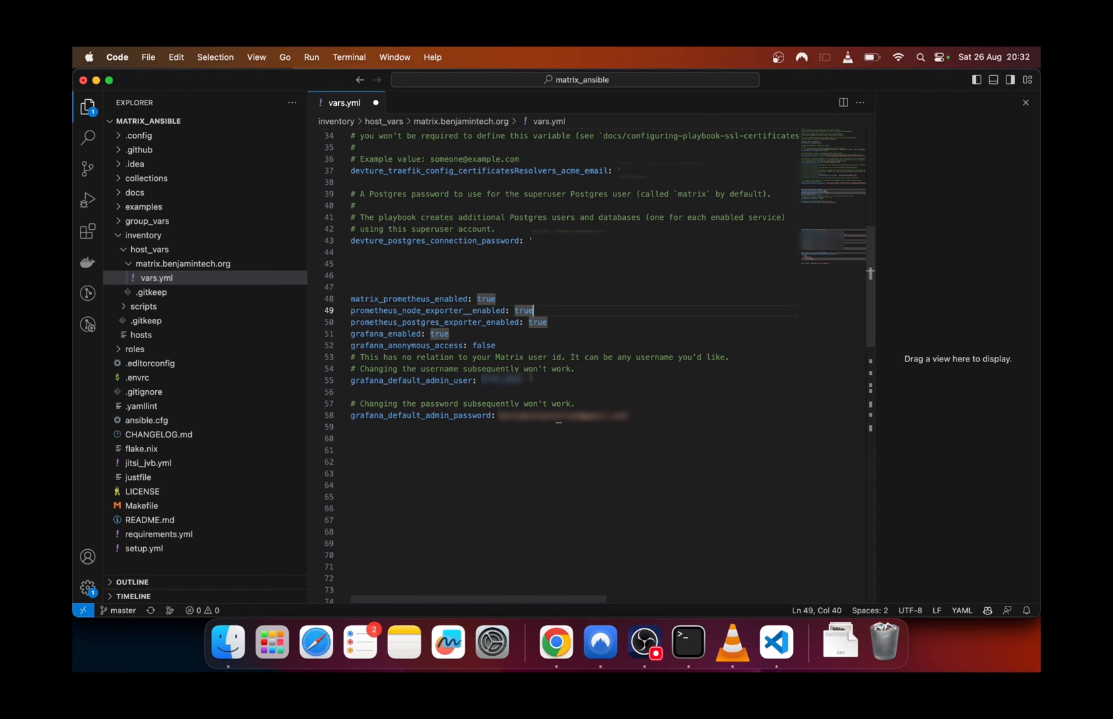
{"action": "mouse_move", "coordinate": [315, 642]}
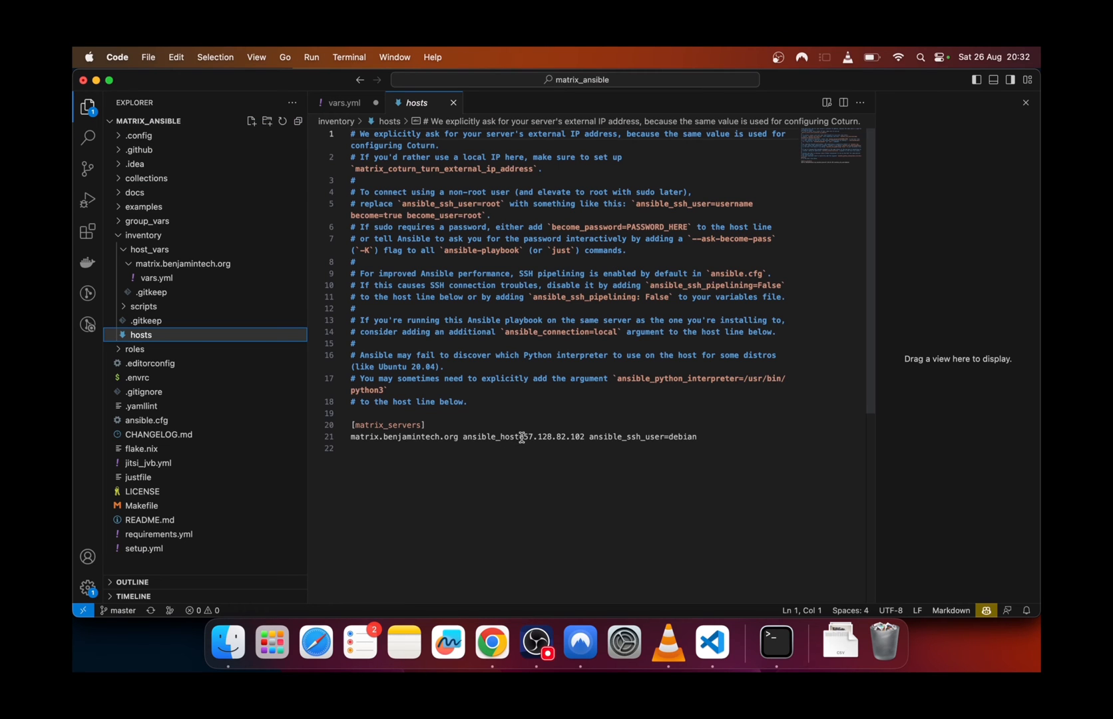
Step: Select the matrix.benjamintech.org hostname and its SSH user entries in inventory/hosts
{"action": "double_click", "coordinate": [551, 436]}
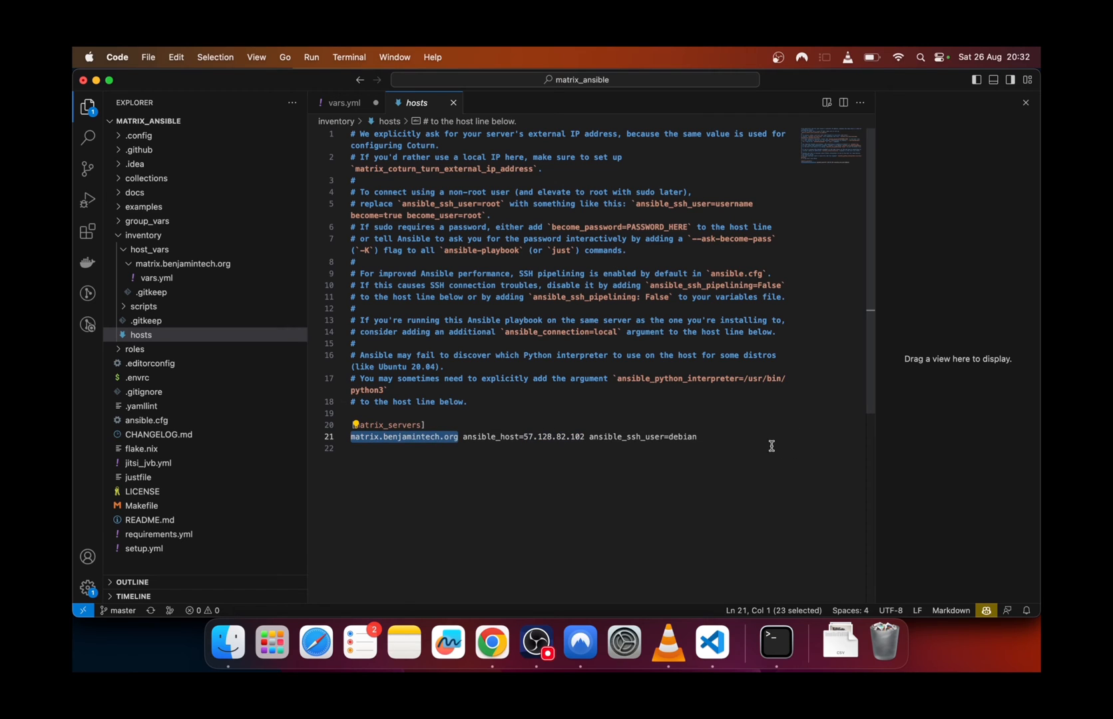
{"action": "double_click", "coordinate": [682, 437]}
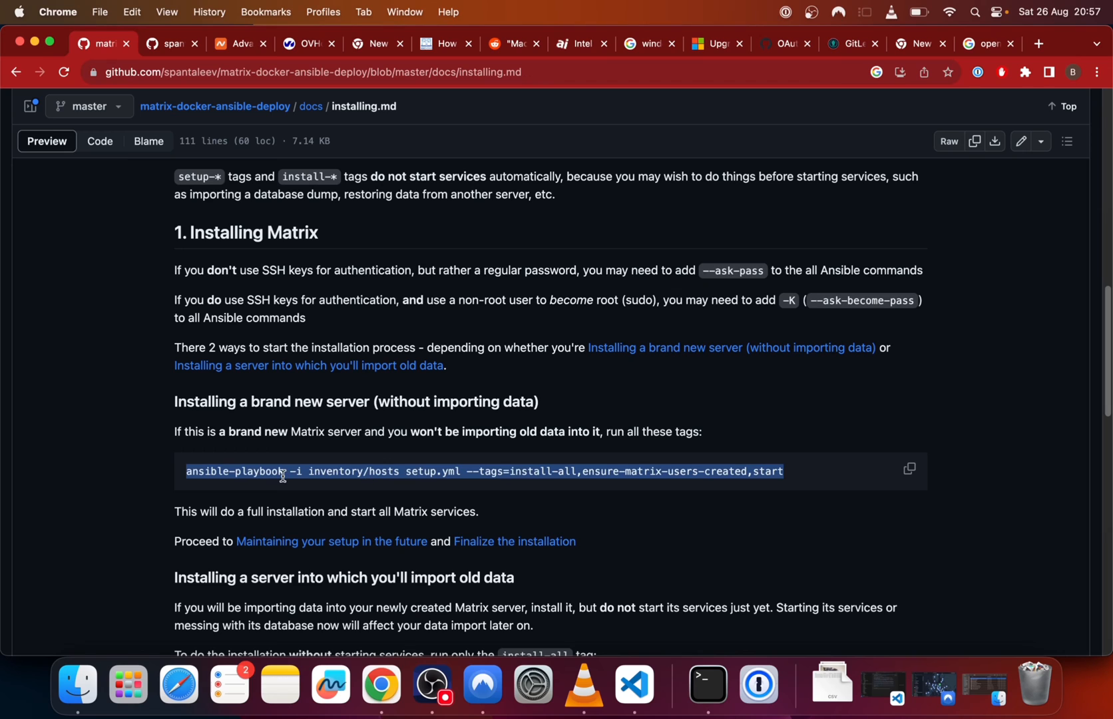
{"action": "mouse_move", "coordinate": [324, 394]}
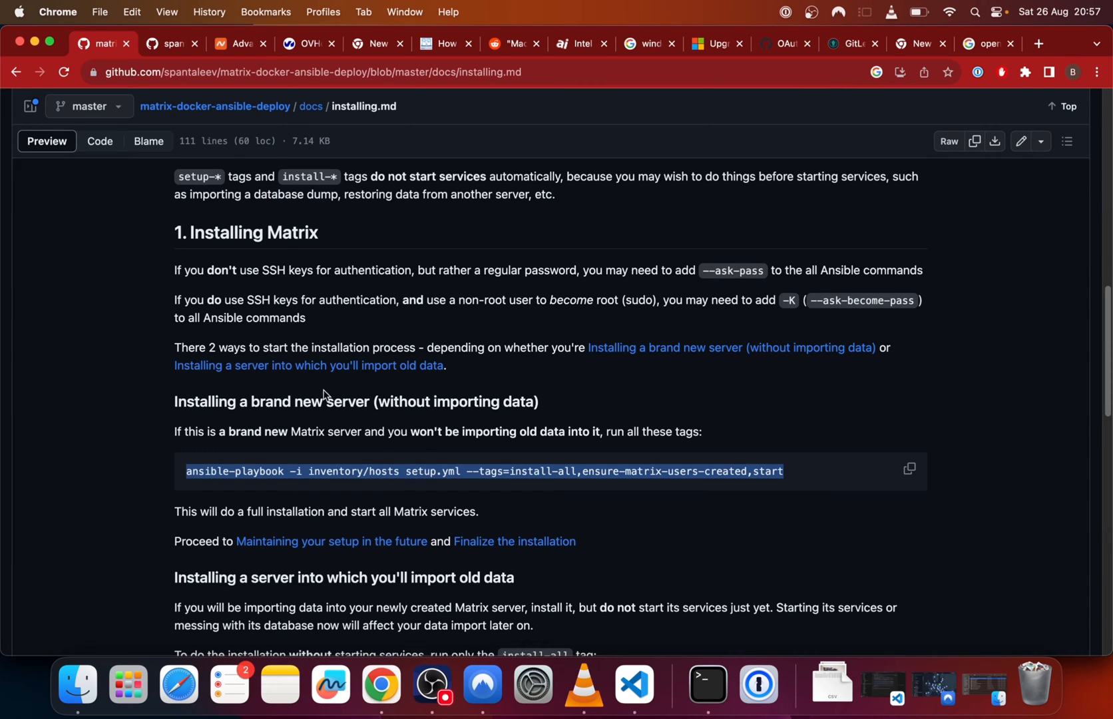
Step: Run 'just roles' from Terminal history and follow the ansible-playbook install output
{"action": "left_click", "coordinate": [706, 685]}
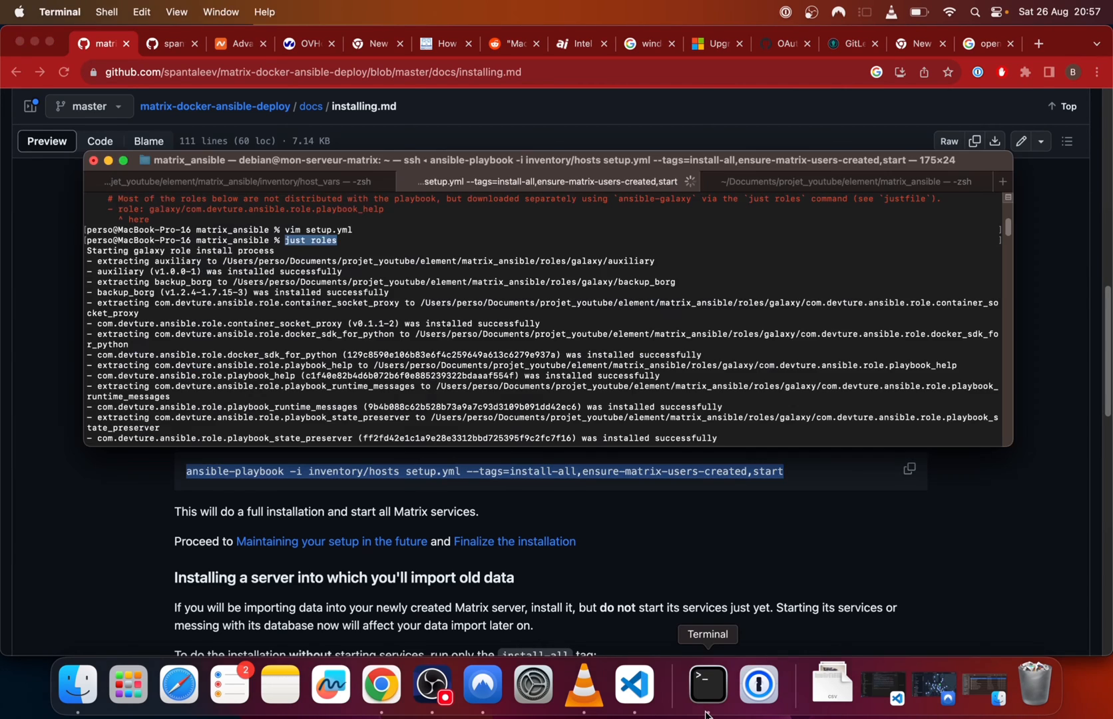
{"action": "mouse_move", "coordinate": [289, 247]}
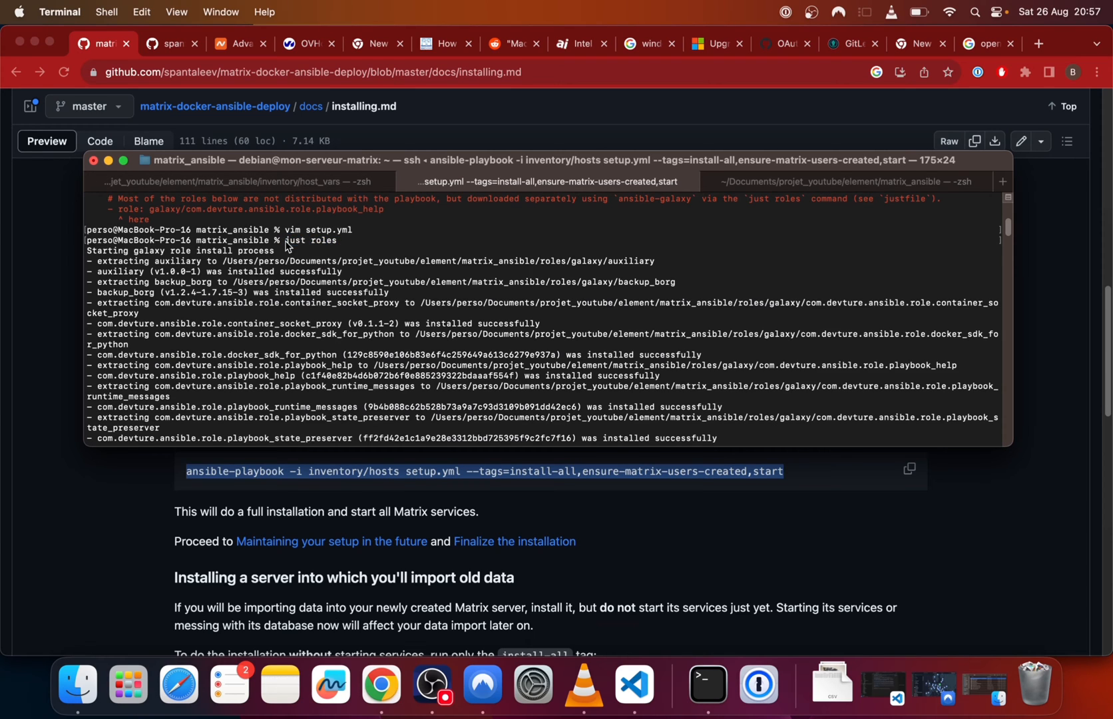
{"action": "double_click", "coordinate": [310, 240]}
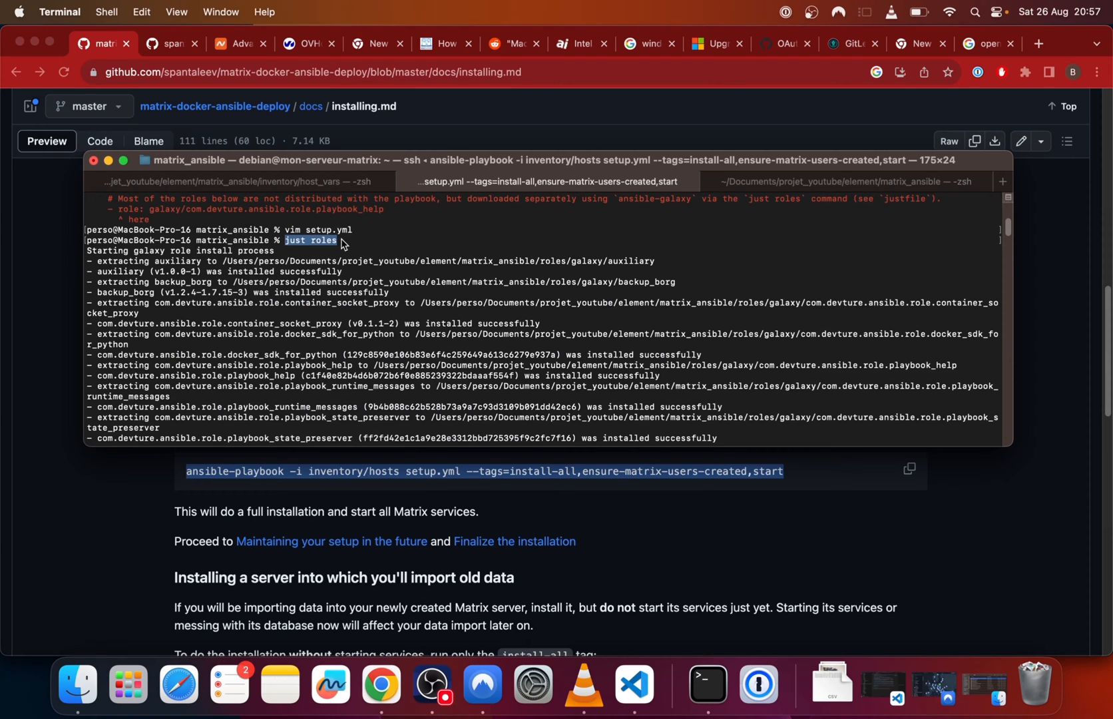
{"action": "scroll", "scroll_direction": "up", "scroll_amount": 3}
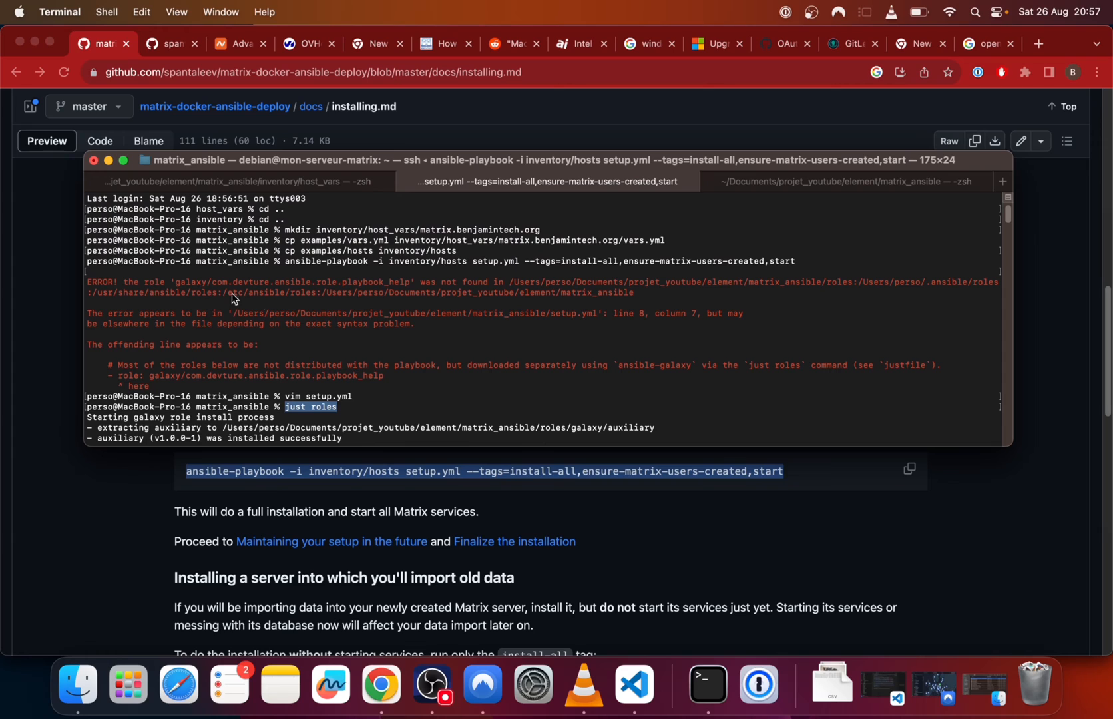
{"action": "mouse_move", "coordinate": [145, 270]}
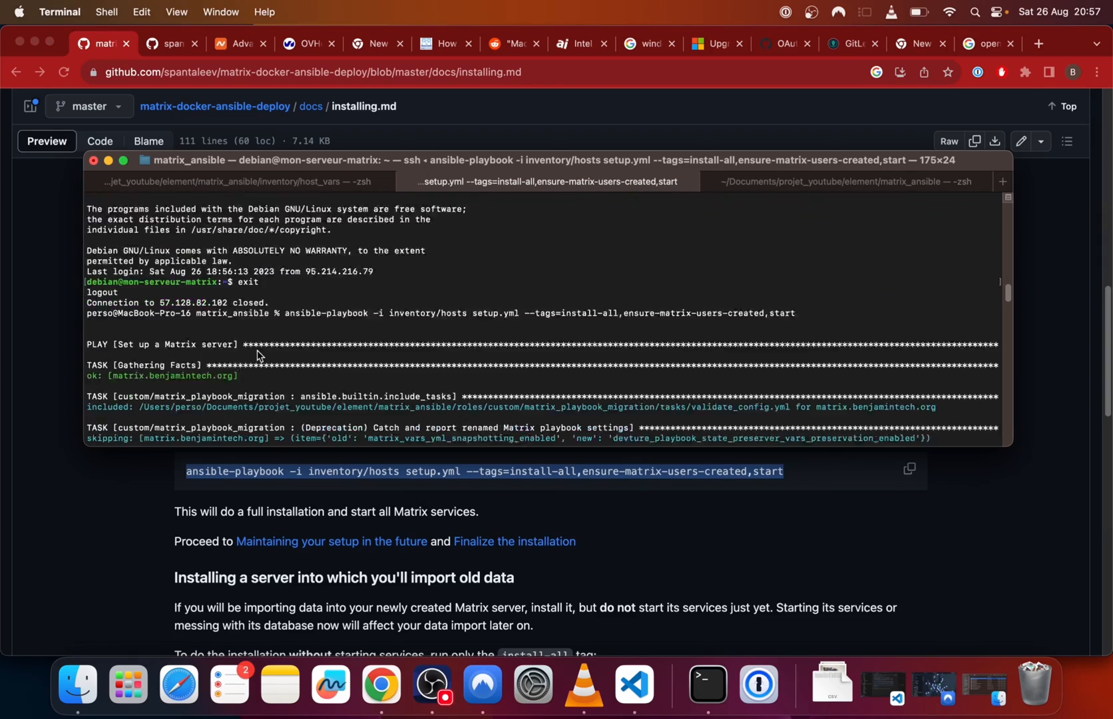
{"action": "scroll", "scroll_direction": "down", "scroll_amount": 3}
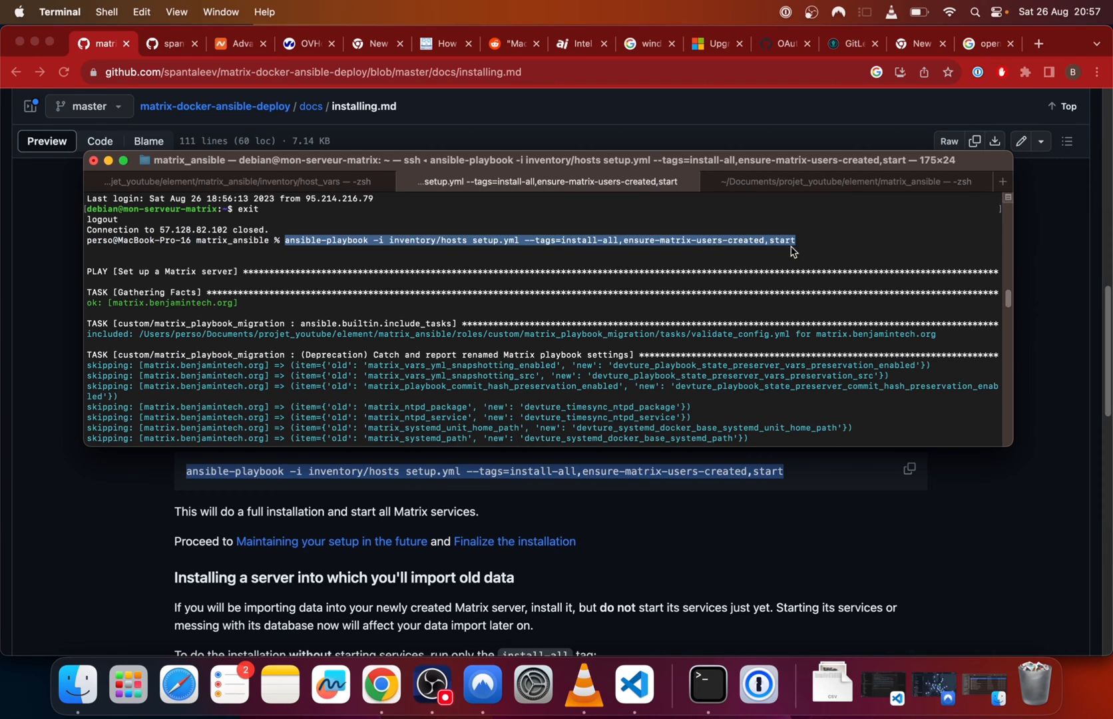
{"action": "scroll", "scroll_direction": "down", "scroll_amount": 3}
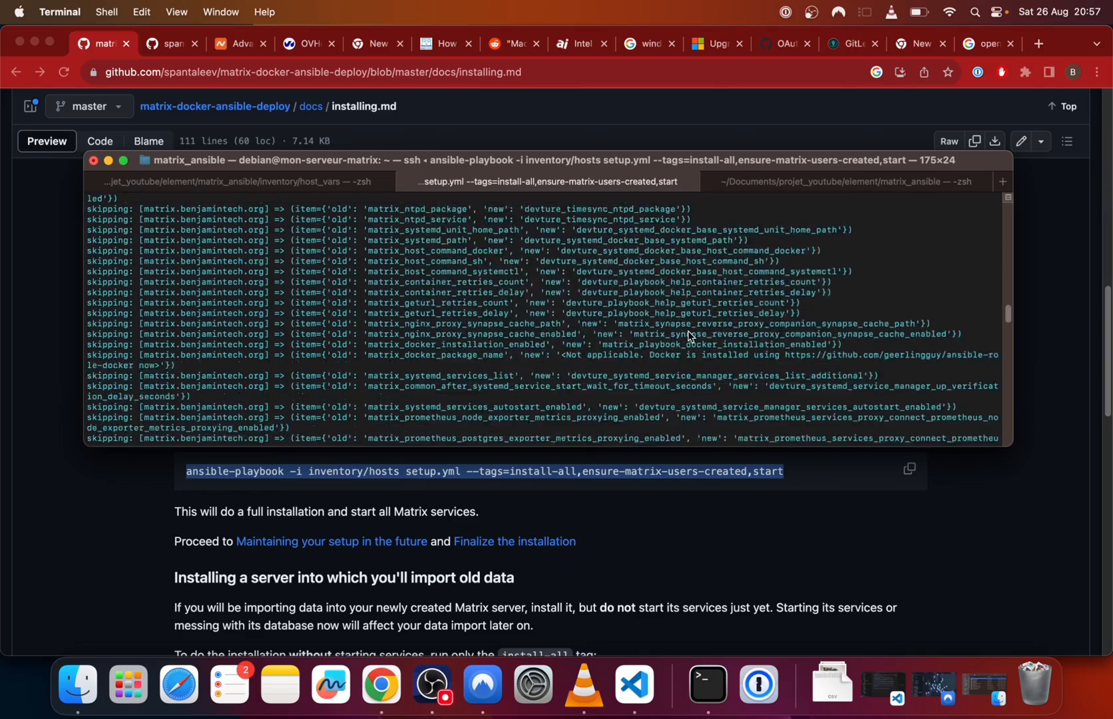
{"action": "scroll", "scroll_direction": "down", "scroll_amount": 3}
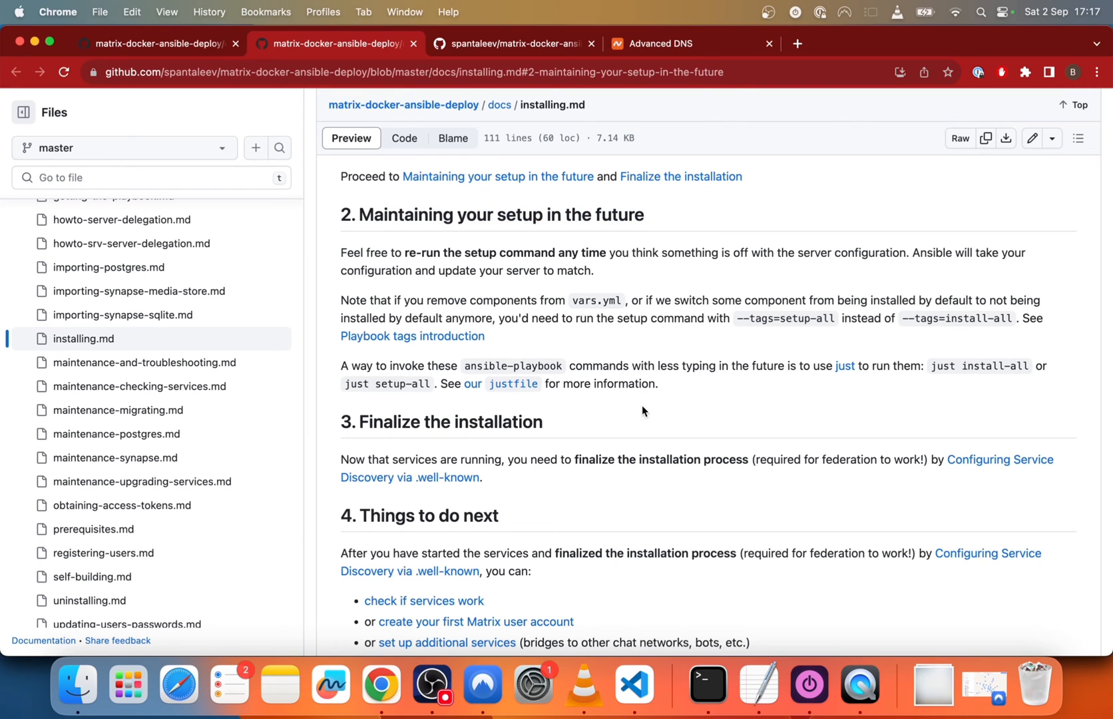
{"action": "mouse_move", "coordinate": [523, 421]}
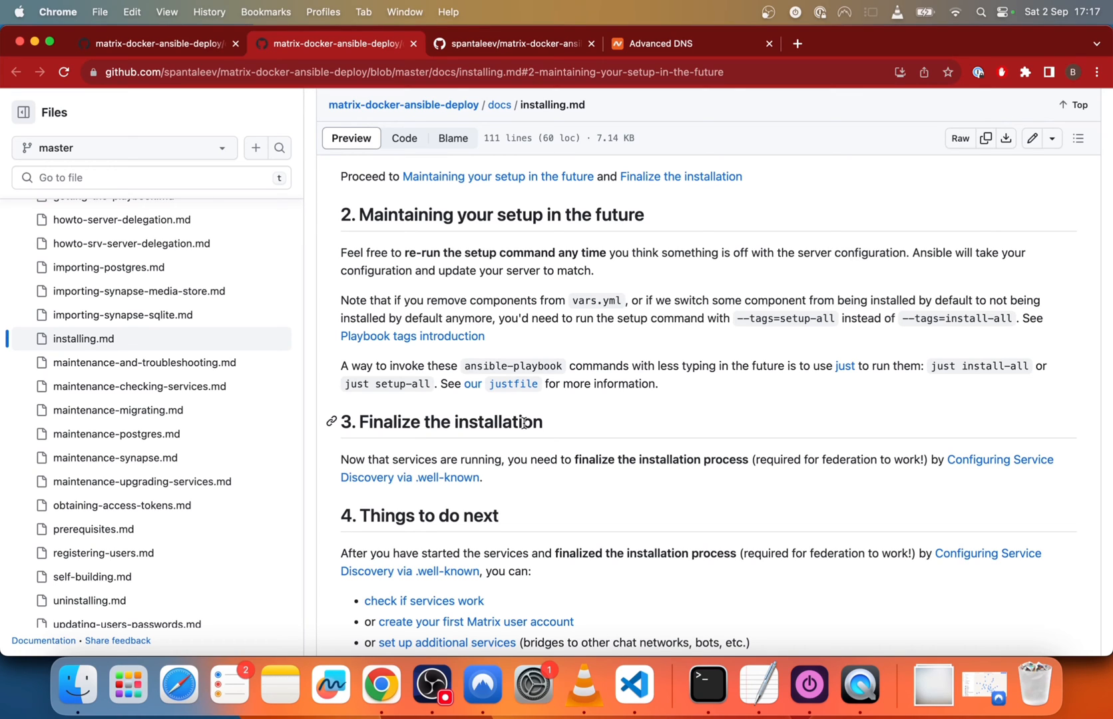
Step: Scroll the 'Checking if services work' guide to the --tags=self-check command
{"action": "scroll", "scroll_direction": "down", "scroll_amount": 3}
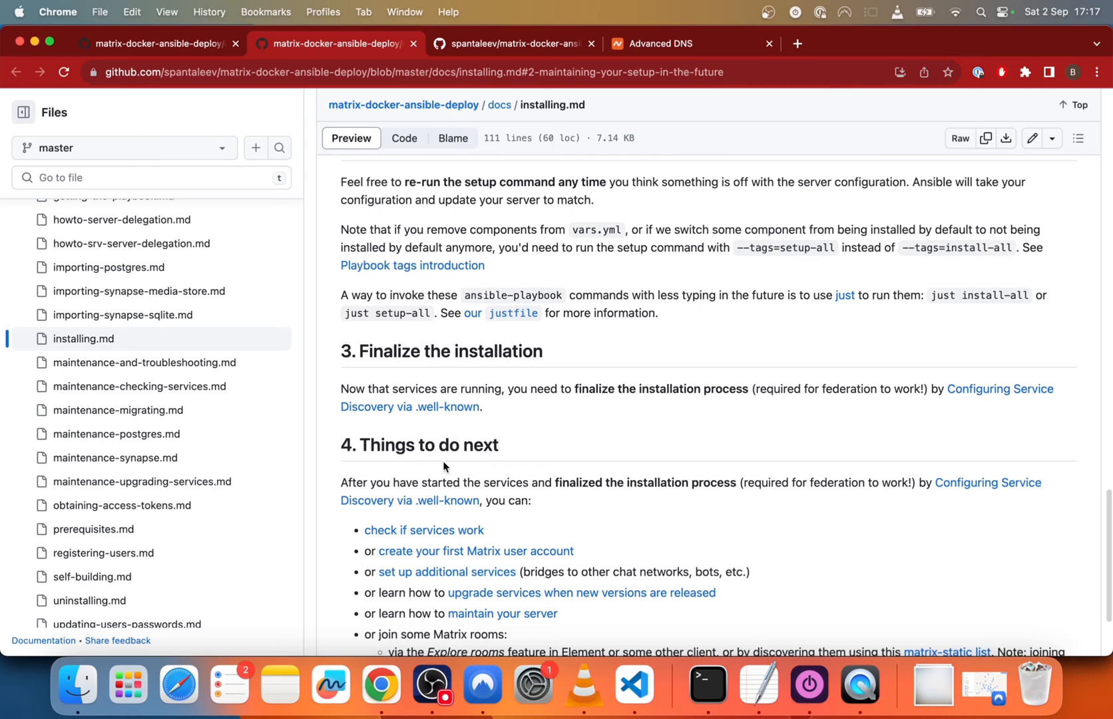
{"action": "scroll", "scroll_direction": "down", "scroll_amount": 3}
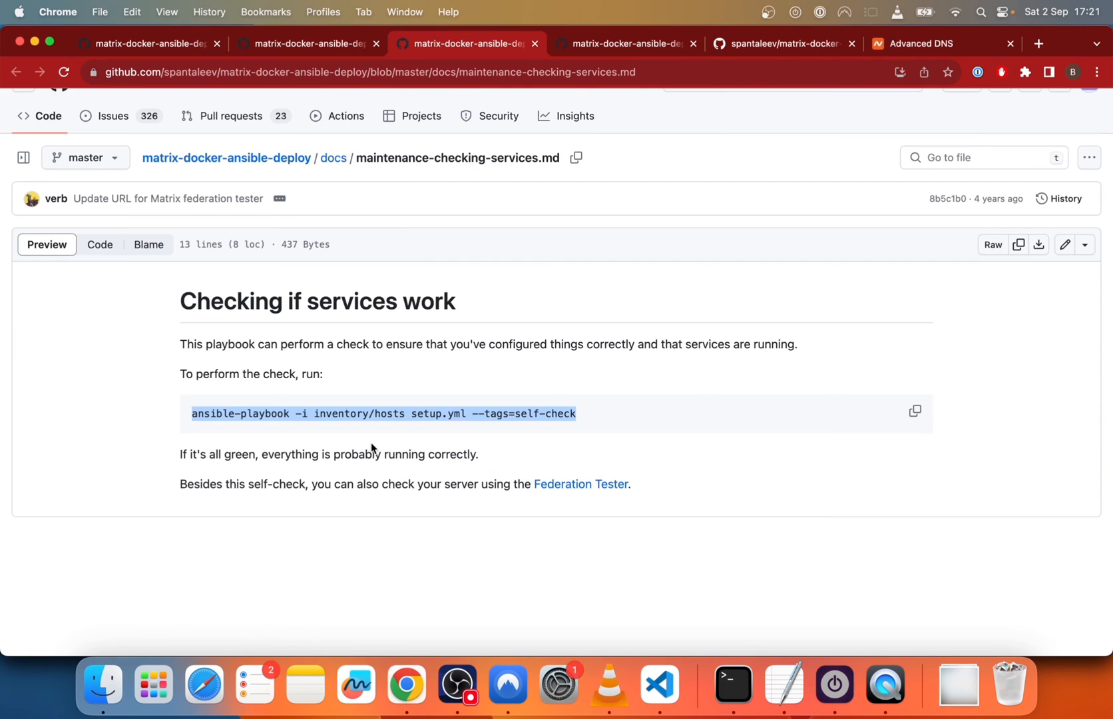
{"action": "mouse_move", "coordinate": [368, 440]}
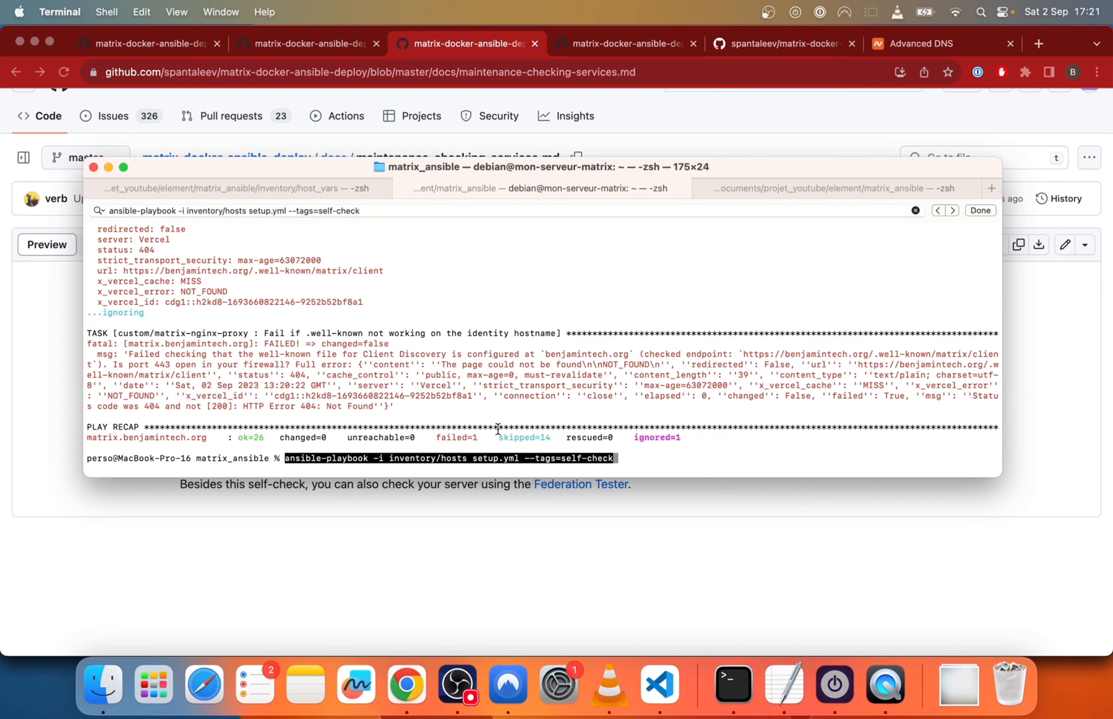
{"action": "mouse_move", "coordinate": [420, 393]}
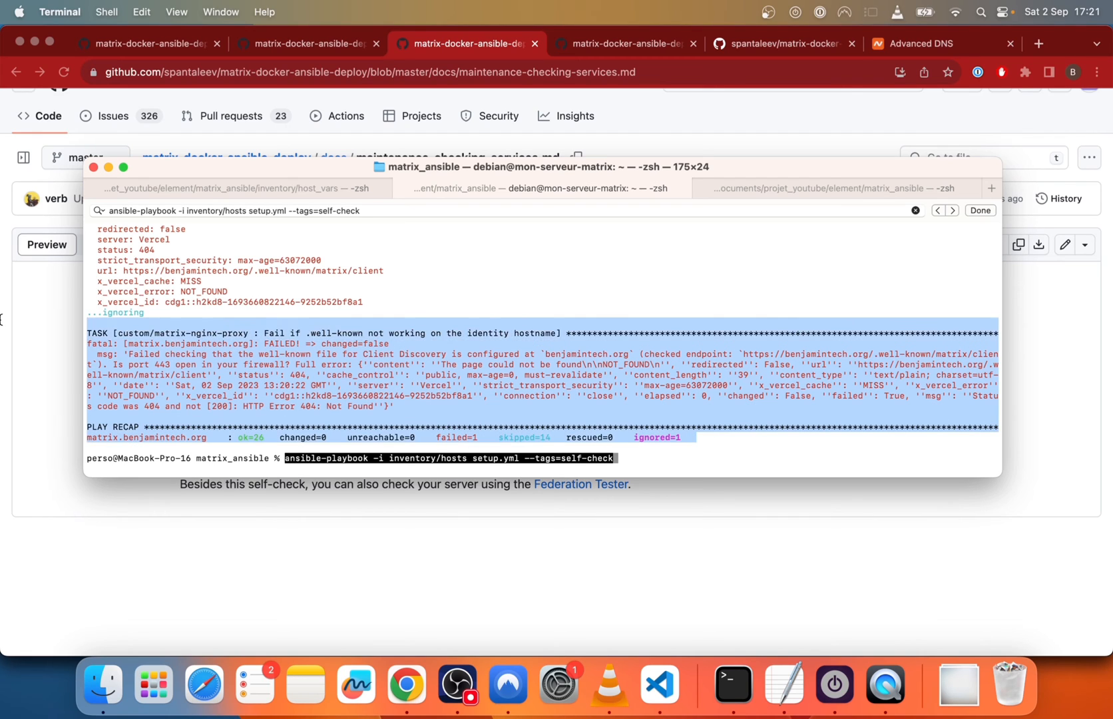
{"action": "mouse_move", "coordinate": [471, 442]}
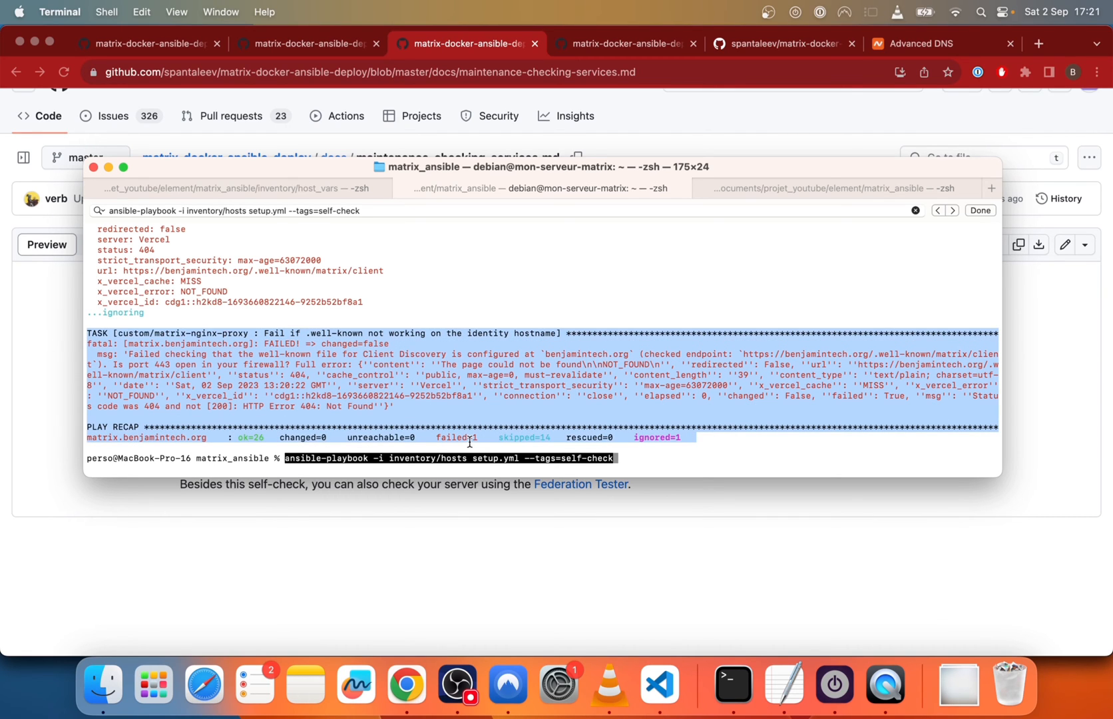
{"action": "mouse_move", "coordinate": [869, 342]}
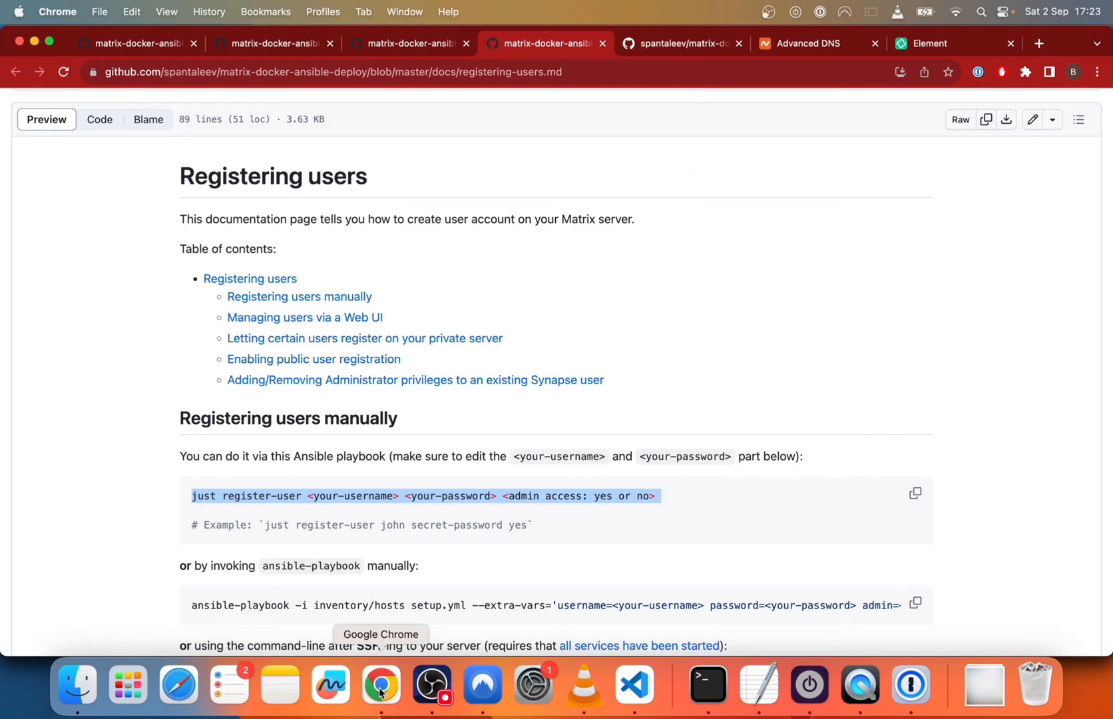
Step: Bring Chrome forward to the registering-users guide's public registration section
{"action": "left_click", "coordinate": [707, 685]}
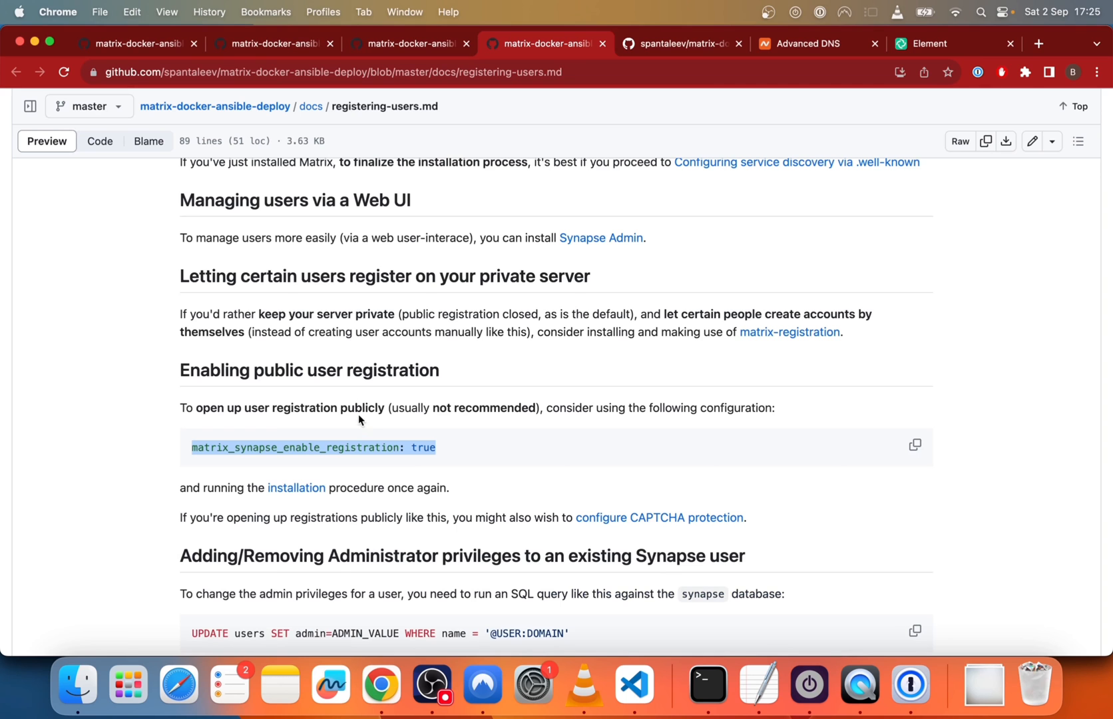
{"action": "mouse_move", "coordinate": [367, 399]}
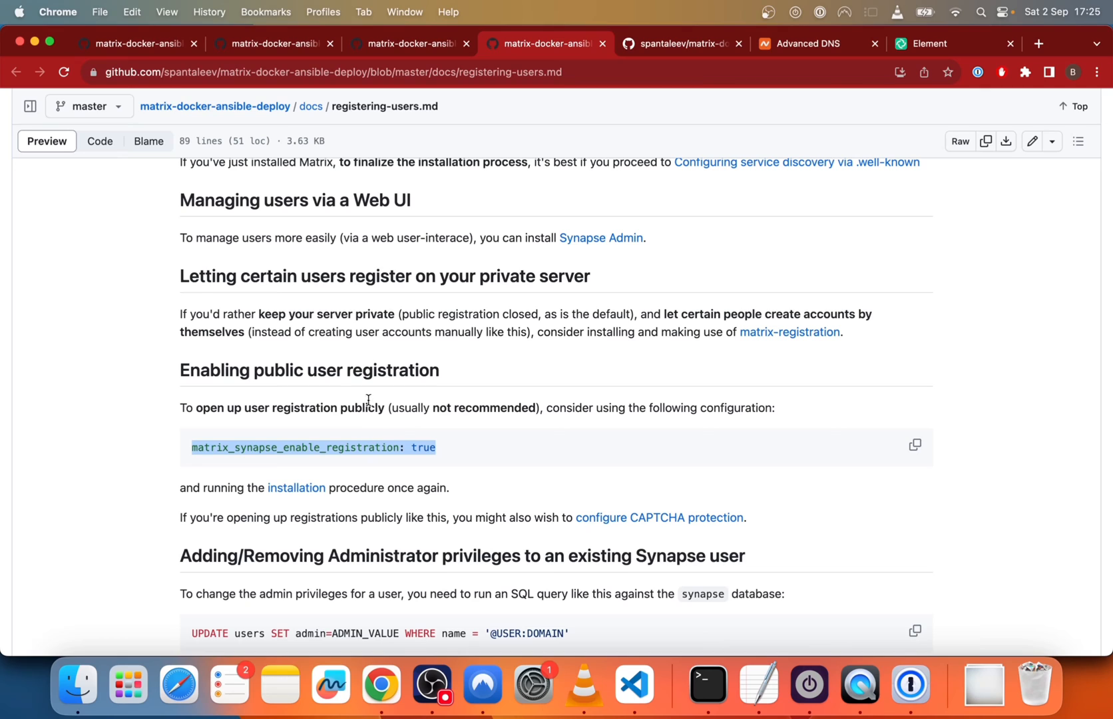
{"action": "mouse_move", "coordinate": [361, 445]}
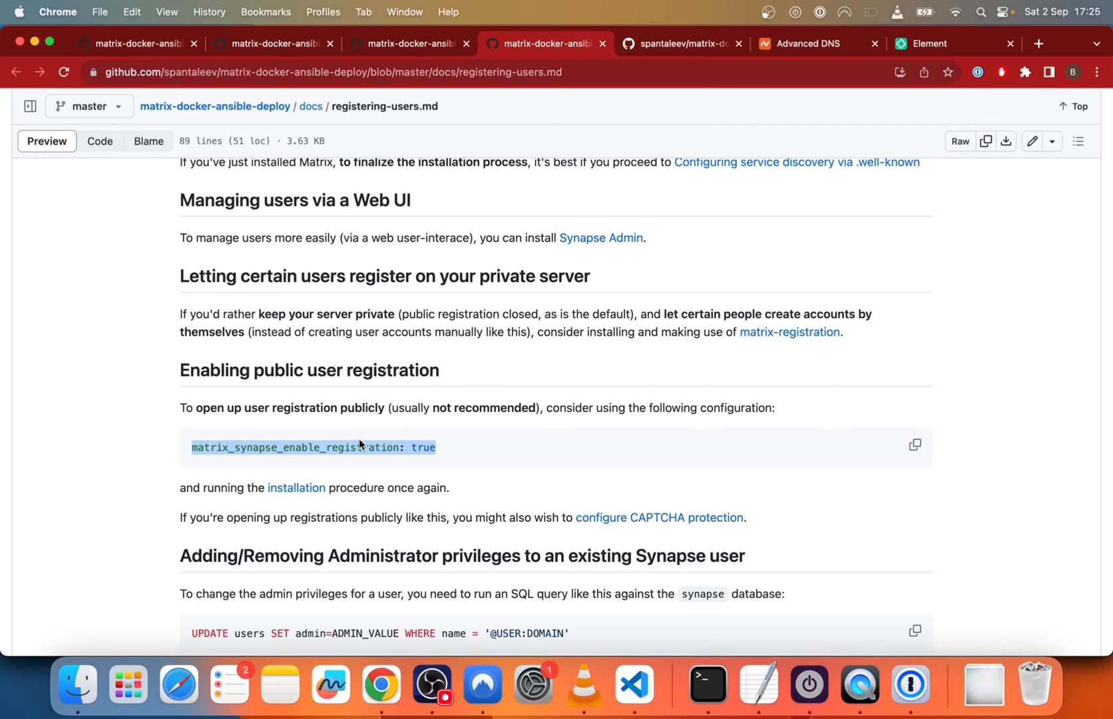
{"action": "mouse_move", "coordinate": [632, 684]}
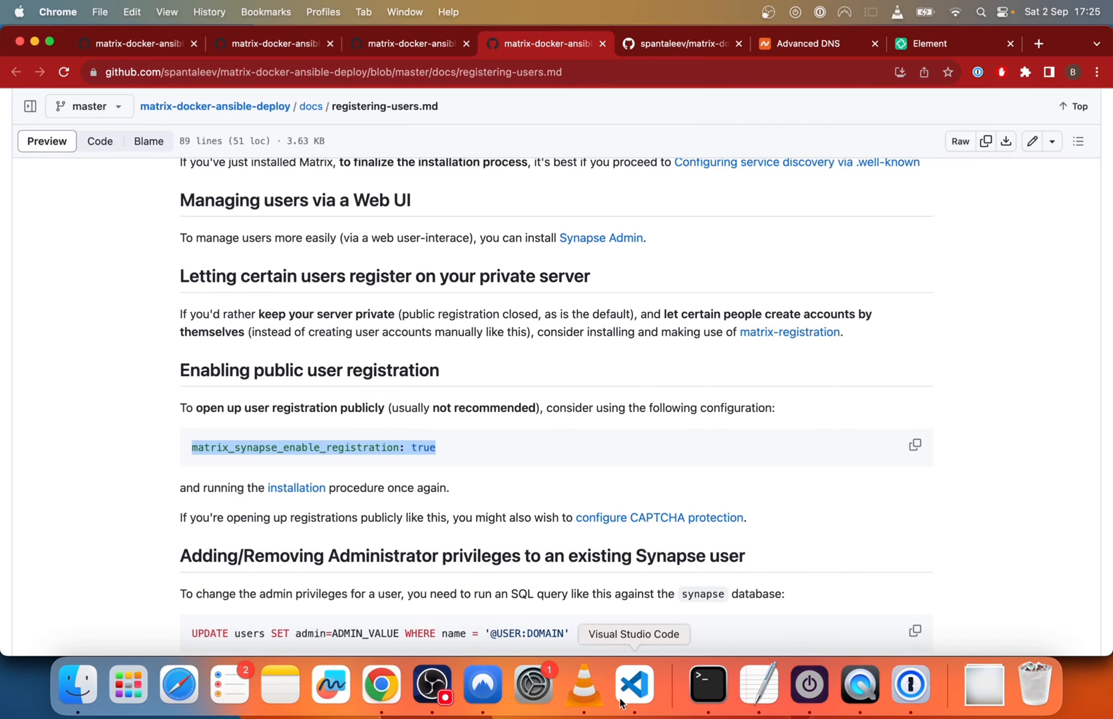
Step: Add the line matrix_synapse_enable_registration: true to vars.yml in VS Code
{"action": "left_click", "coordinate": [632, 685]}
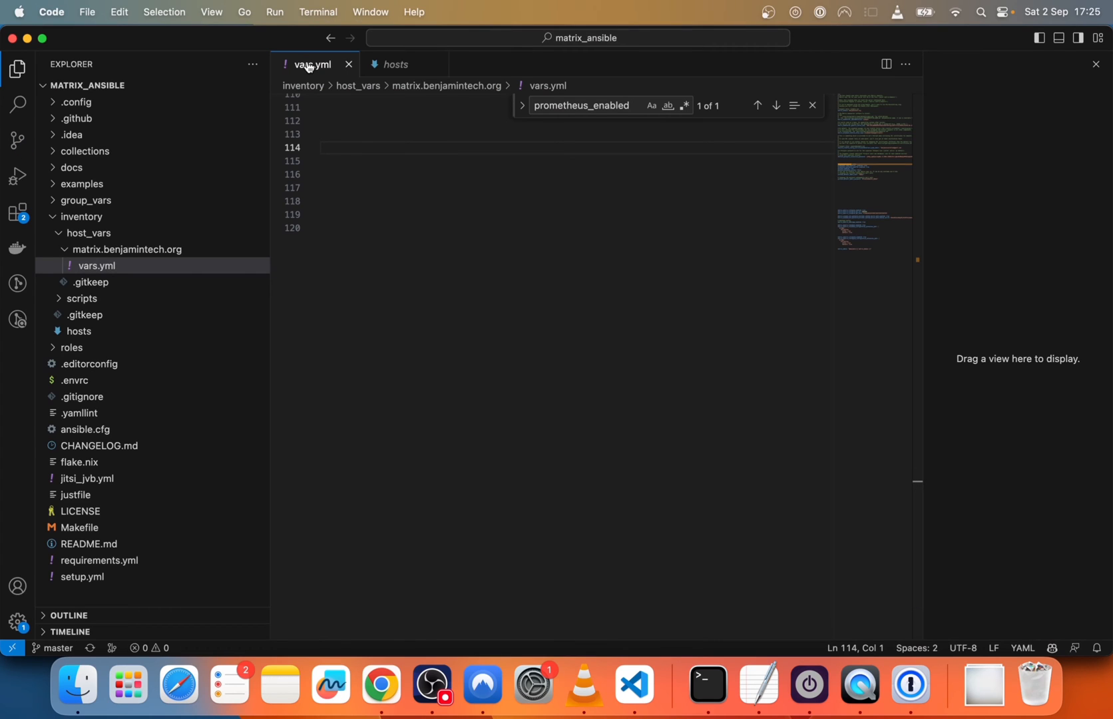
{"action": "type", "text": "matrix_synapse_enable_registration: true"}
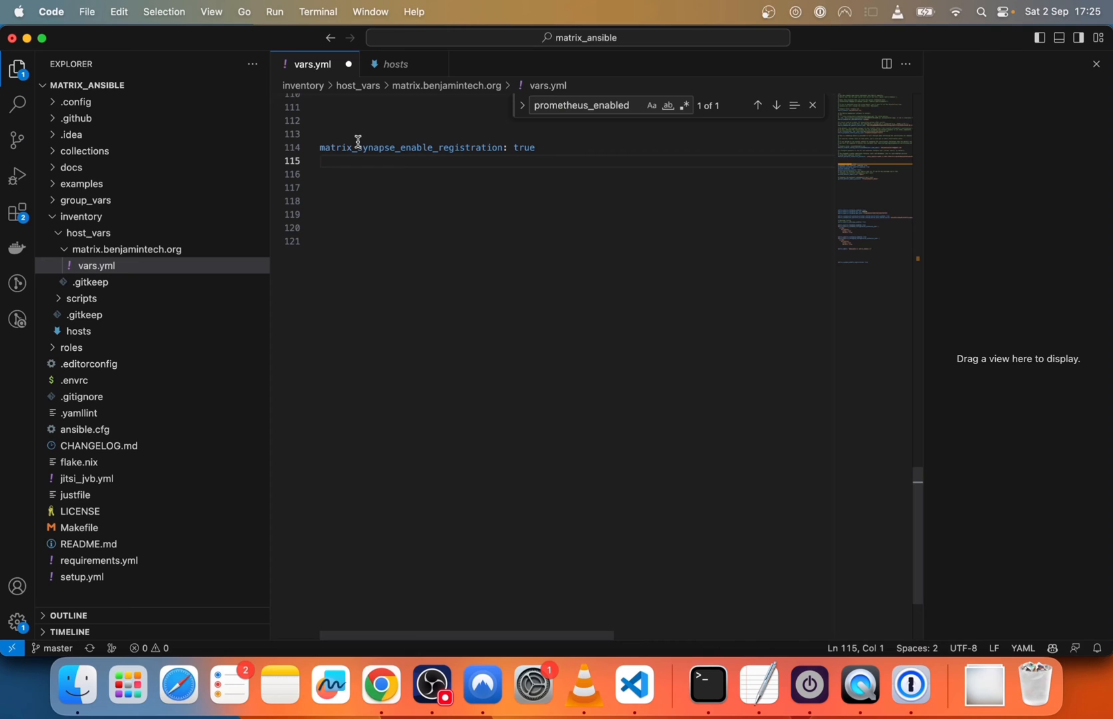
{"action": "left_click", "coordinate": [382, 684]}
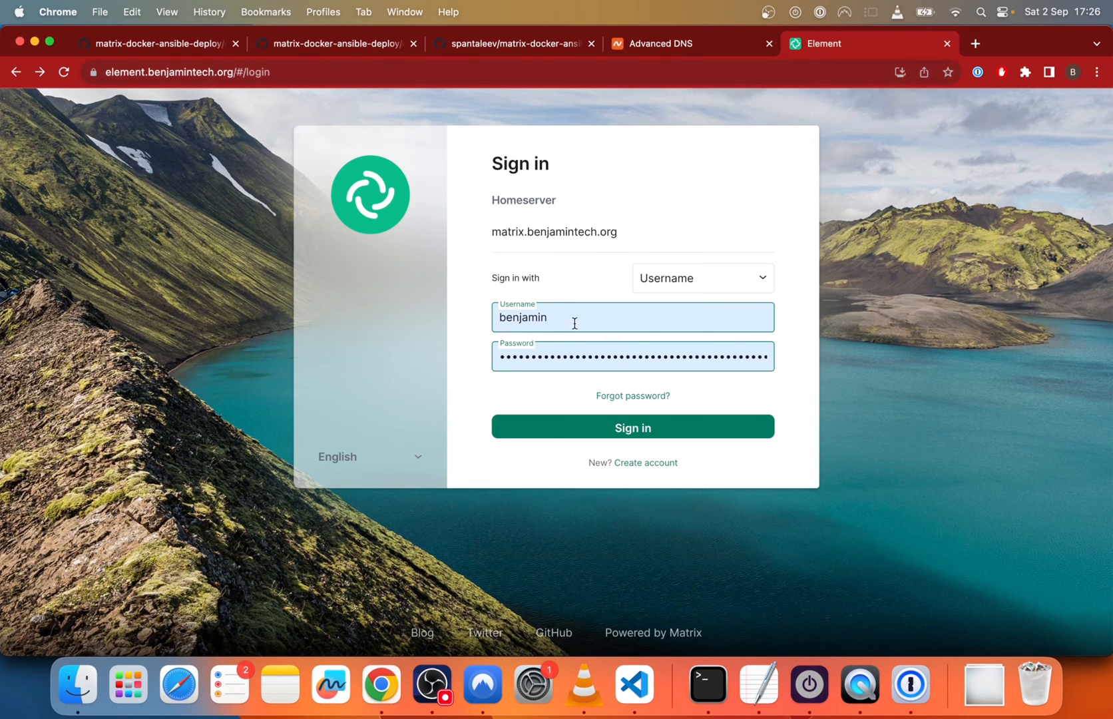
{"action": "mouse_move", "coordinate": [575, 427]}
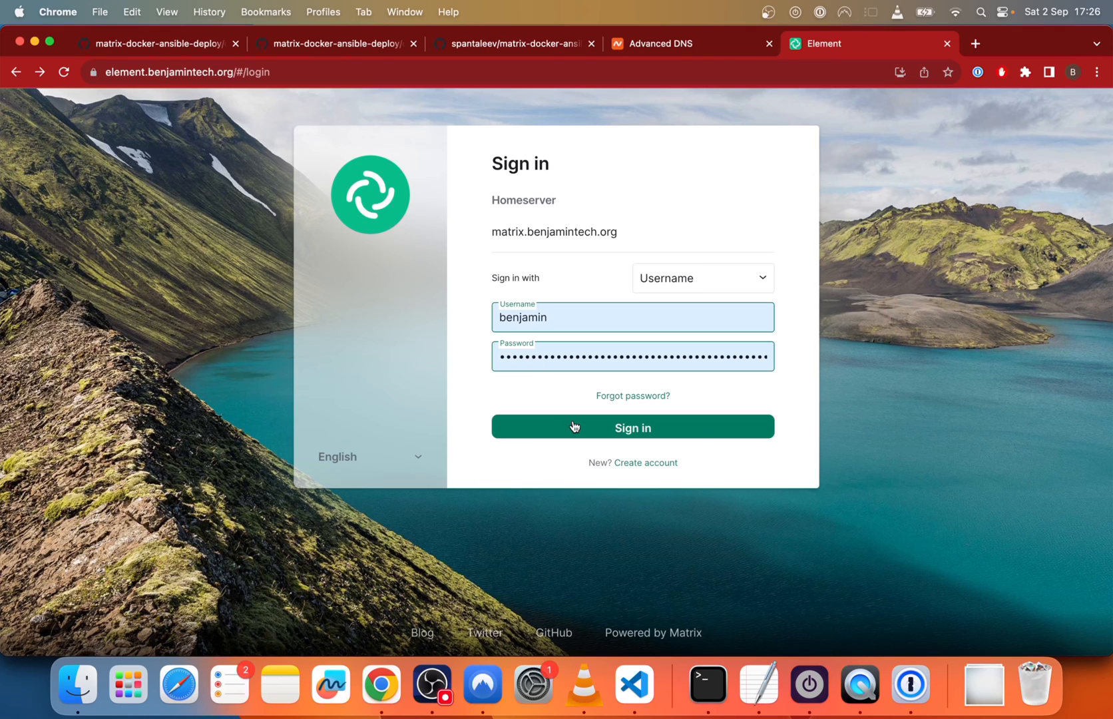
Step: Submit the Element web sign-in to matrix.benjamintech.org as benjamin
{"action": "left_click", "coordinate": [632, 426]}
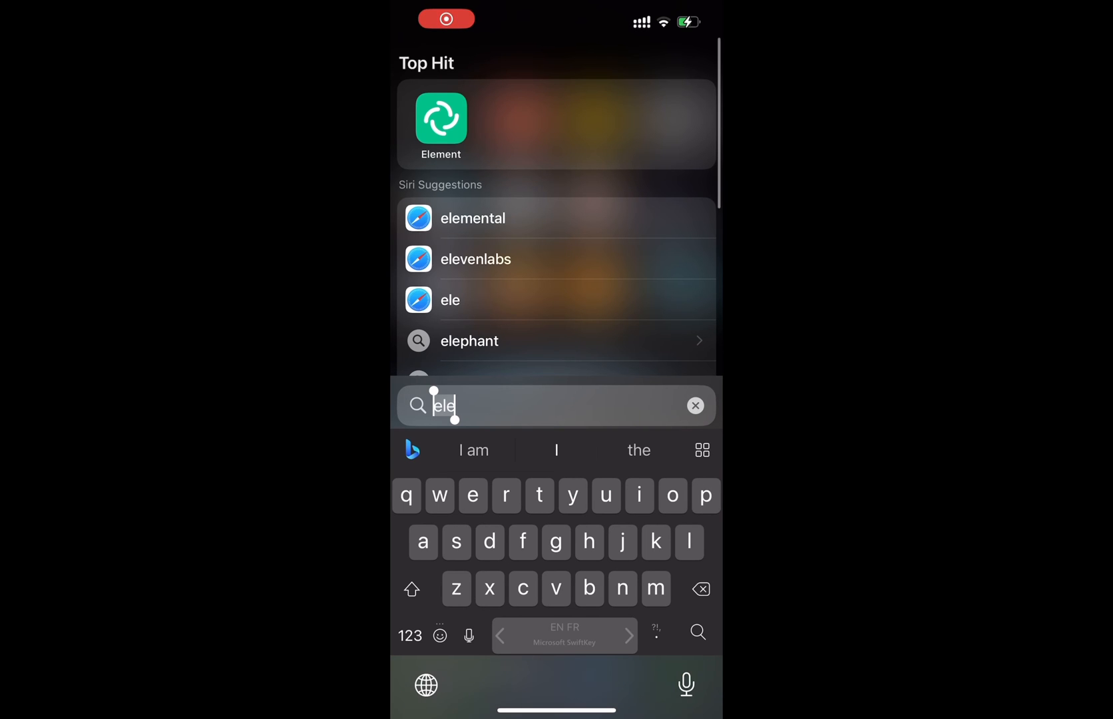
Step: Launch Element on the phone and set its login homeserver to matrix.benjamintech.org
{"action": "left_click", "coordinate": [439, 124]}
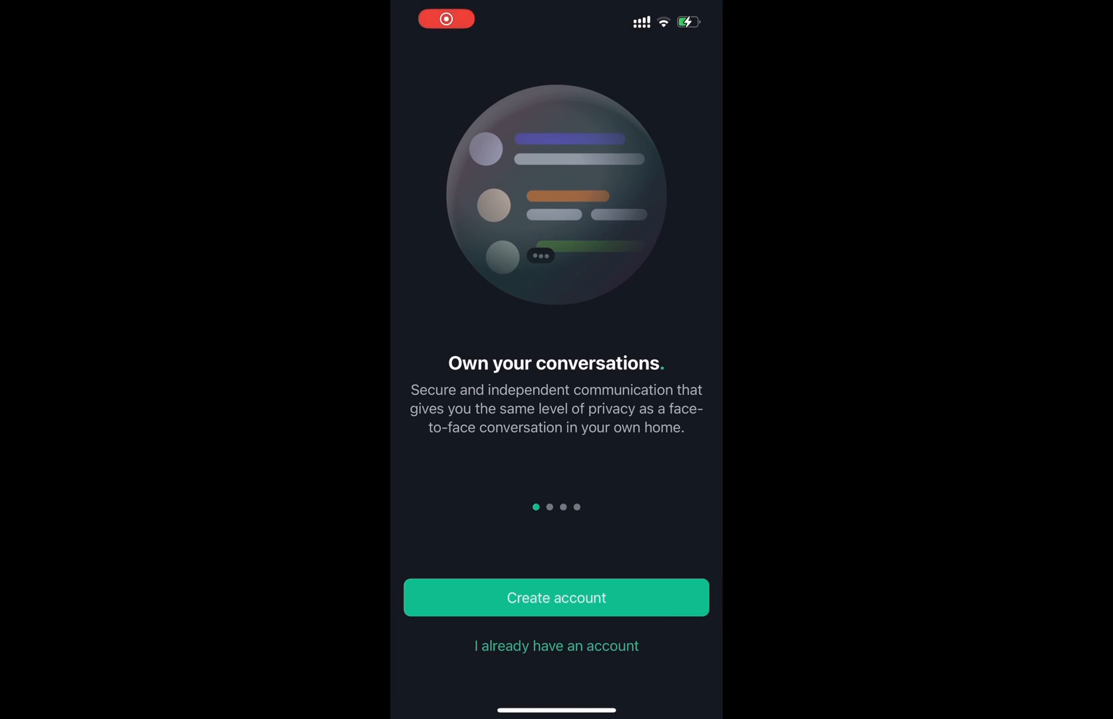
{"action": "left_click", "coordinate": [556, 646]}
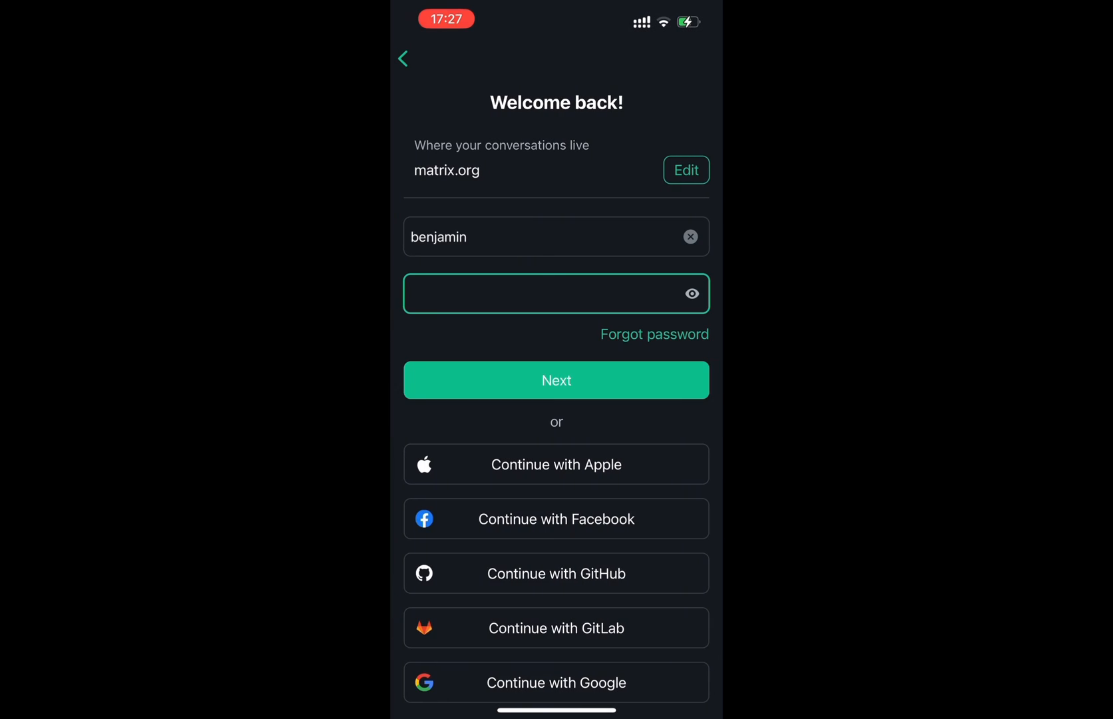
{"action": "left_click", "coordinate": [685, 169]}
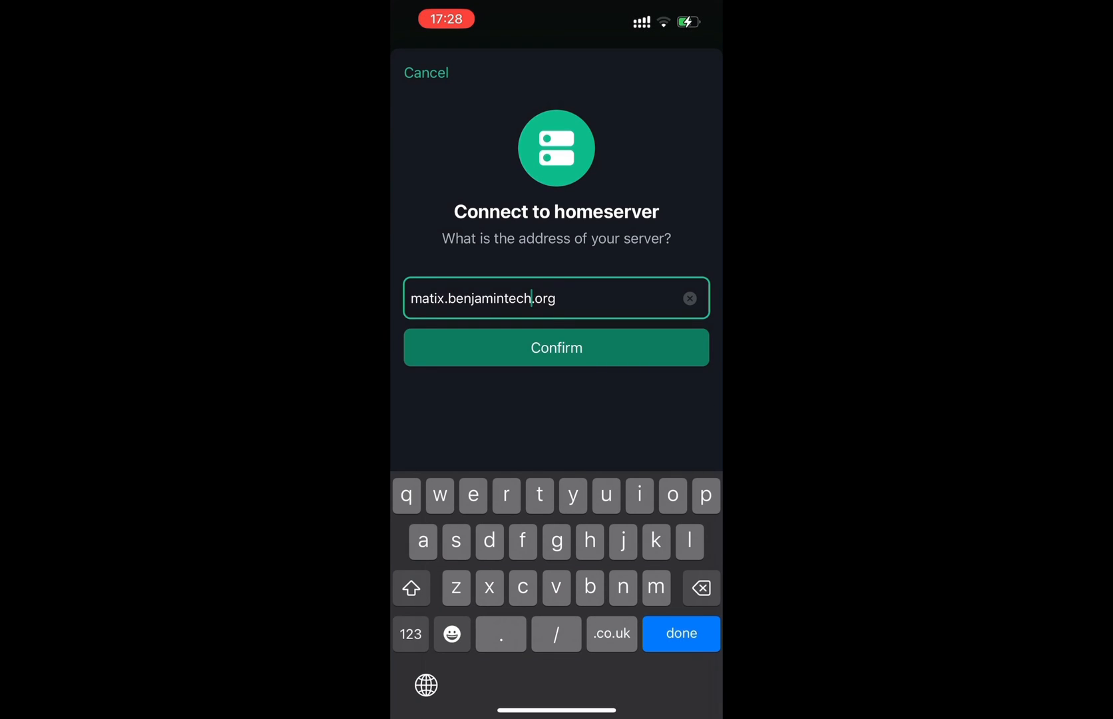
{"action": "left_click", "coordinate": [556, 348]}
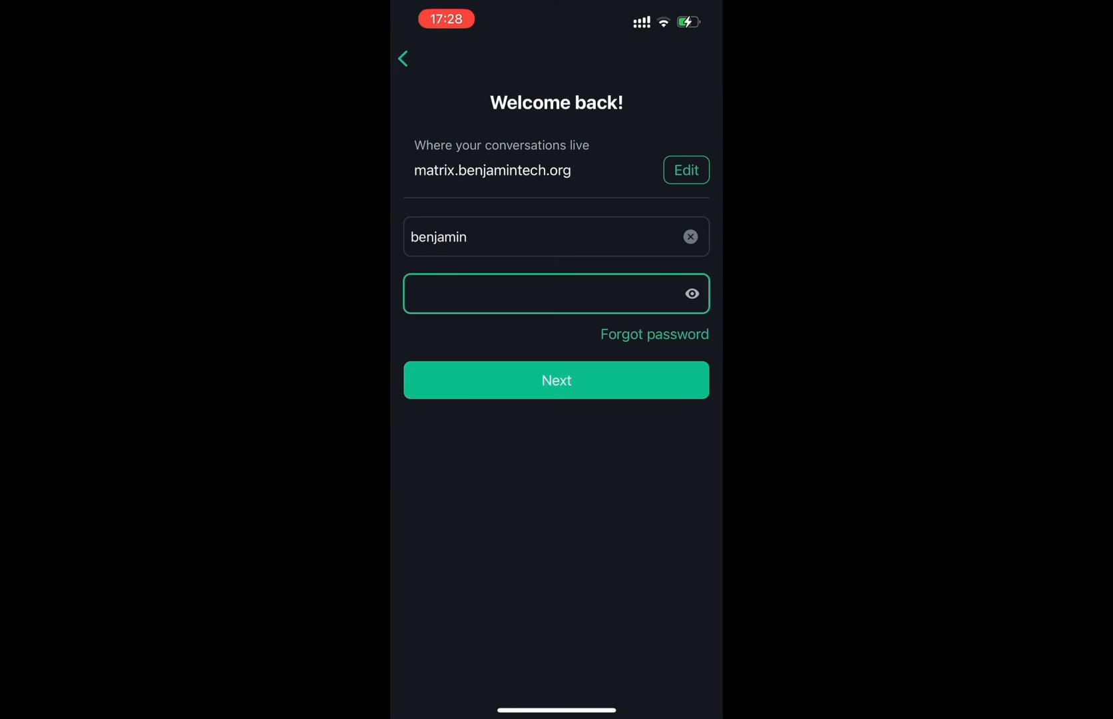
{"action": "left_click", "coordinate": [556, 379]}
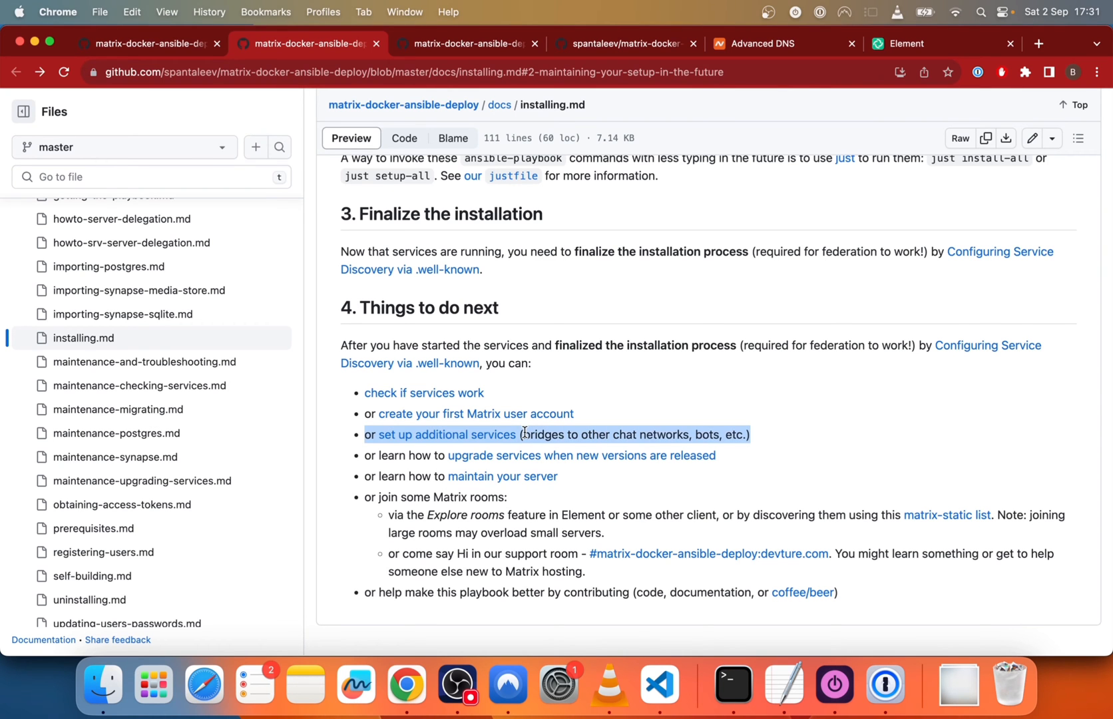
{"action": "mouse_move", "coordinate": [425, 104]}
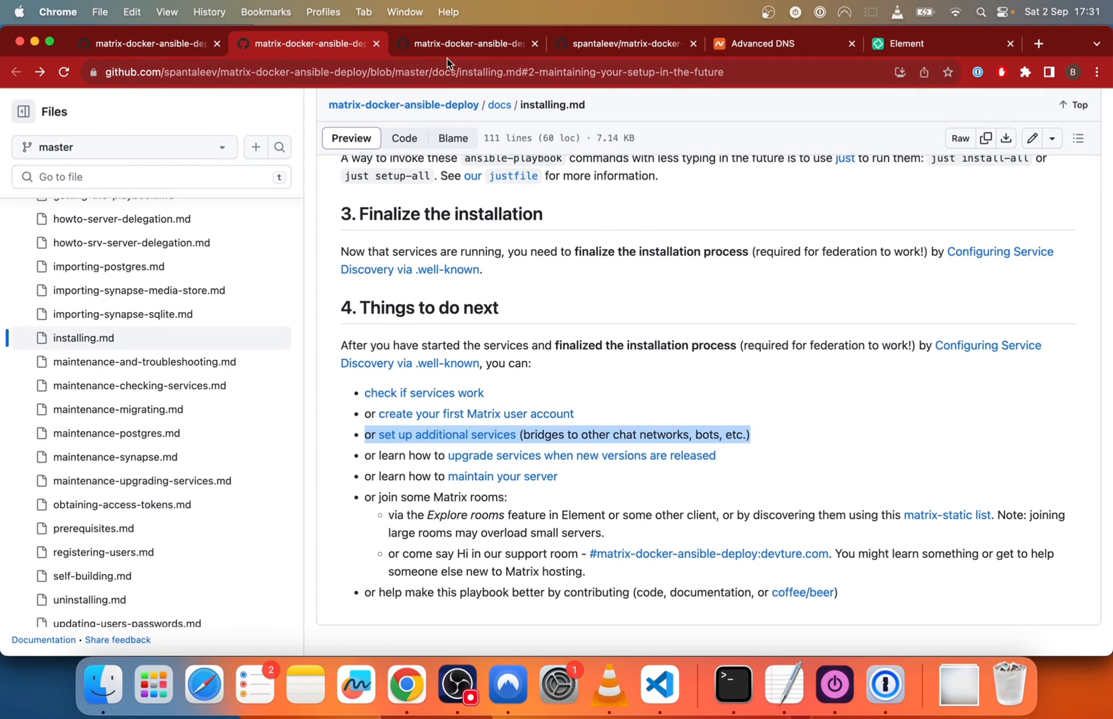
Step: Paste the Shared Secret Auth enable flag and a generated secret into vars.yml
{"action": "left_click", "coordinate": [445, 434]}
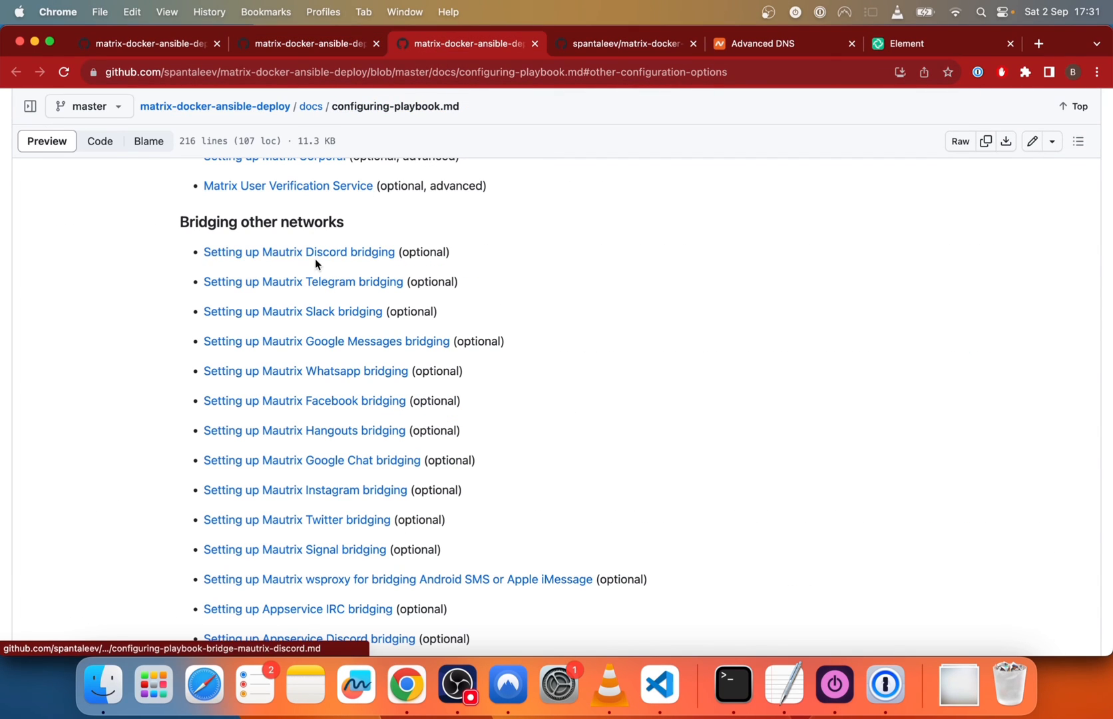
{"action": "mouse_move", "coordinate": [303, 282]}
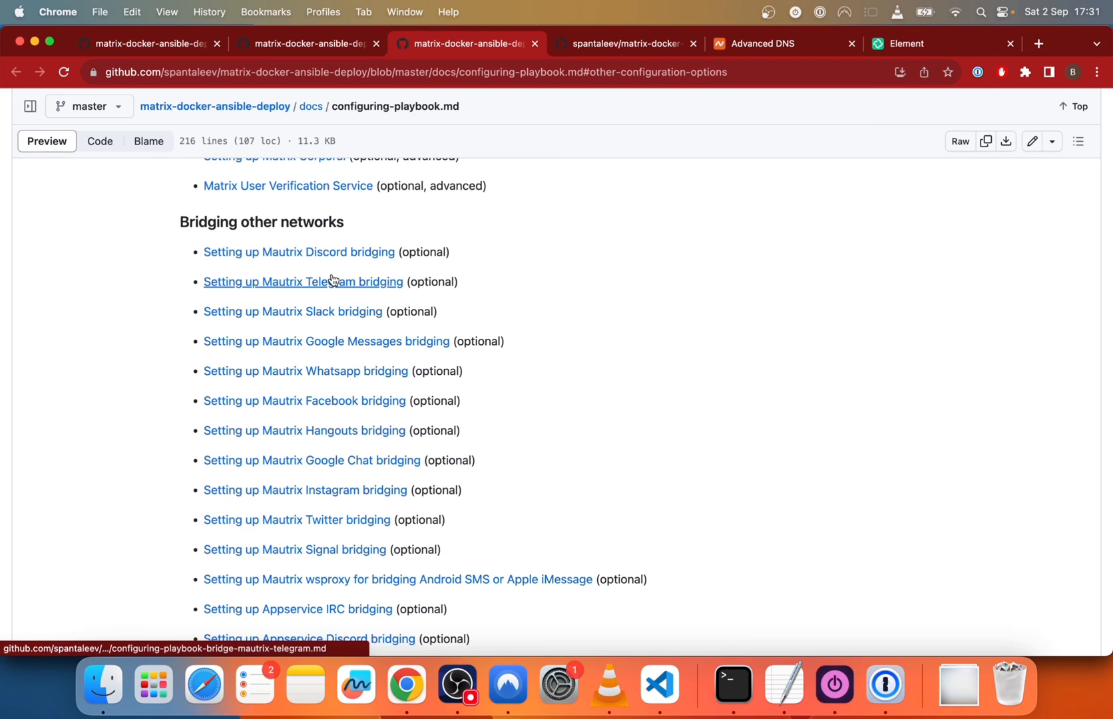
{"action": "mouse_move", "coordinate": [339, 405]}
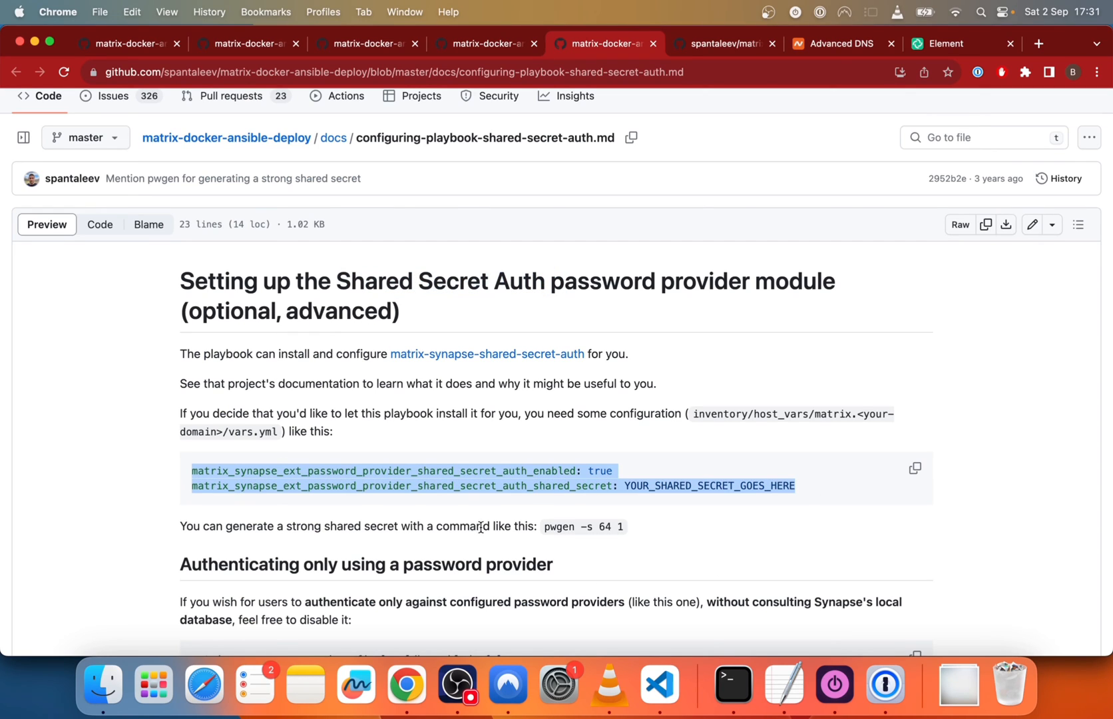
{"action": "left_click", "coordinate": [659, 685]}
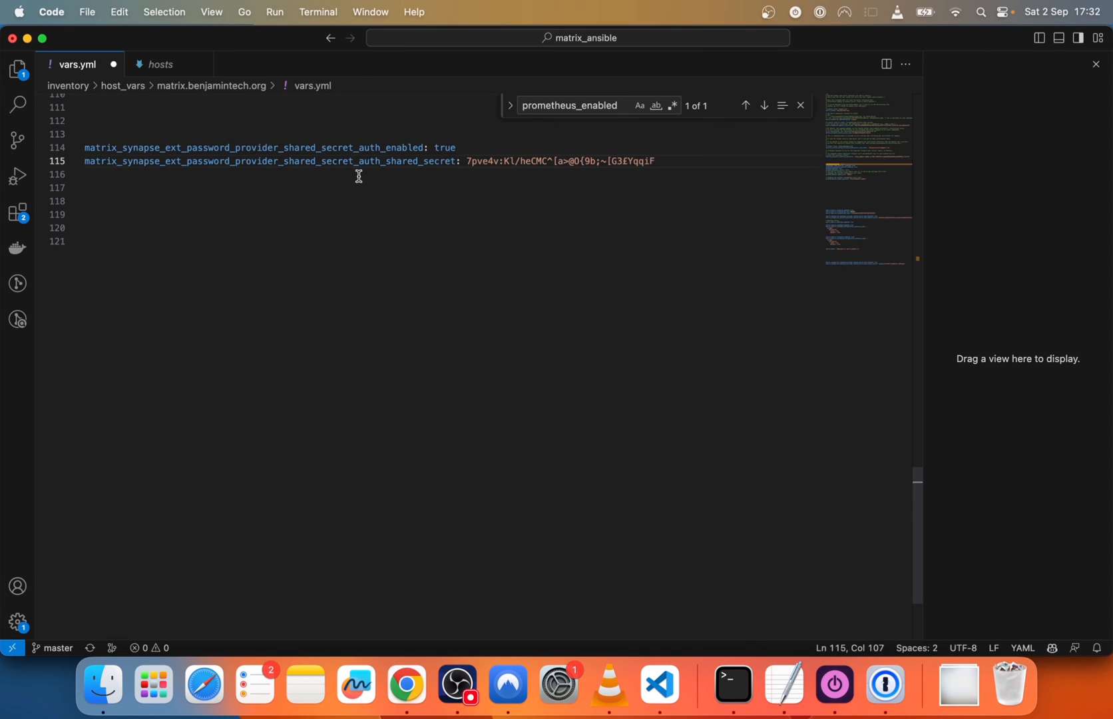
{"action": "left_click", "coordinate": [406, 684]}
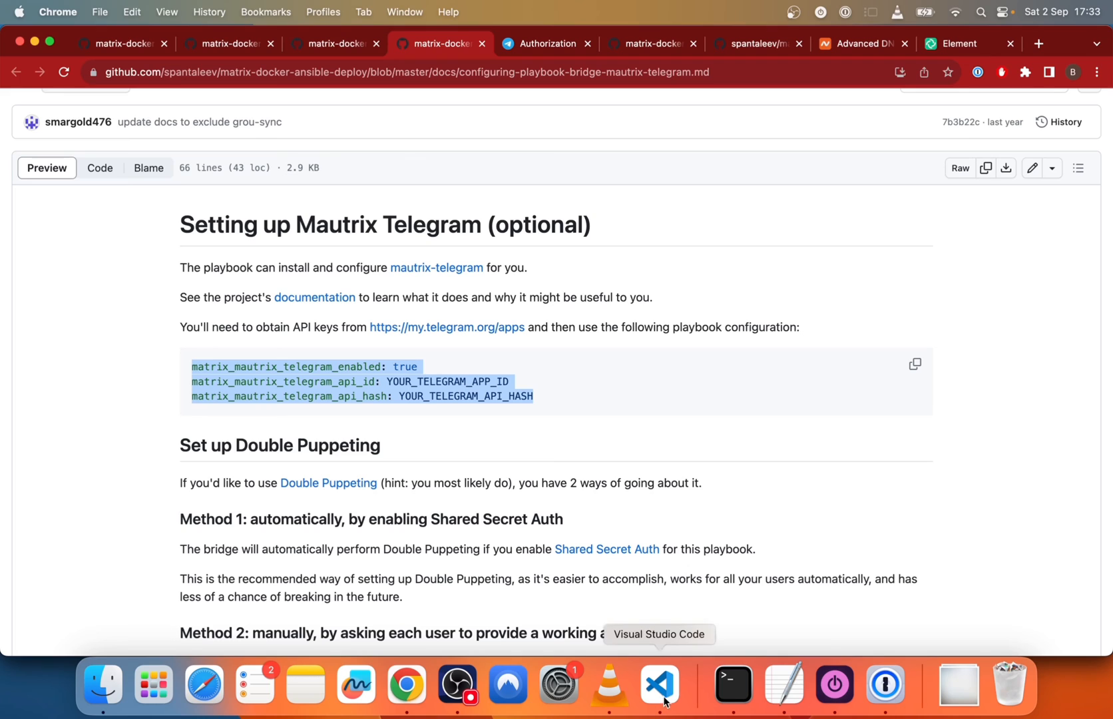
Step: Add the Telegram bridge placeholders to vars.yml and open my.telegram.org/apps for api_id and api_hash
{"action": "left_click", "coordinate": [660, 684]}
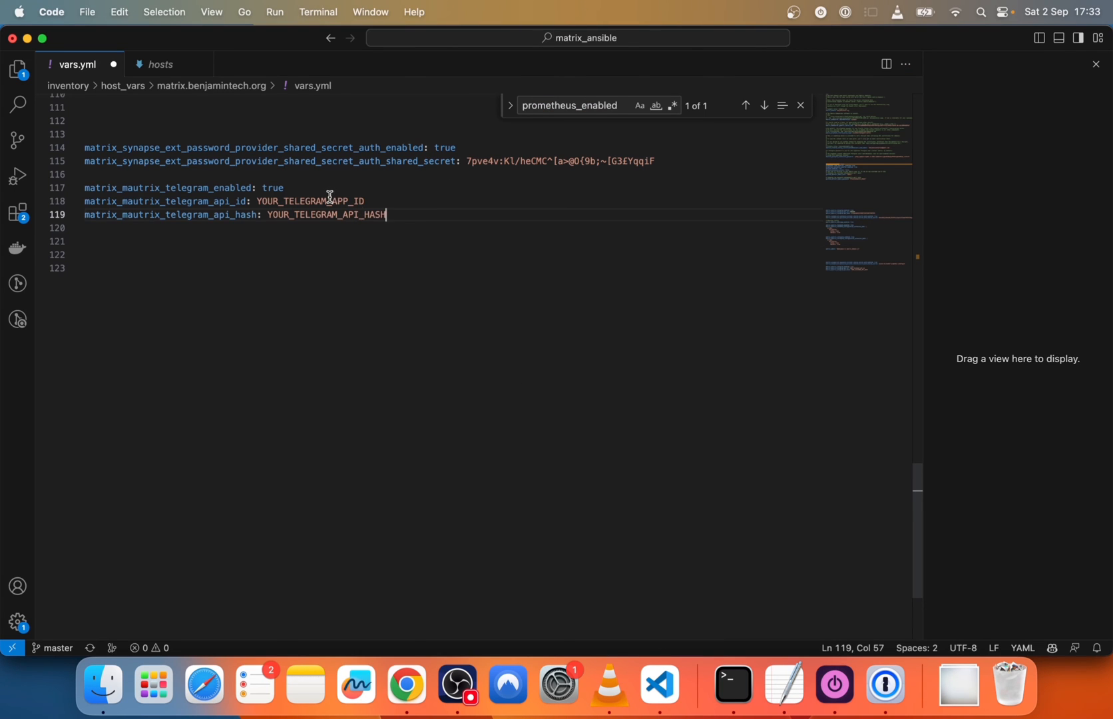
{"action": "left_click", "coordinate": [407, 685]}
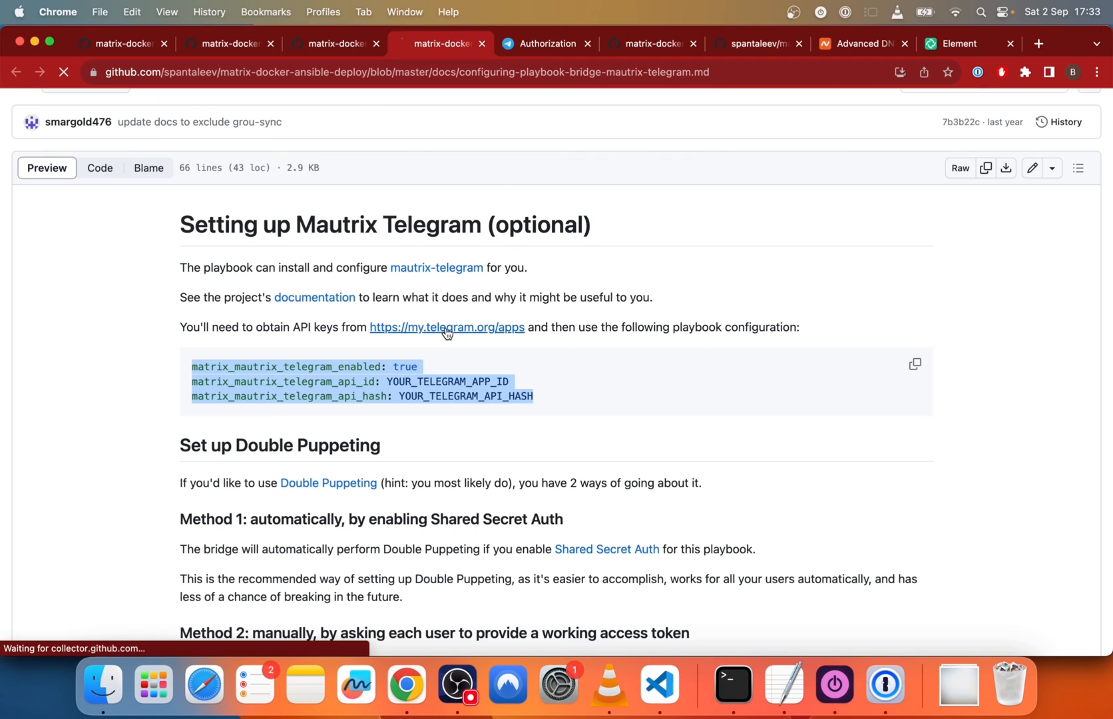
{"action": "left_click", "coordinate": [447, 327]}
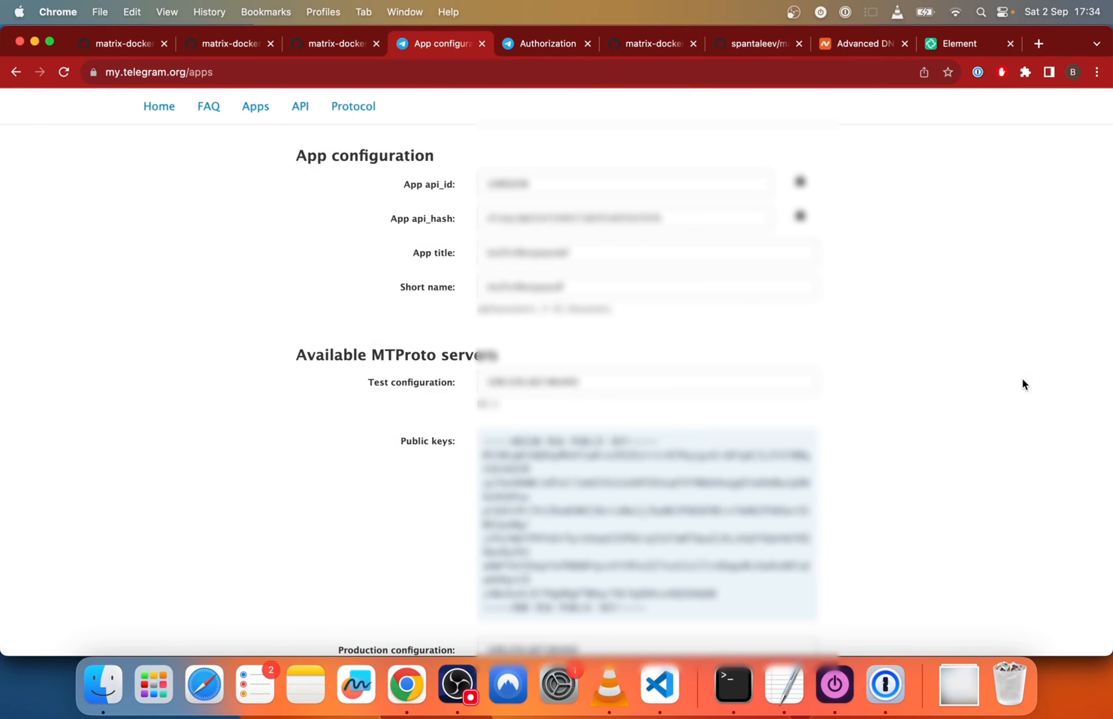
{"action": "left_click", "coordinate": [228, 44]}
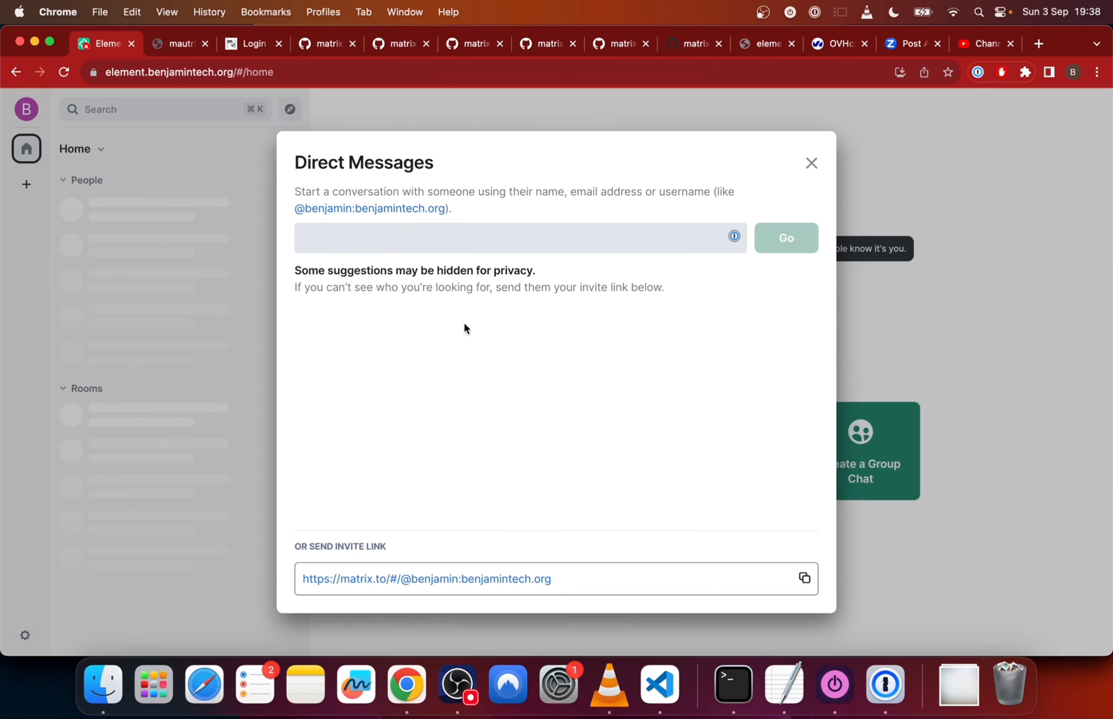
{"action": "type", "text": "@telegrambot:benjamintech.org"}
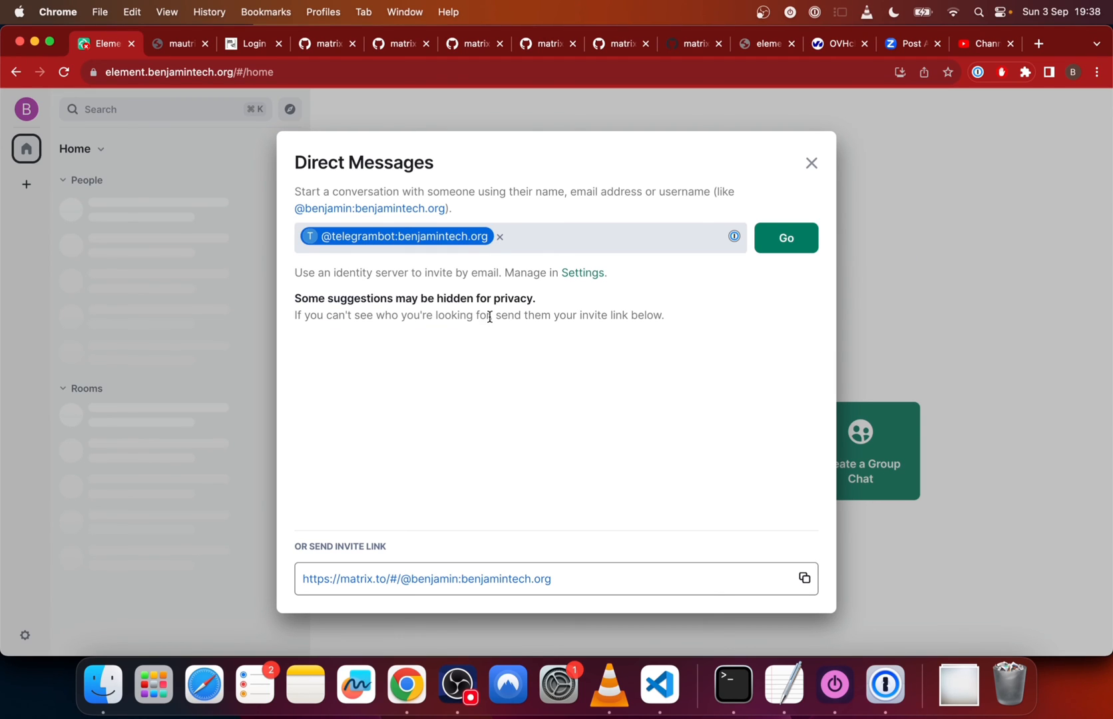
{"action": "left_click", "coordinate": [785, 238]}
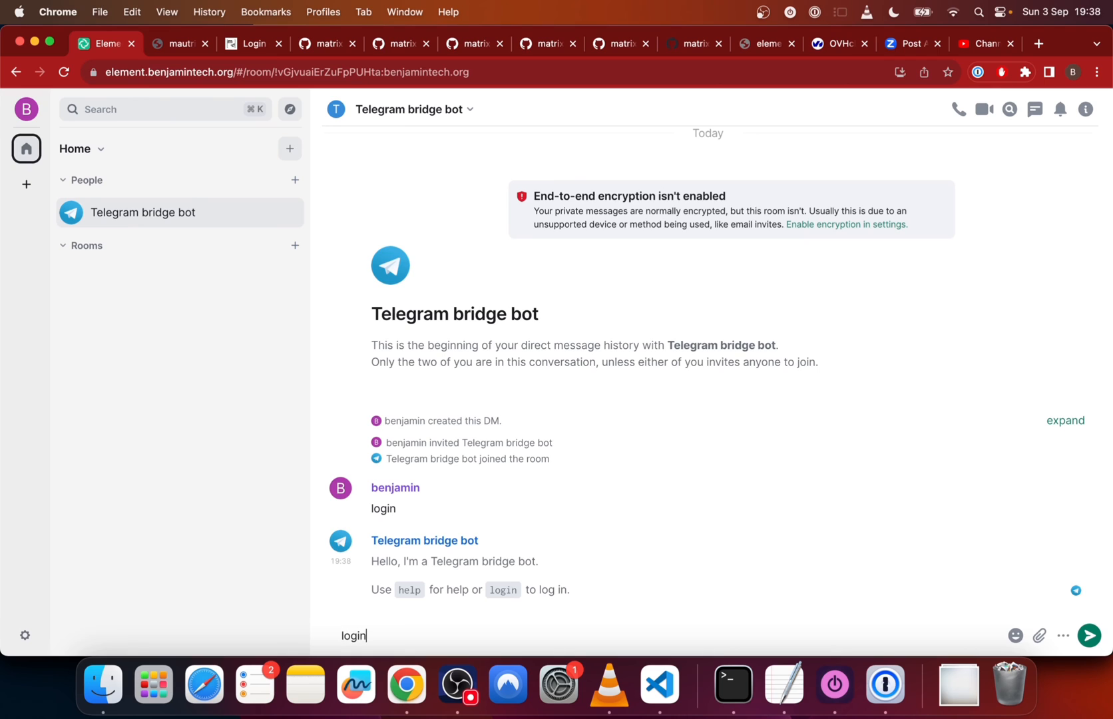
{"action": "left_click", "coordinate": [1091, 635]}
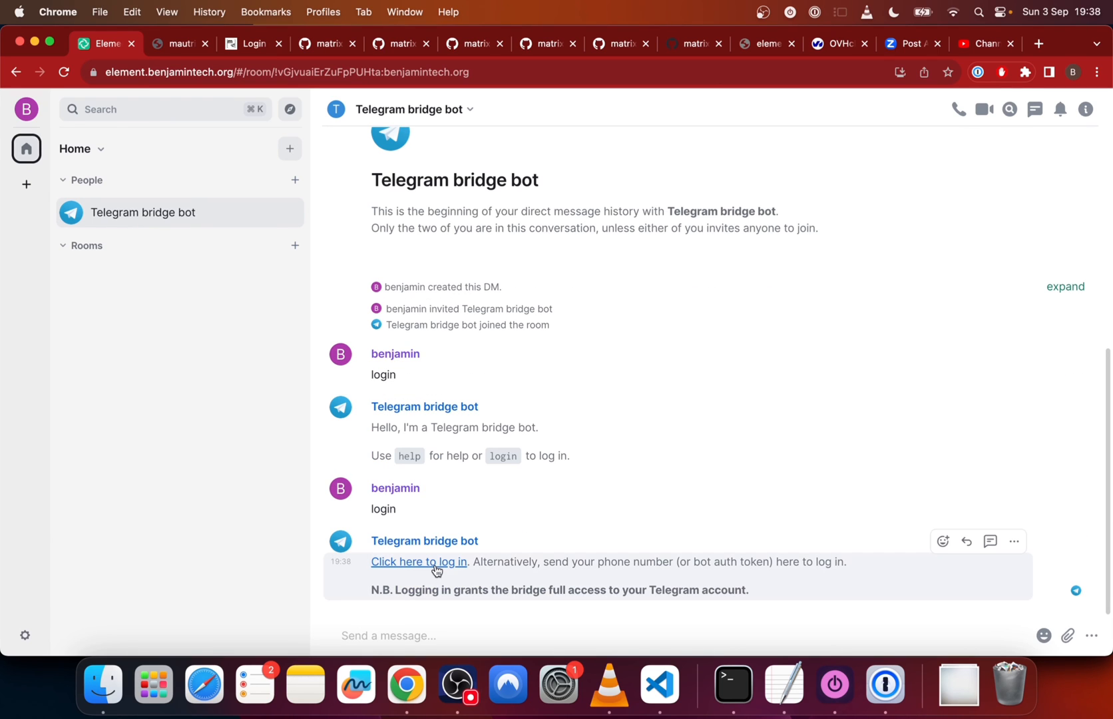
Step: Sign in to Telegram on the bridge login page with the phone code, then return to Element
{"action": "left_click", "coordinate": [419, 561]}
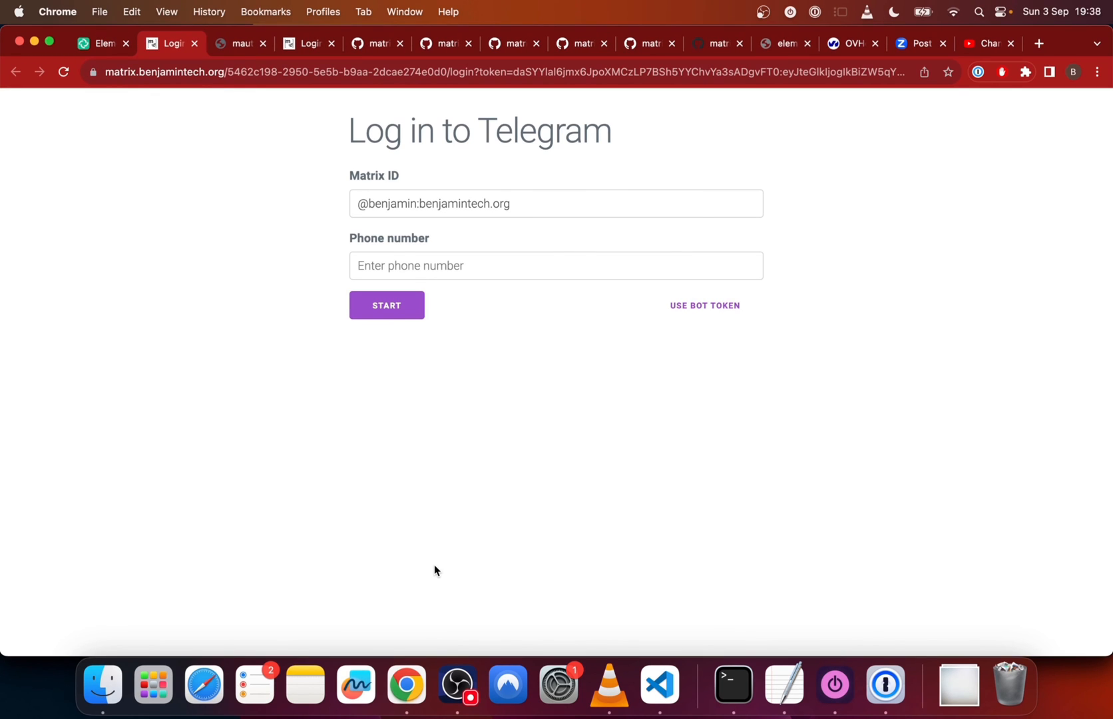
{"action": "left_click", "coordinate": [386, 304]}
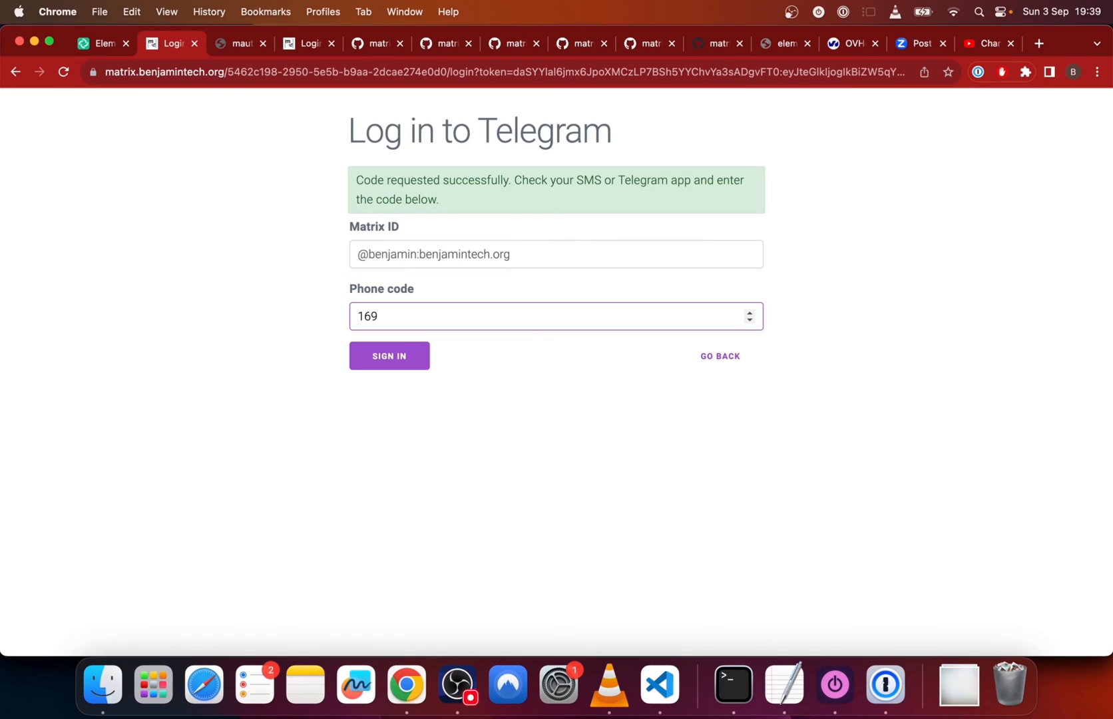
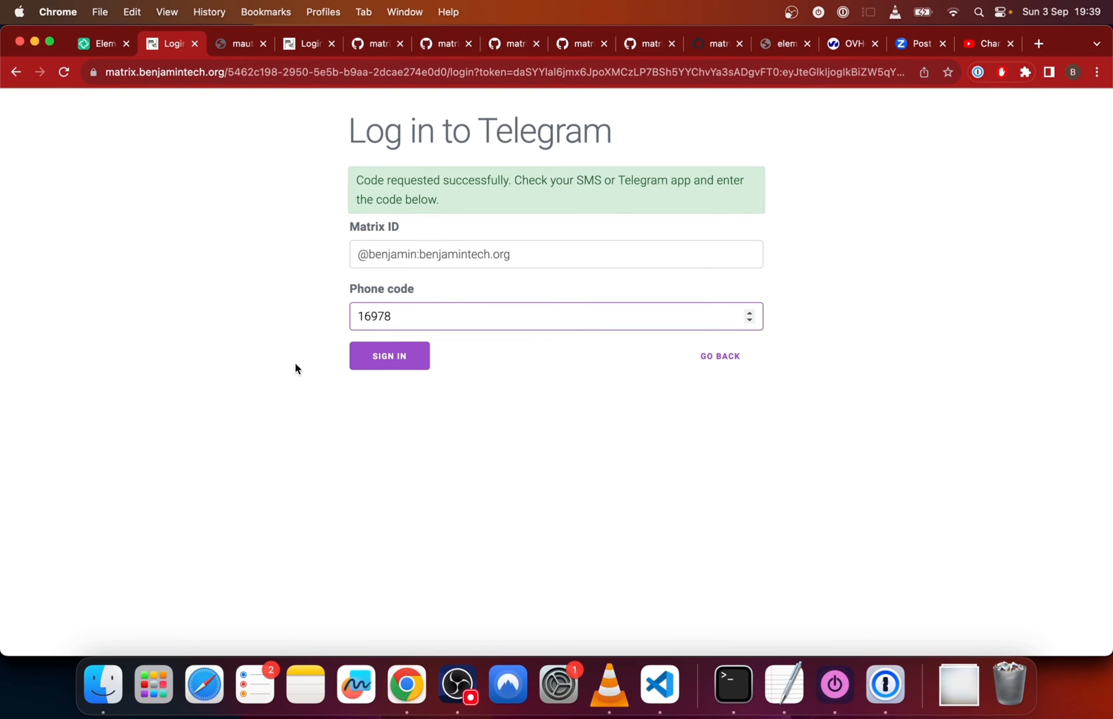
{"action": "left_click", "coordinate": [389, 355]}
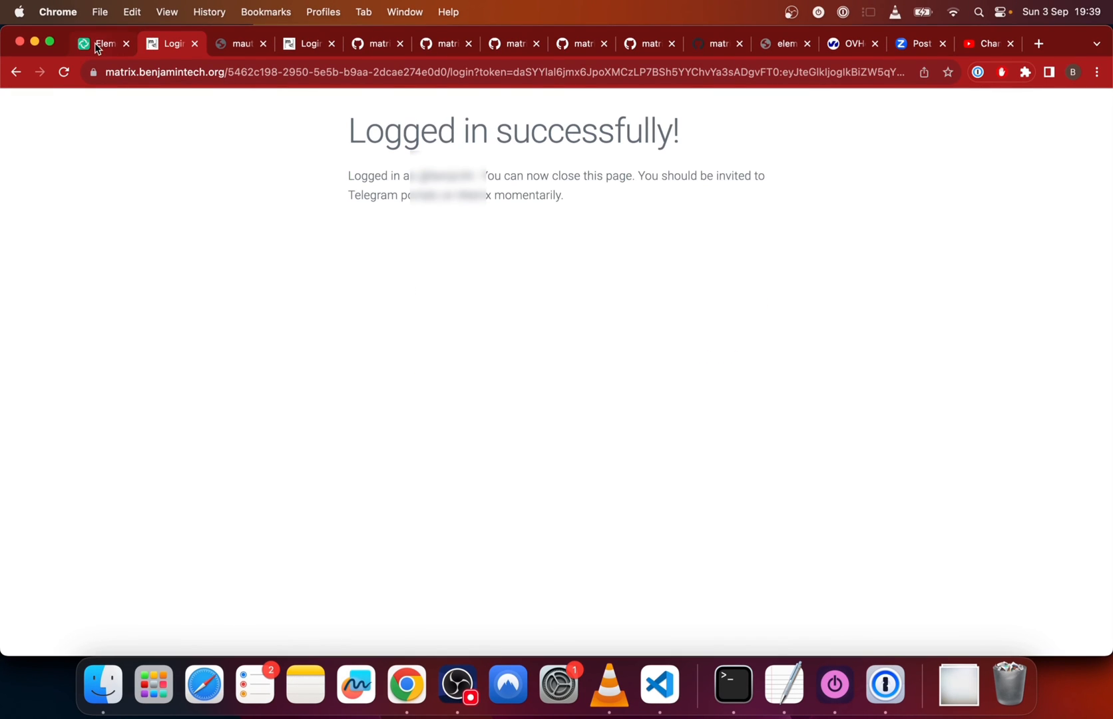
{"action": "left_click", "coordinate": [99, 43]}
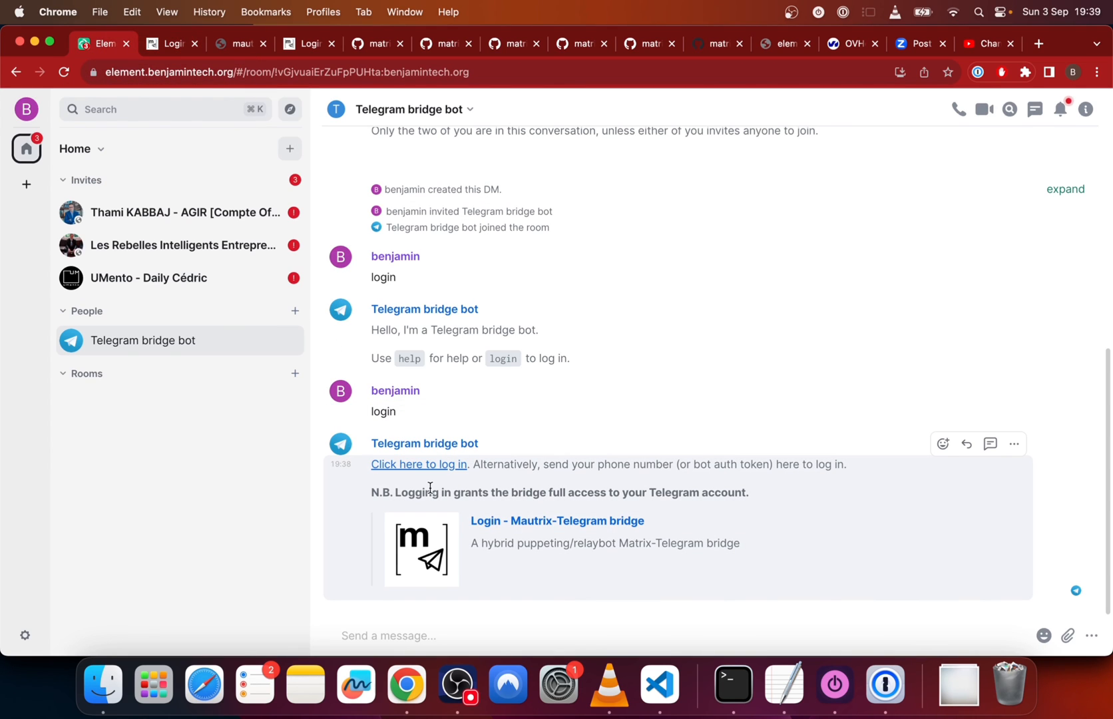
{"action": "left_click", "coordinate": [401, 43]}
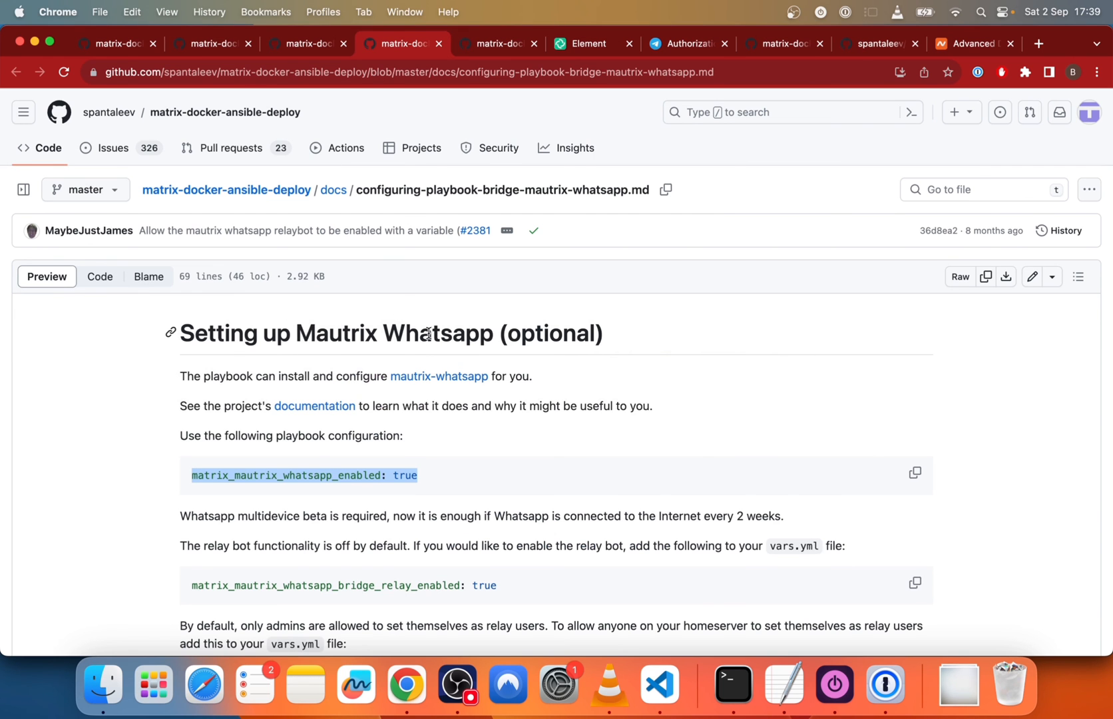
{"action": "left_click", "coordinate": [658, 684]}
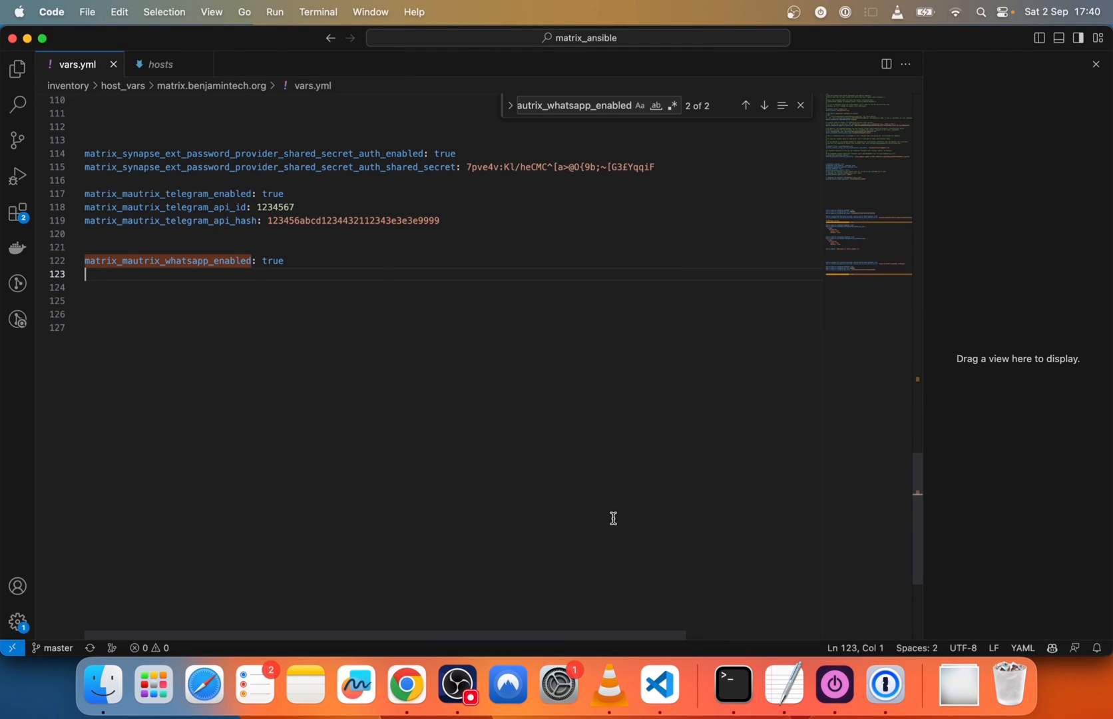
{"action": "left_click", "coordinate": [733, 684]}
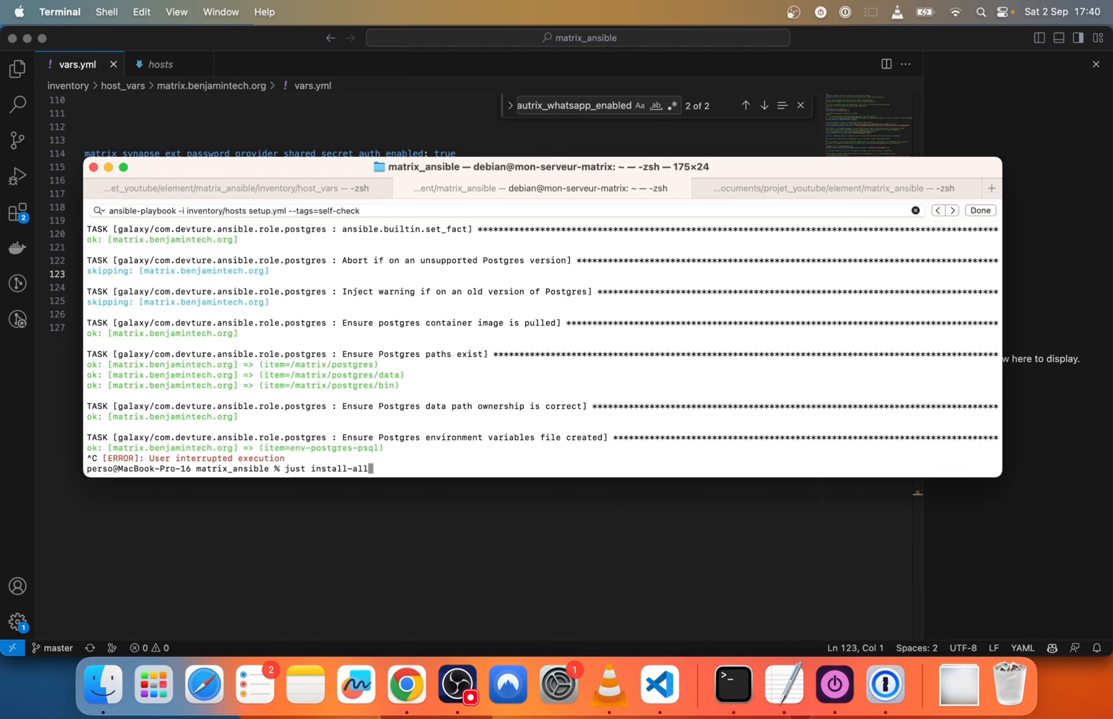
{"action": "key", "text": "Return"}
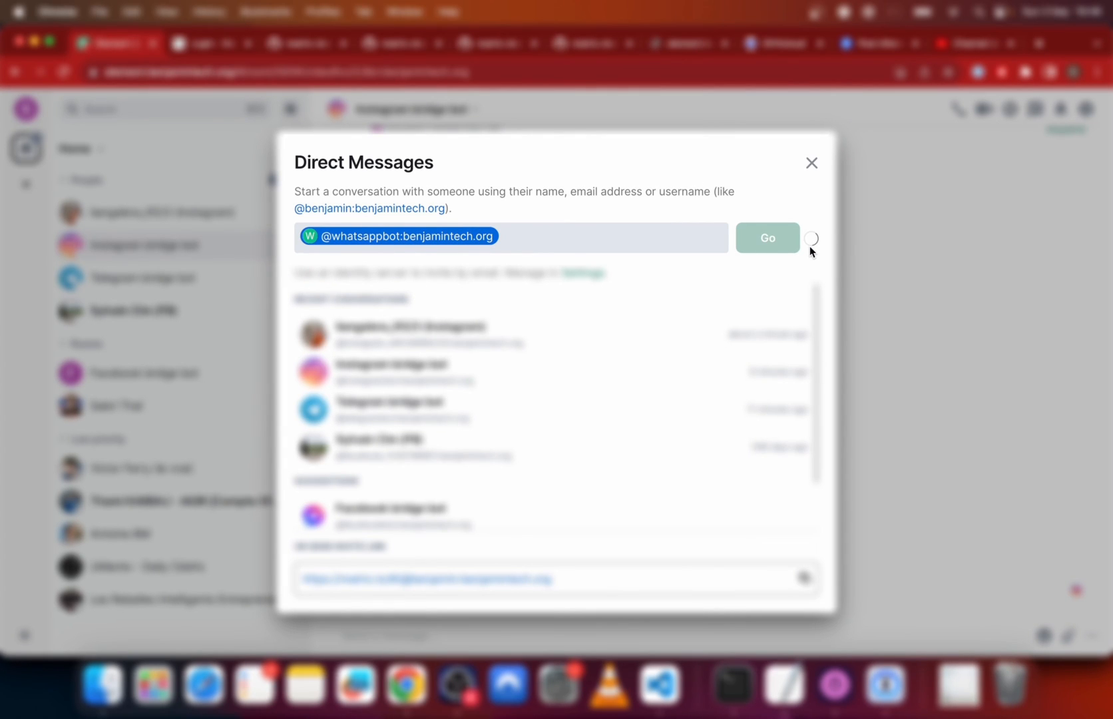
{"action": "left_click", "coordinate": [767, 238]}
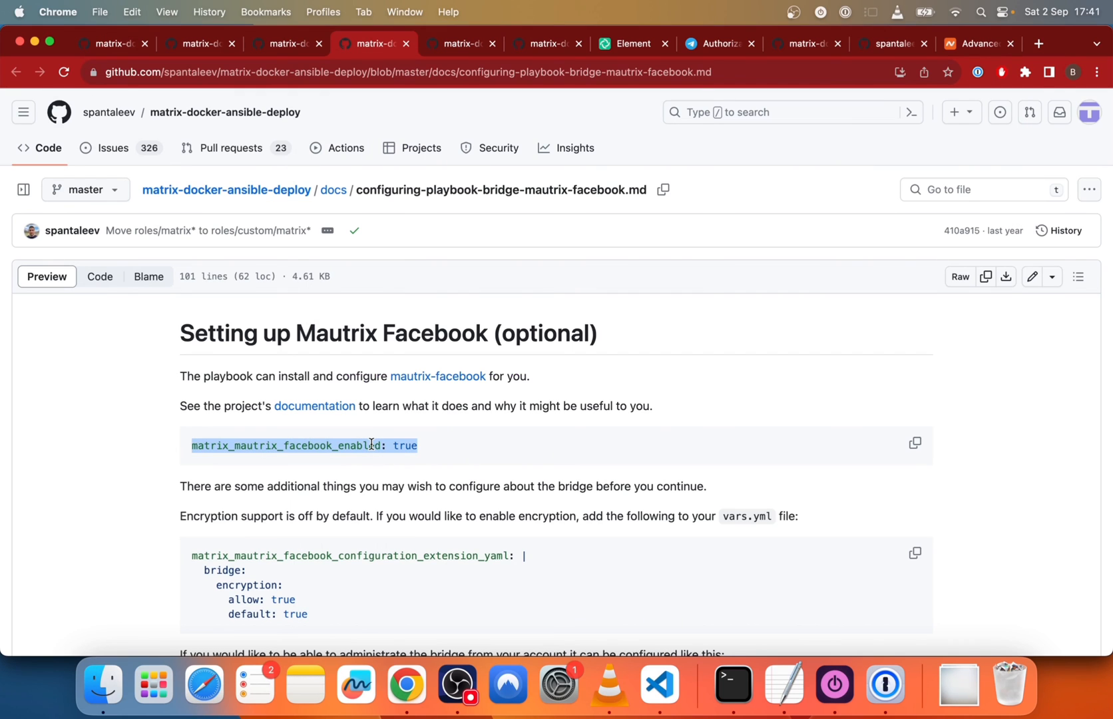
{"action": "mouse_move", "coordinate": [733, 683]}
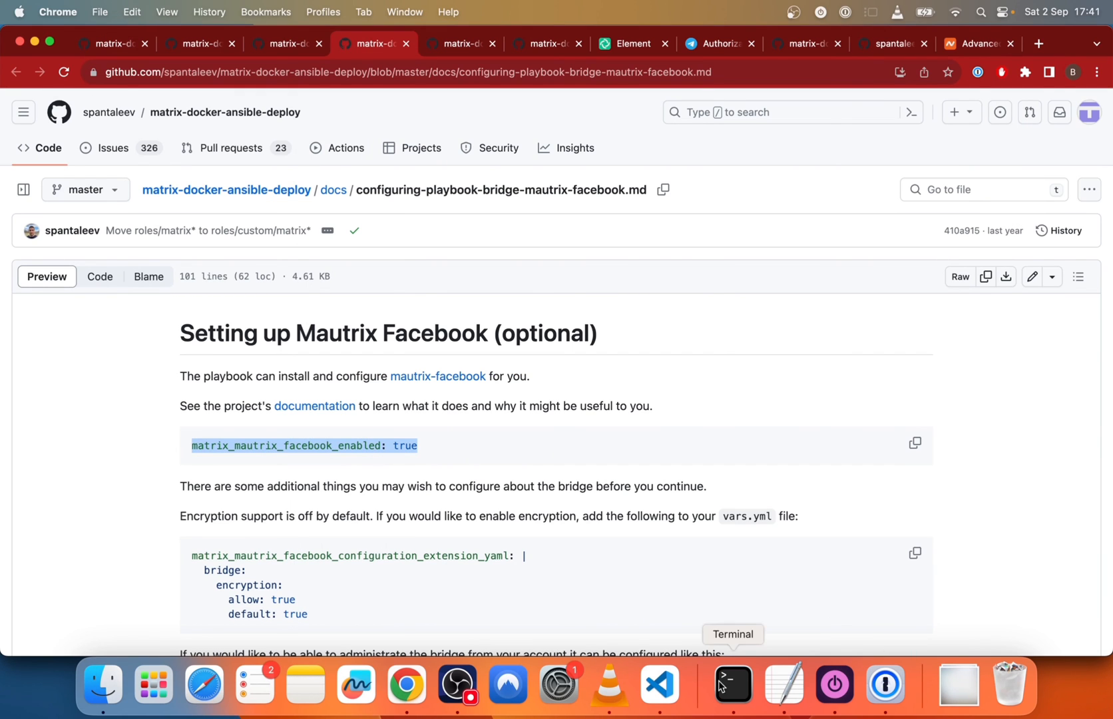
{"action": "left_click", "coordinate": [662, 684]}
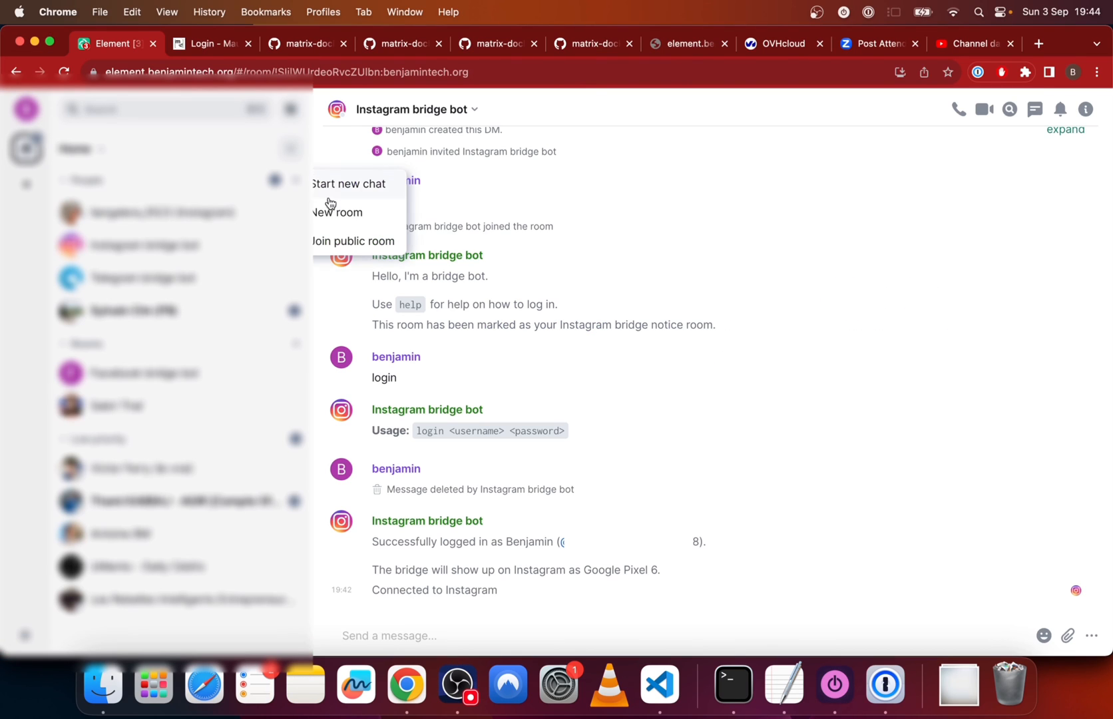
{"action": "left_click", "coordinate": [349, 183]}
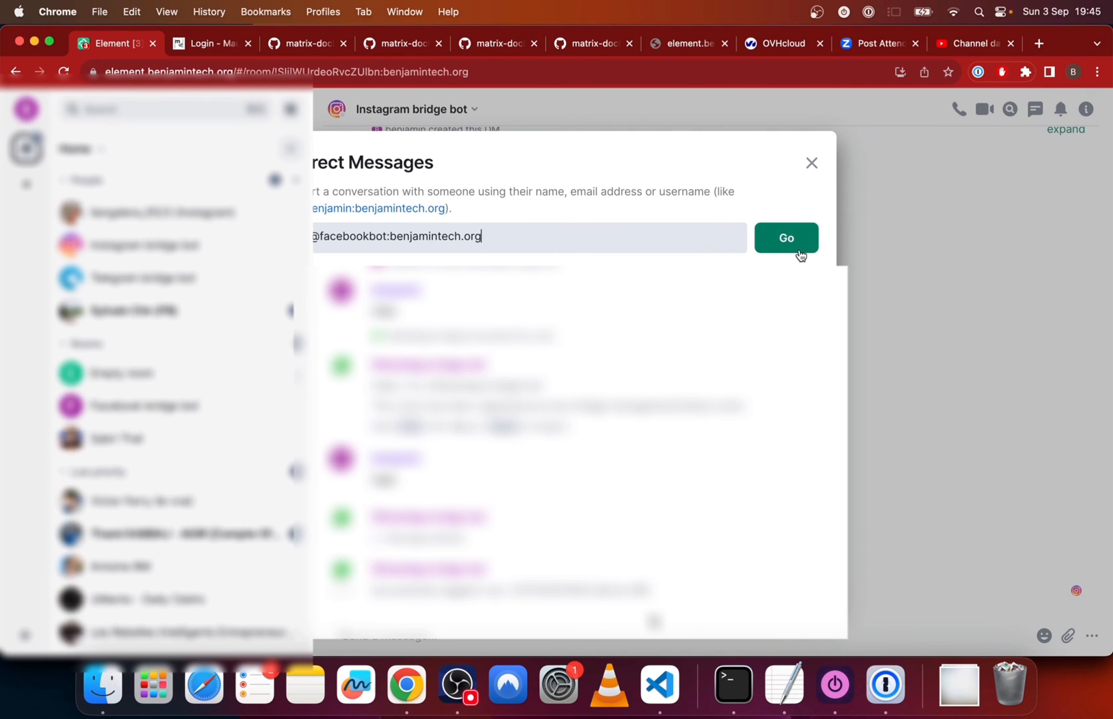
{"action": "left_click", "coordinate": [785, 237]}
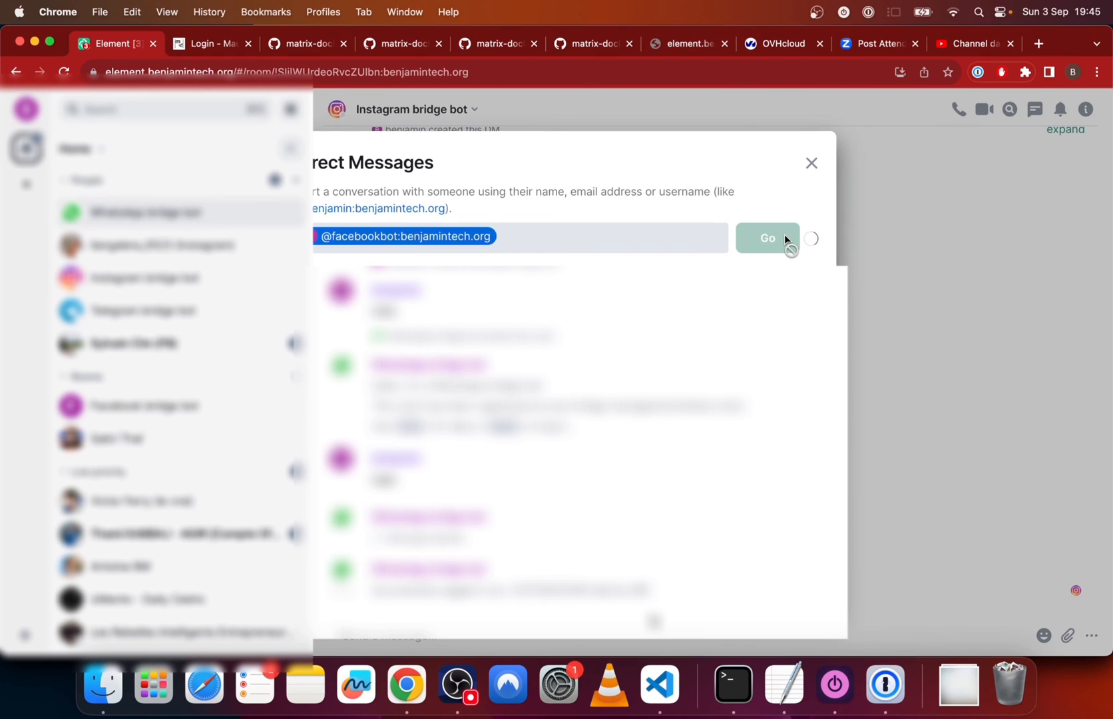
{"action": "left_click", "coordinate": [768, 239]}
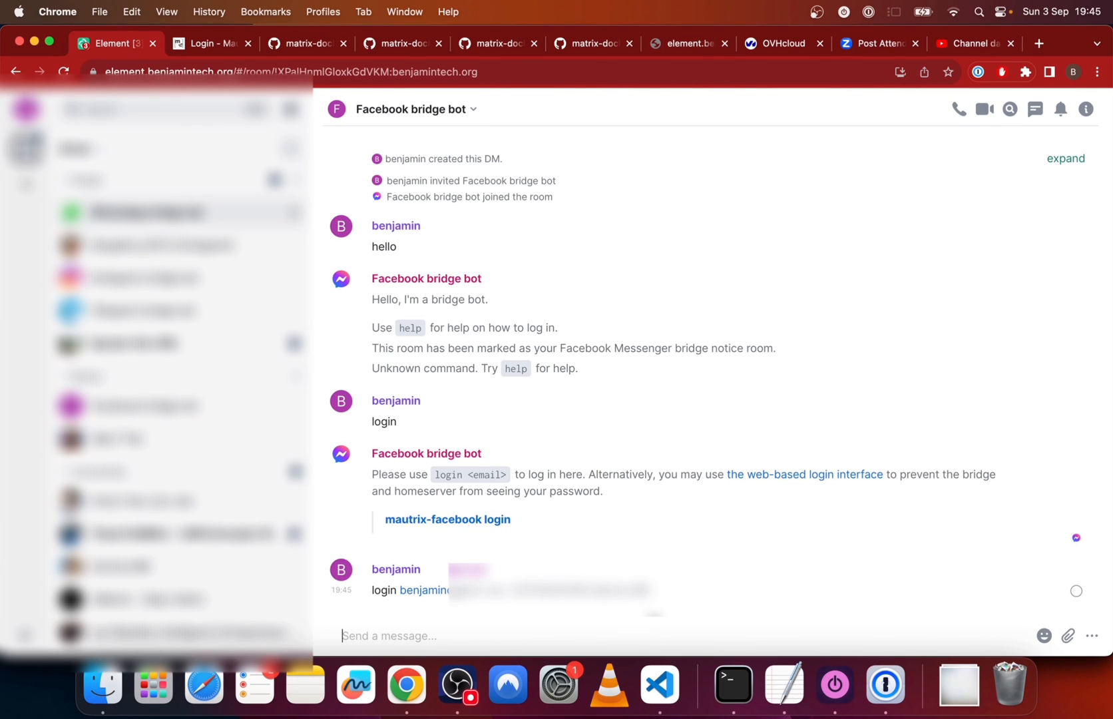
{"action": "scroll", "scroll_direction": "down", "scroll_amount": 3}
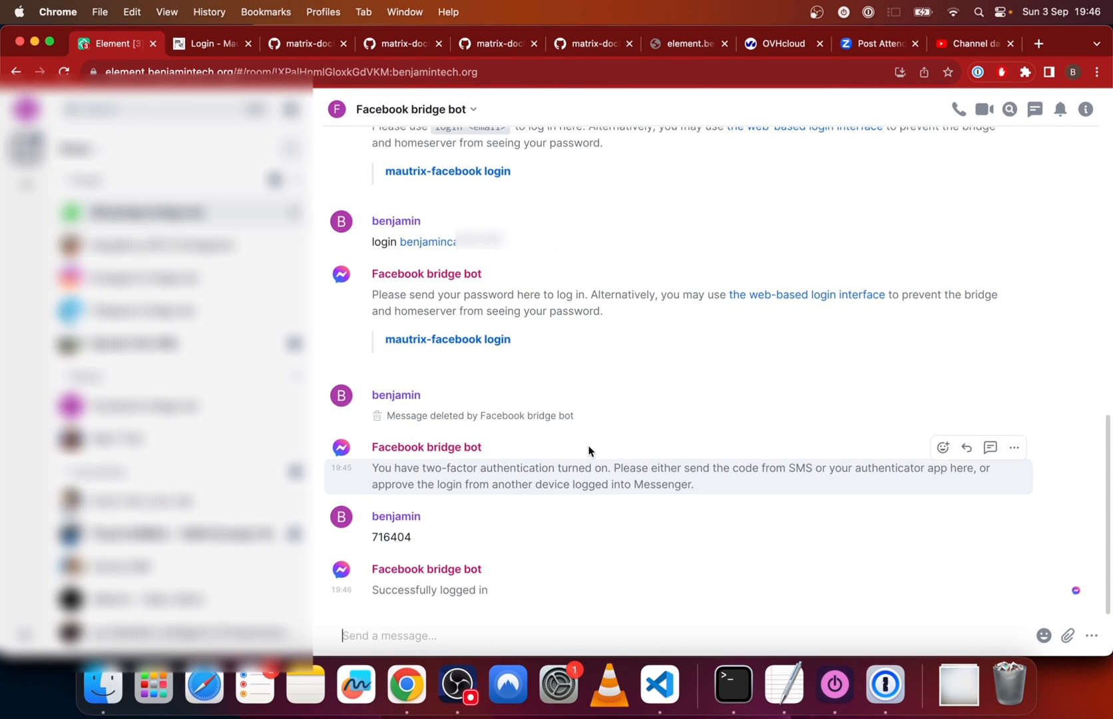
{"action": "mouse_move", "coordinate": [983, 68]}
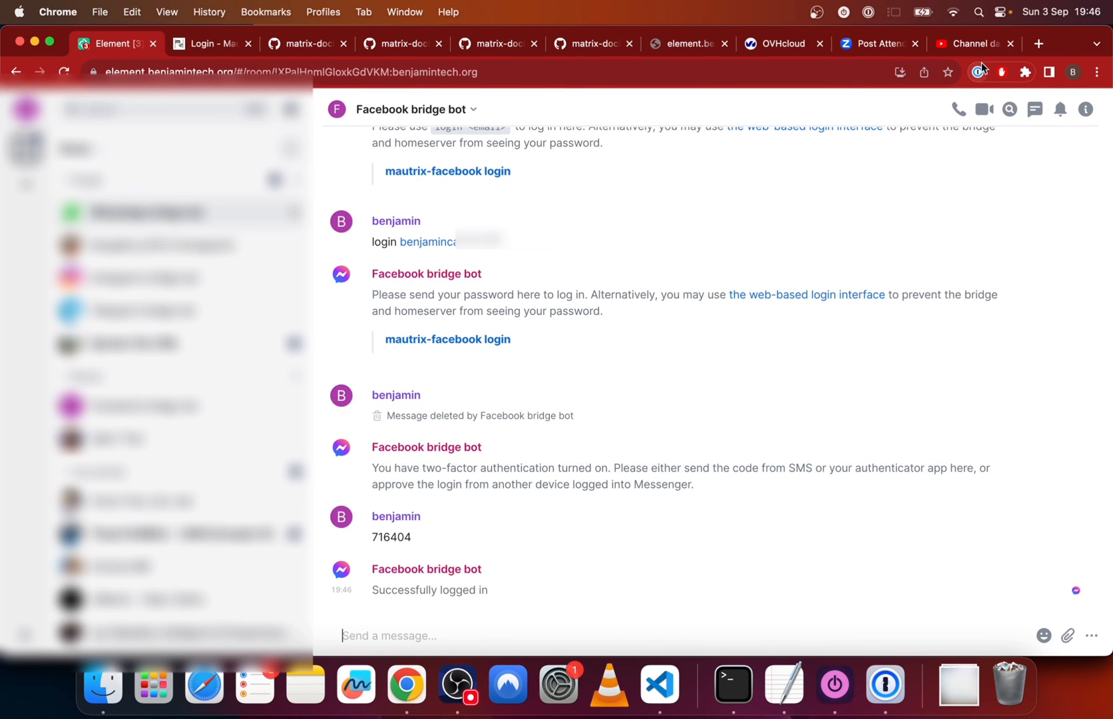
{"action": "mouse_move", "coordinate": [978, 72]}
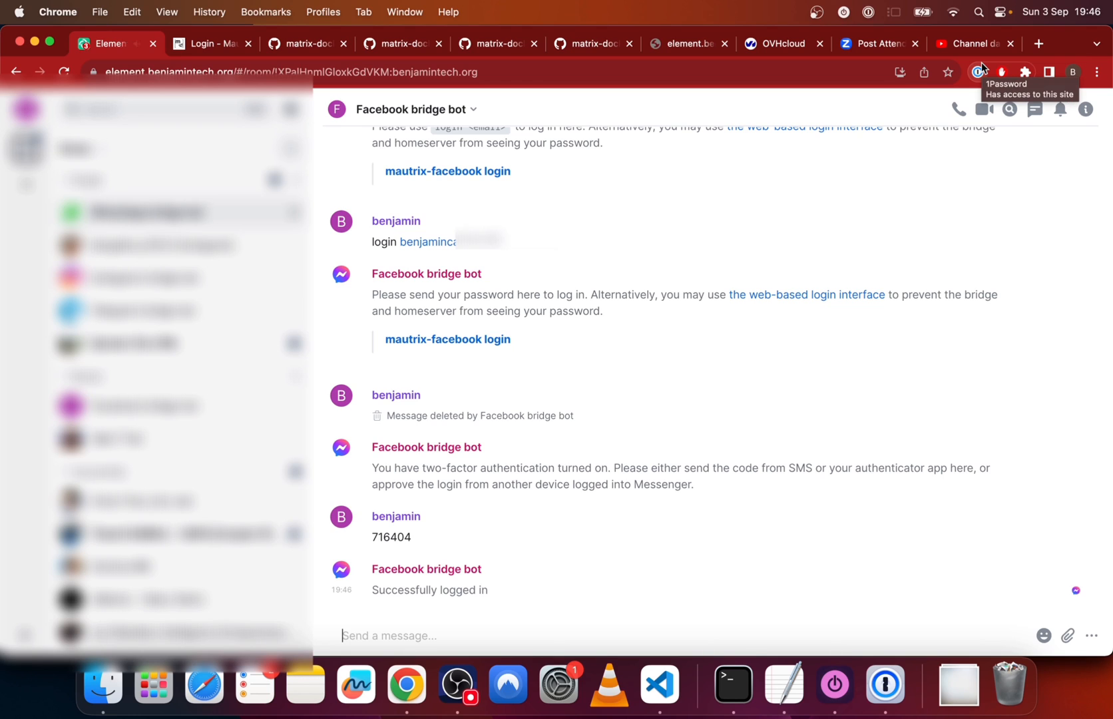
{"action": "left_click", "coordinate": [405, 174]}
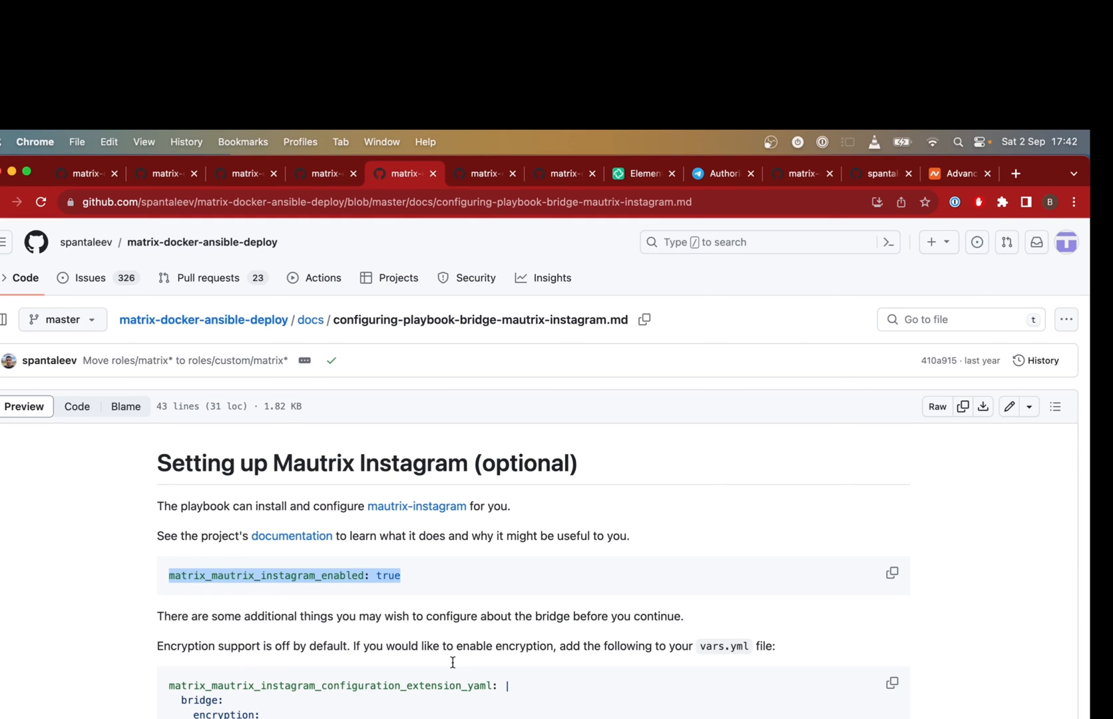
{"action": "key", "text": "cmd+tab"}
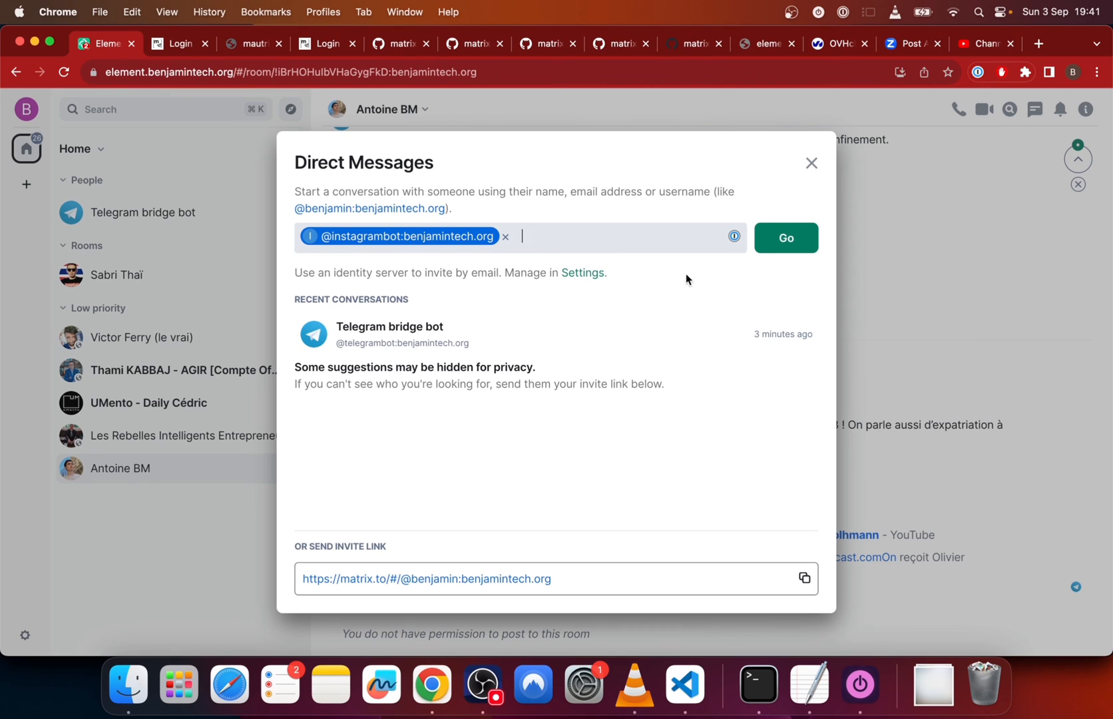
{"action": "left_click", "coordinate": [786, 237]}
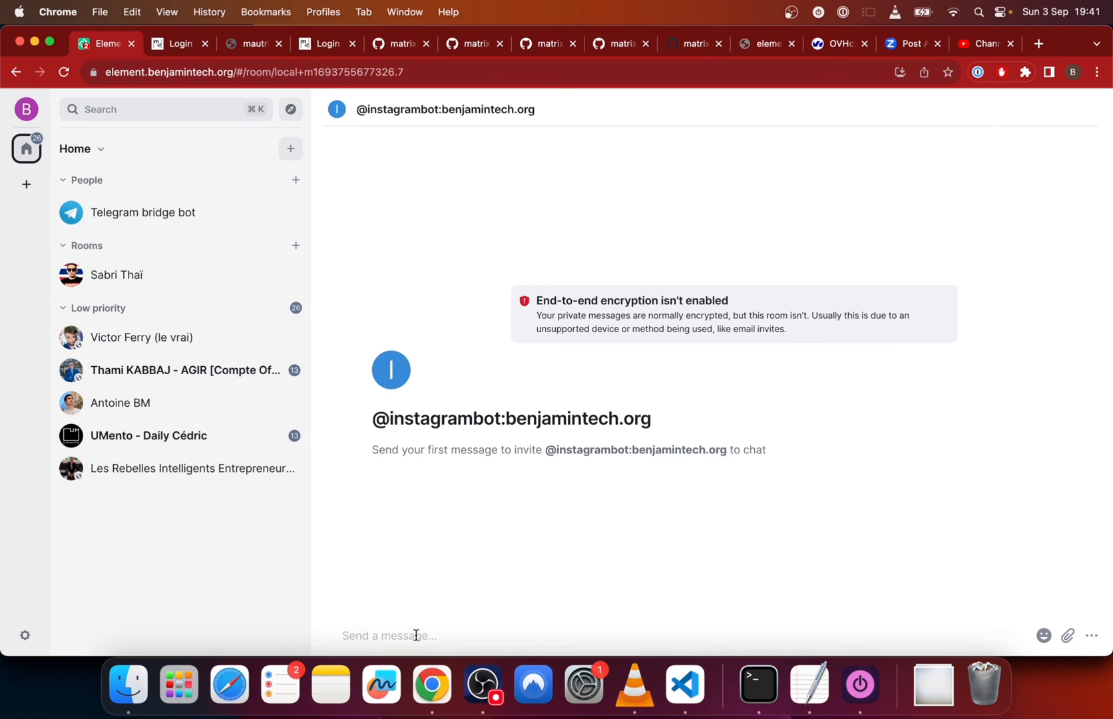